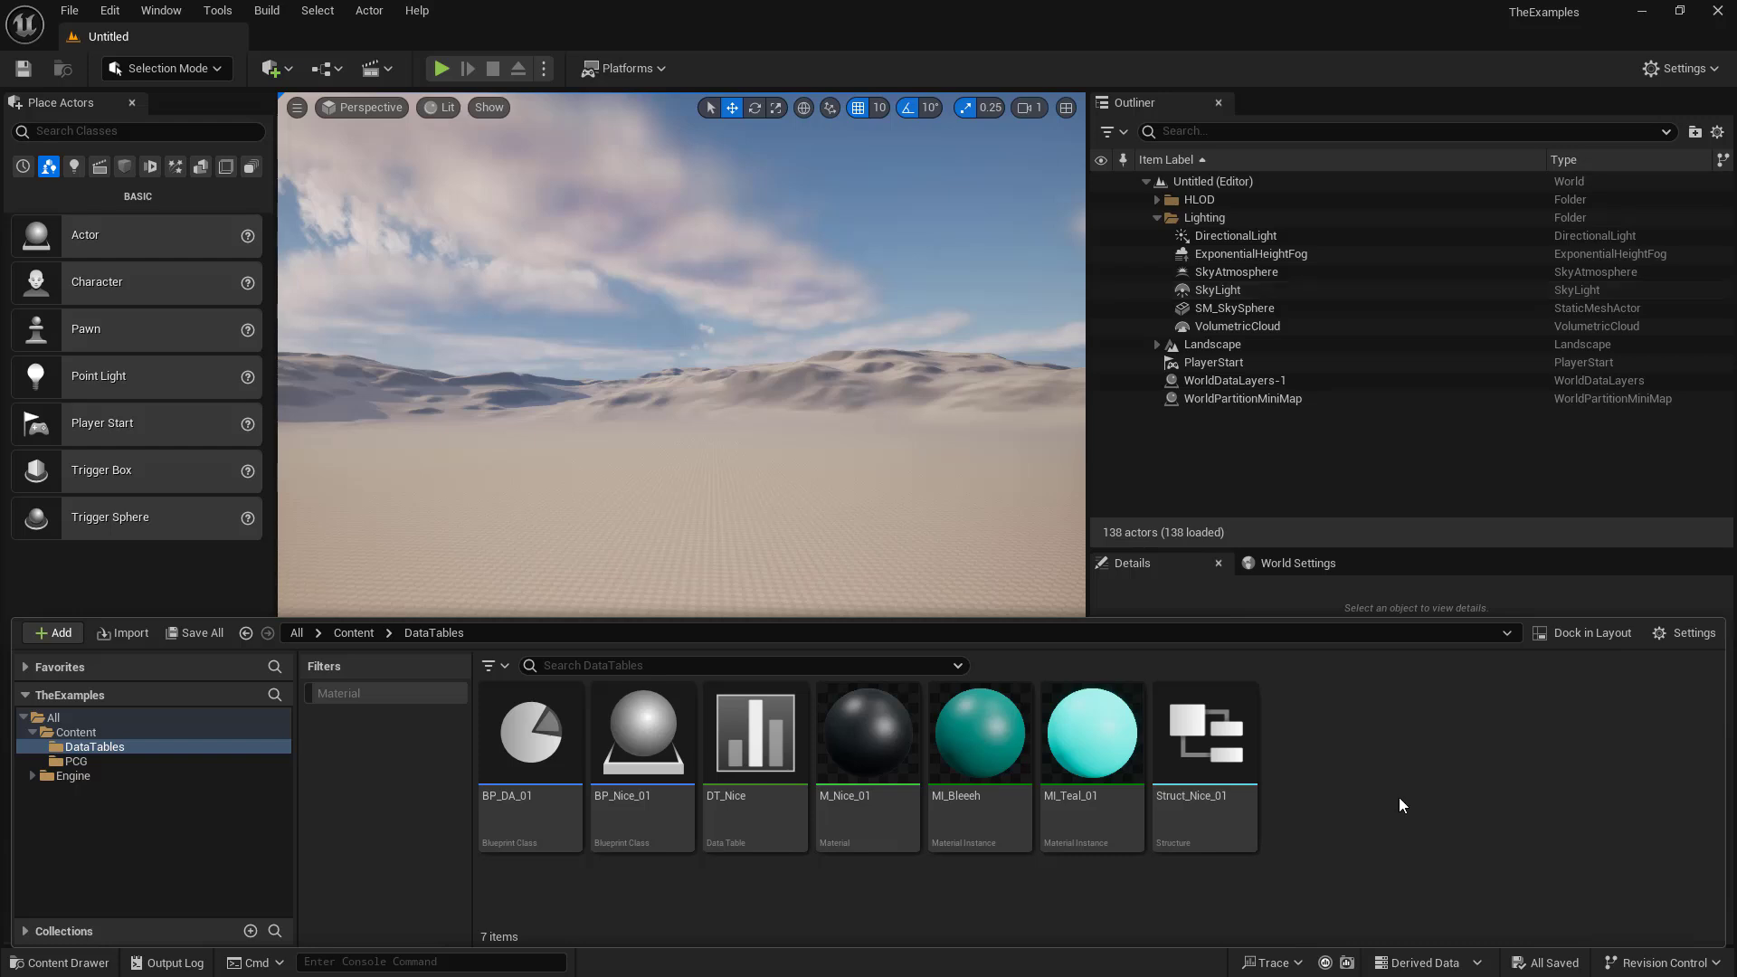
{"action": "mouse_move", "coordinate": [755, 732]}
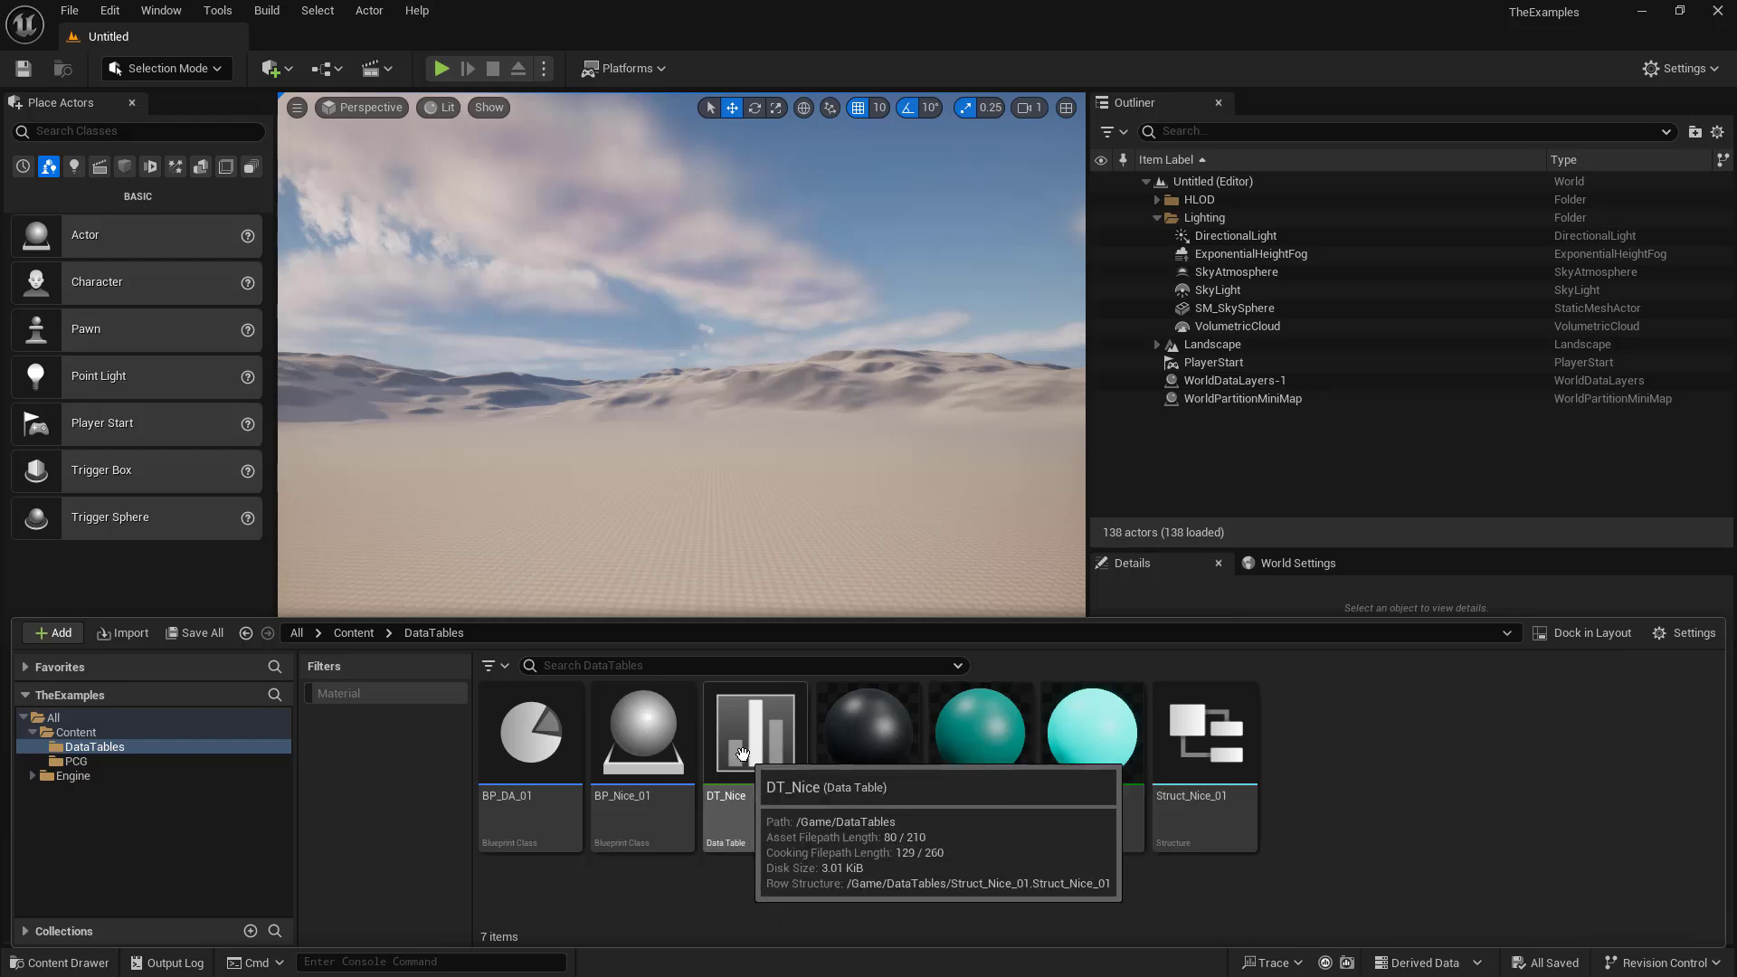
Step: Create a NewDataTable using Struct_Nice_01 rows, then delete it again
{"action": "right_click", "coordinate": [756, 732]}
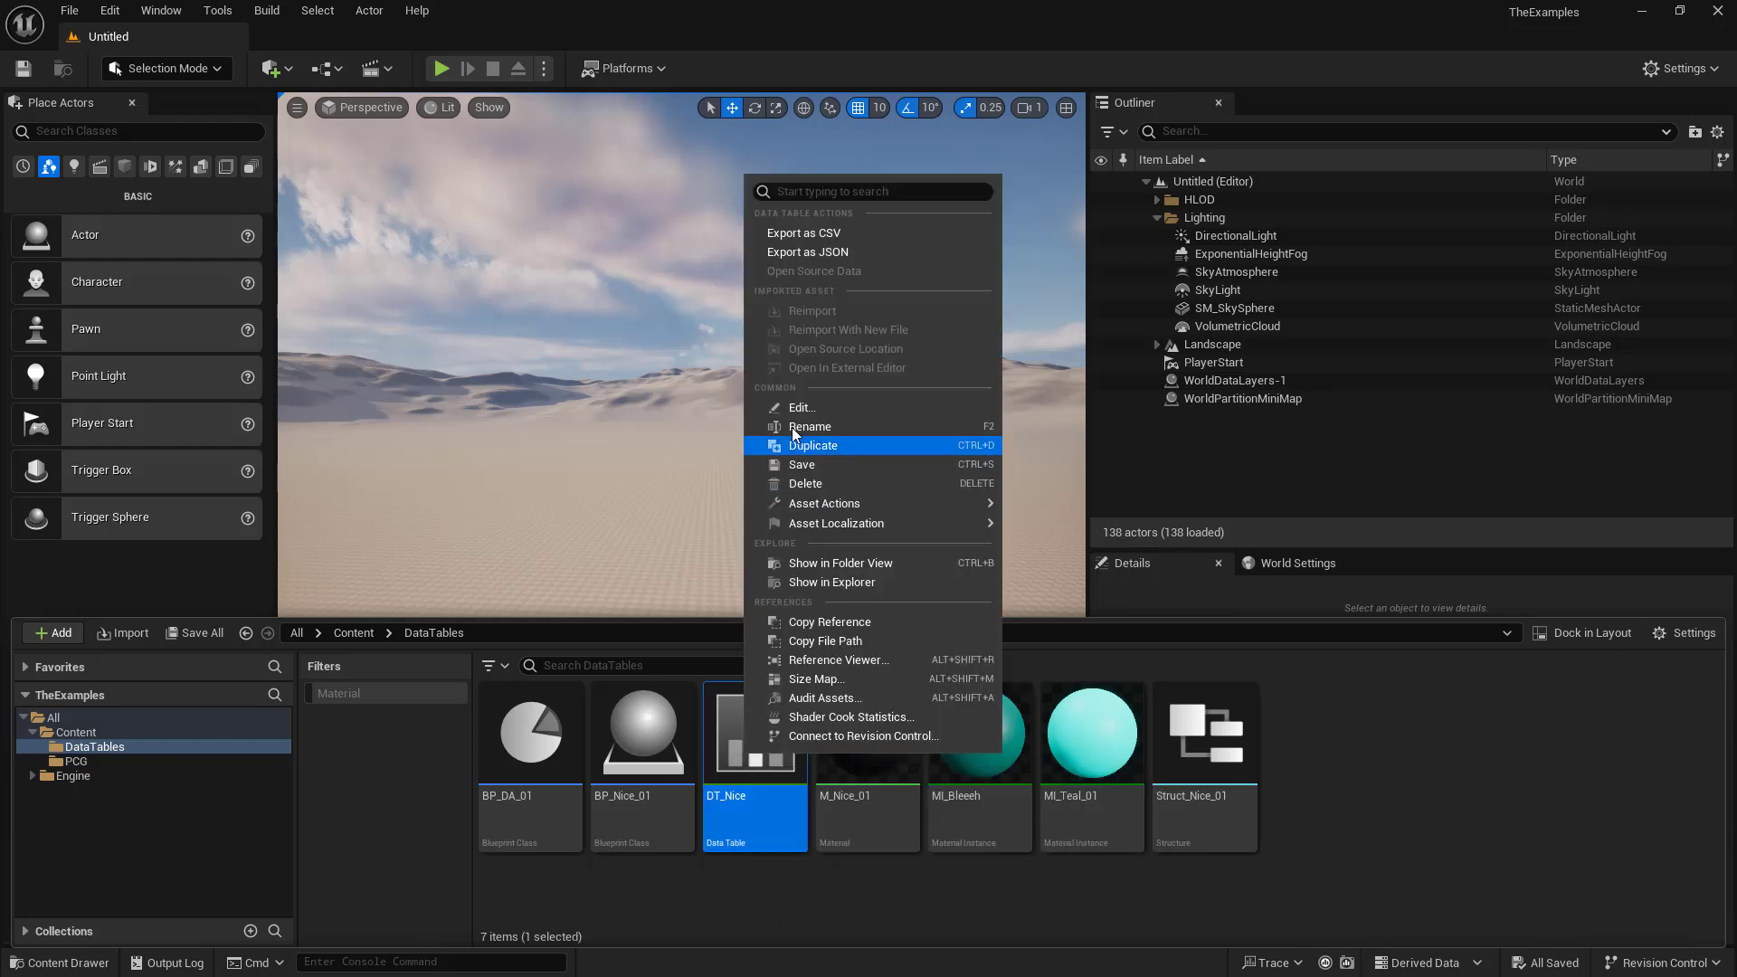
{"action": "mouse_move", "coordinate": [853, 330]}
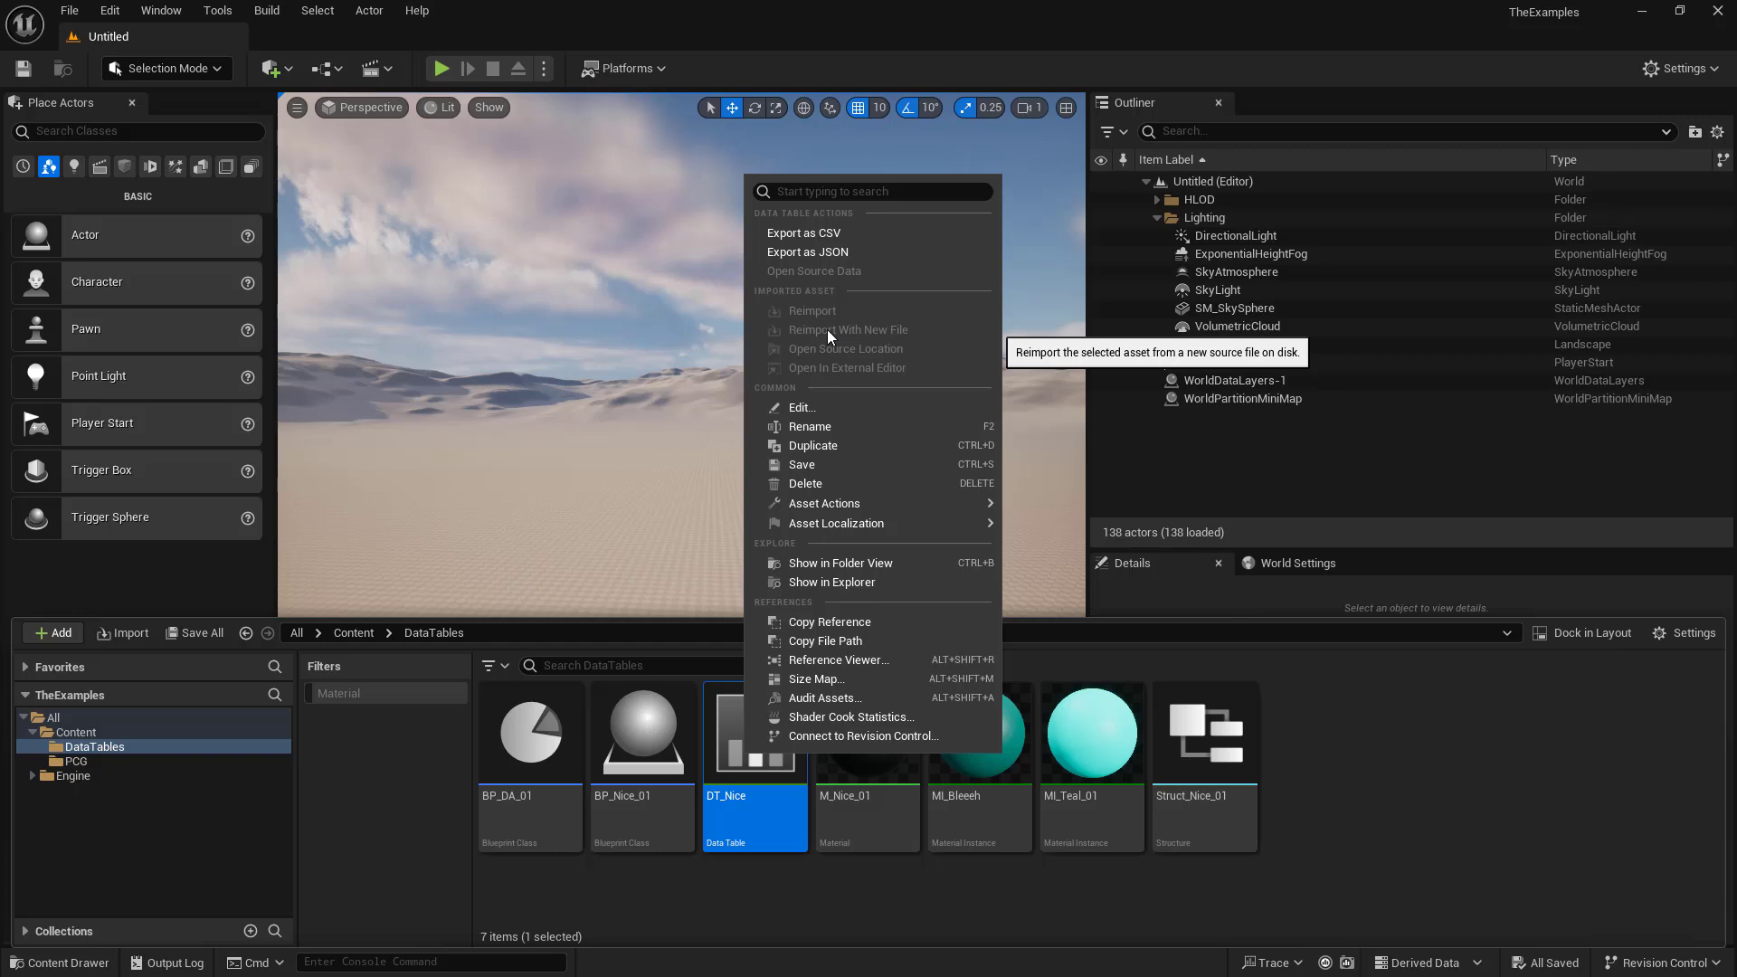
{"action": "left_click", "coordinate": [50, 633]}
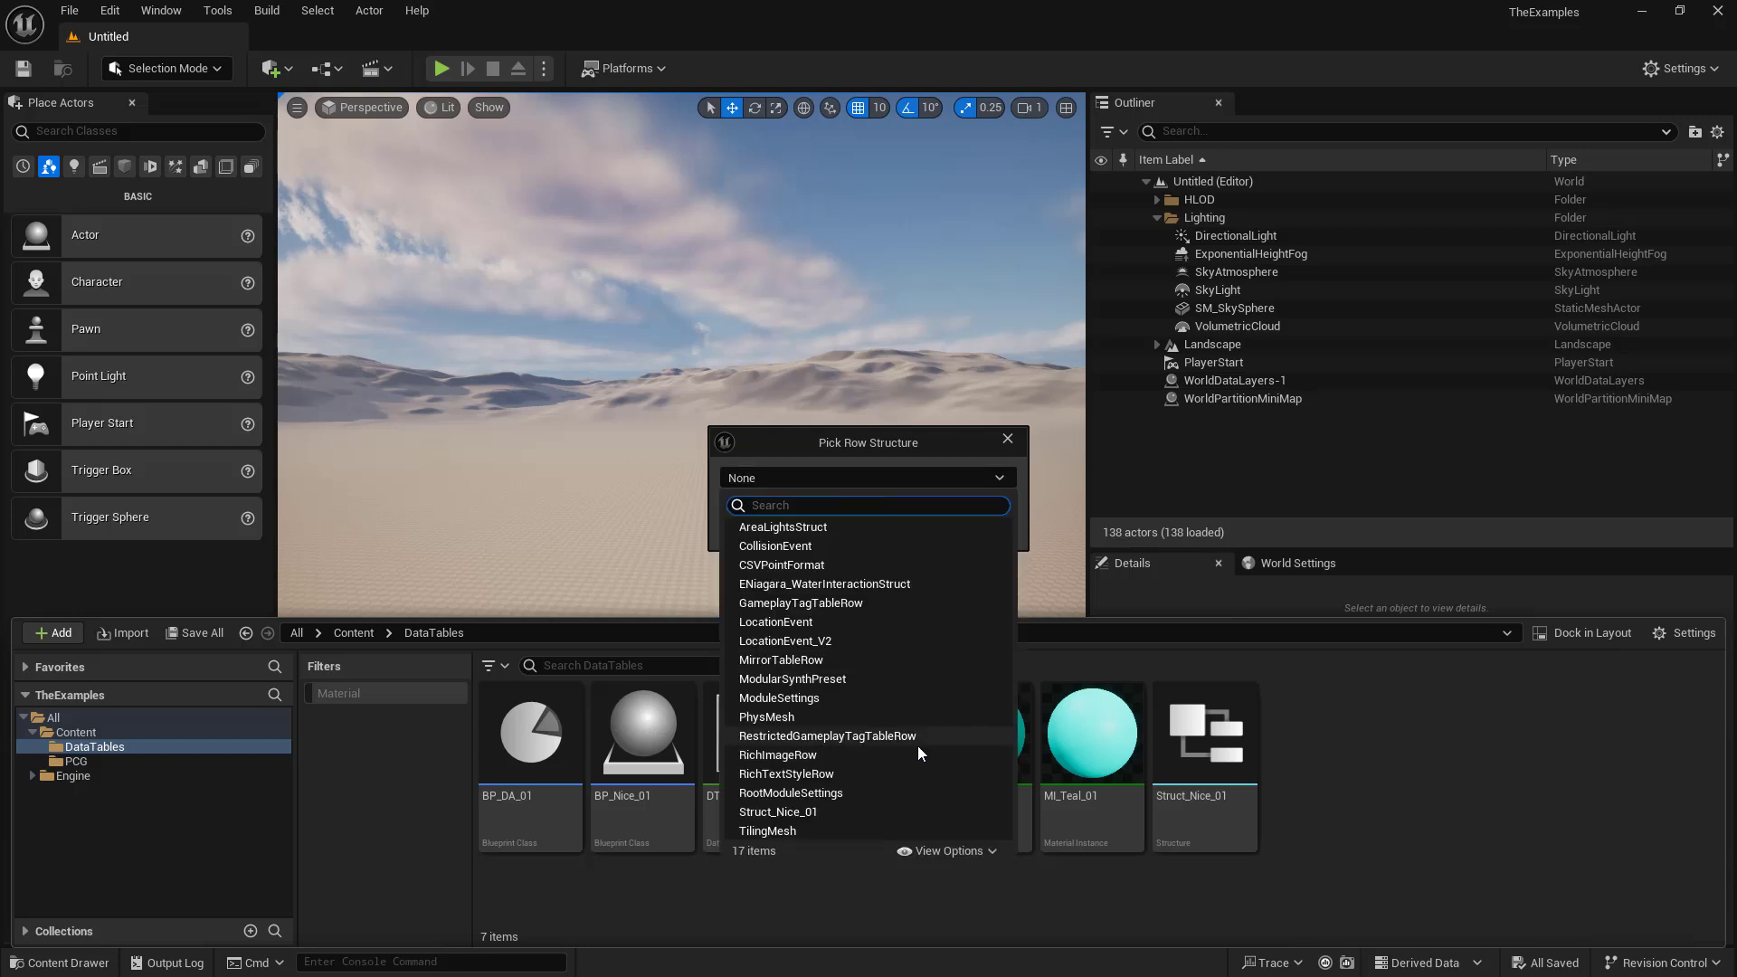
{"action": "left_click", "coordinate": [778, 811]}
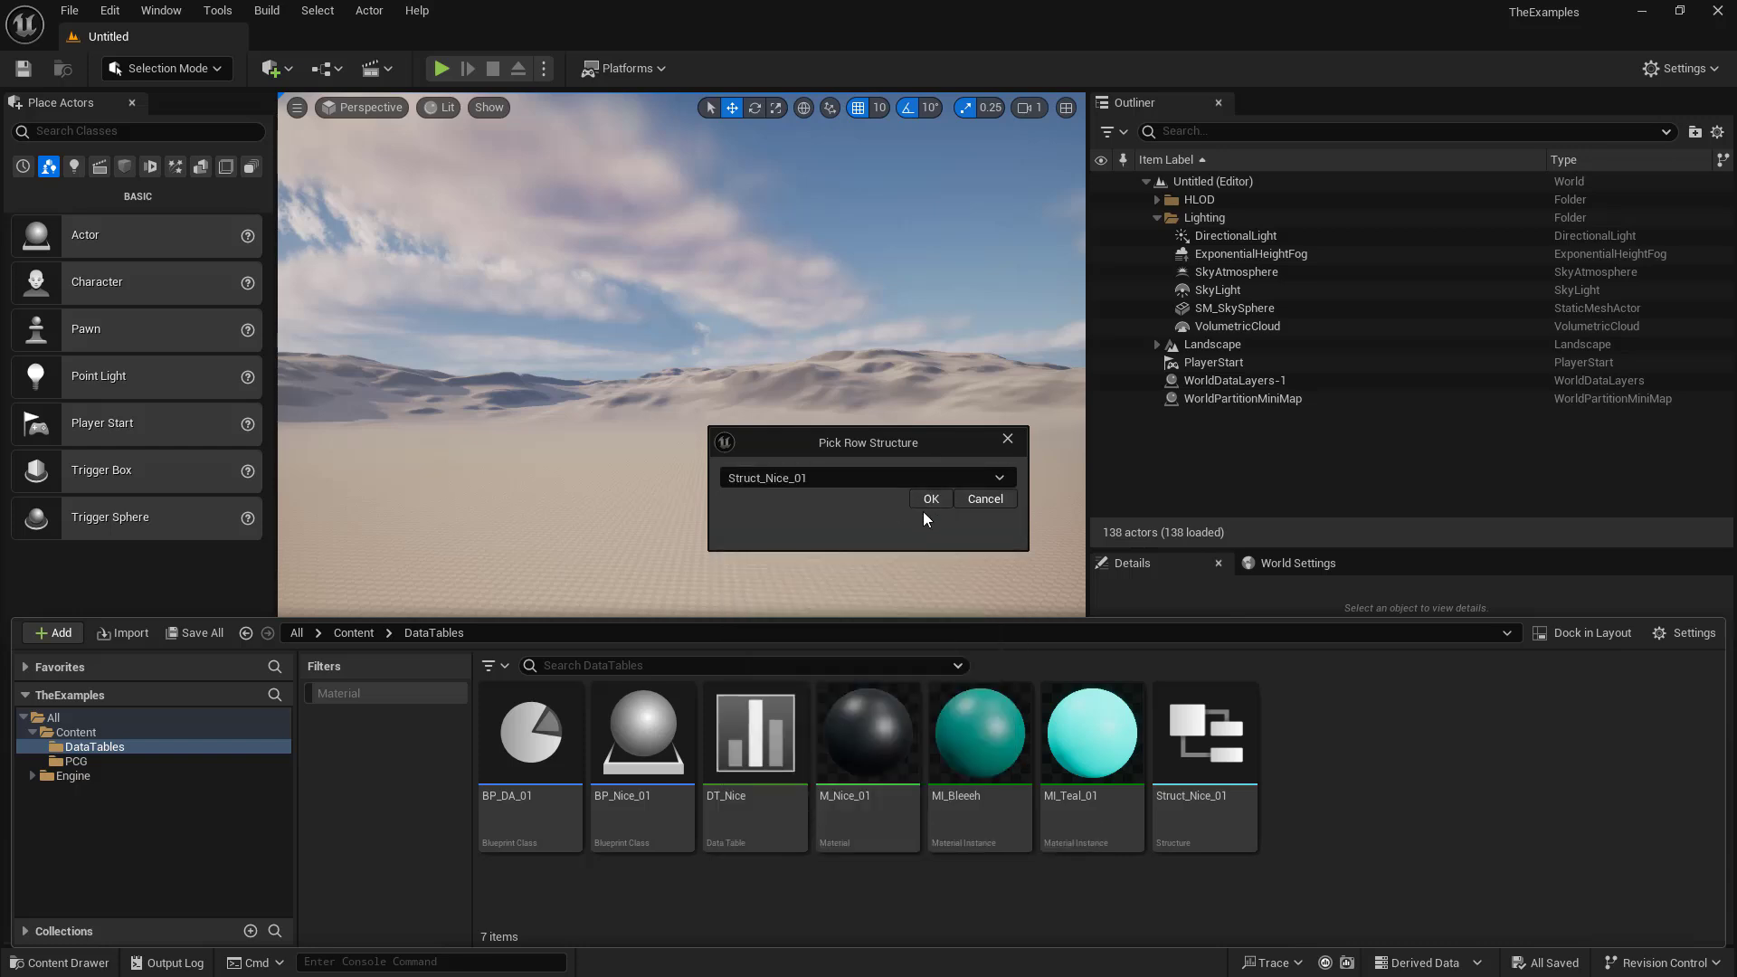
{"action": "left_click", "coordinate": [929, 499]}
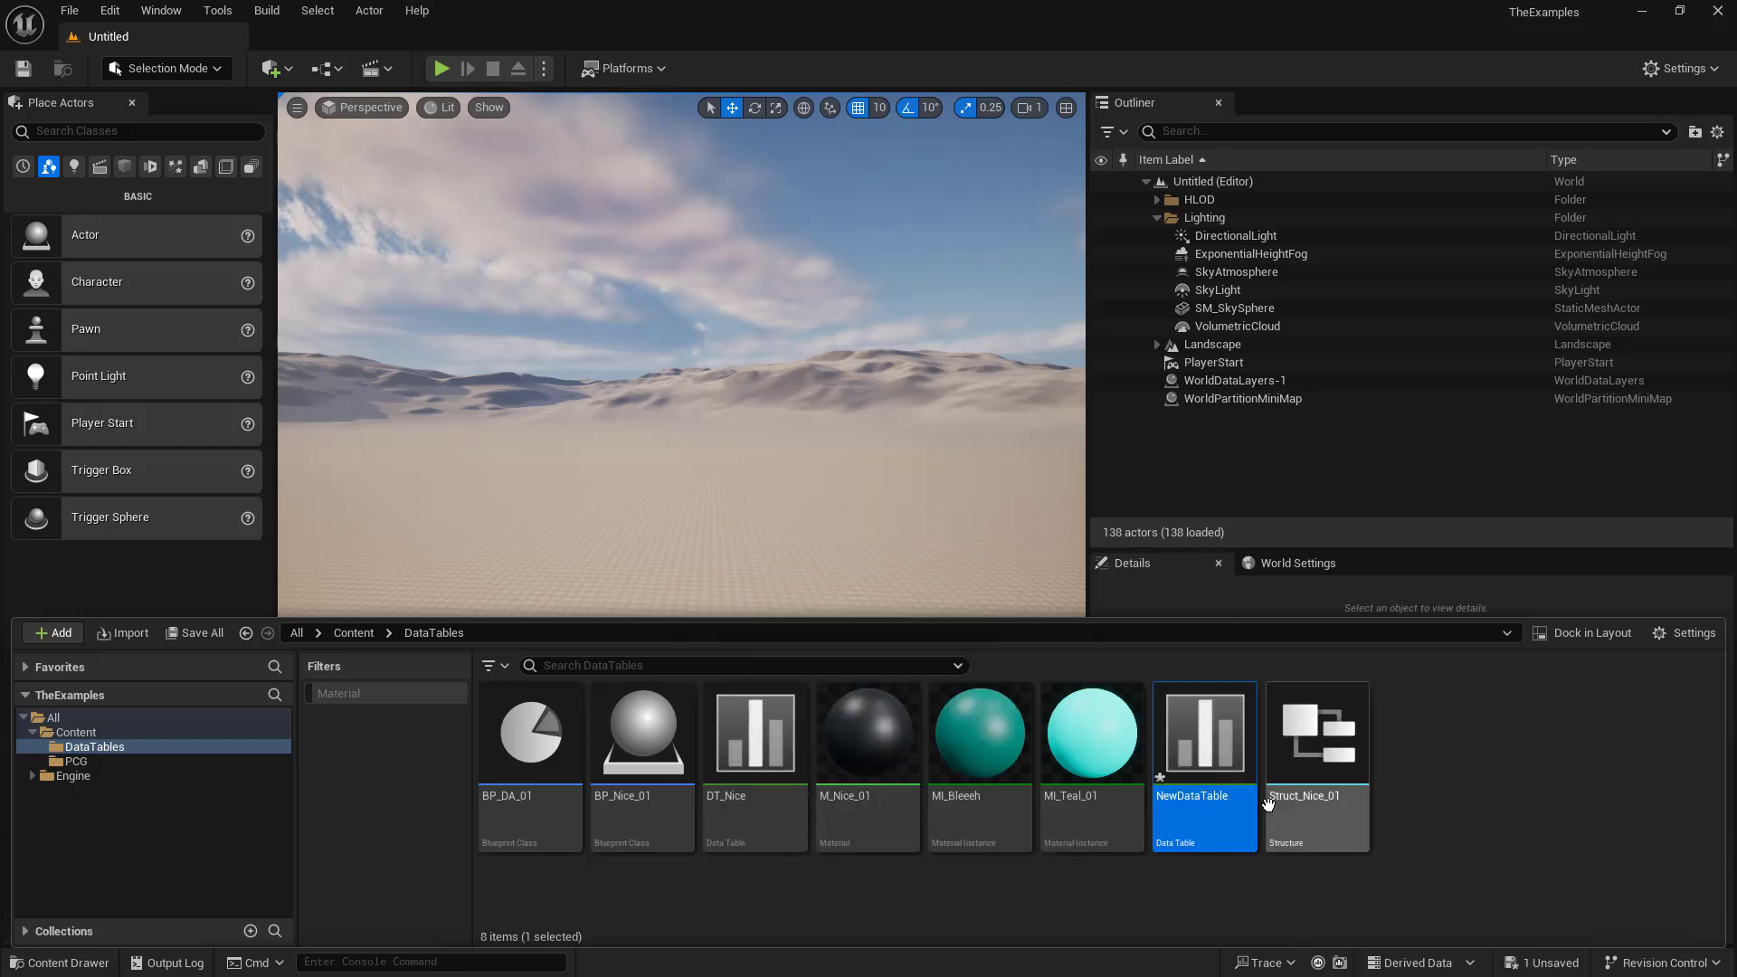
{"action": "right_click", "coordinate": [1204, 732]}
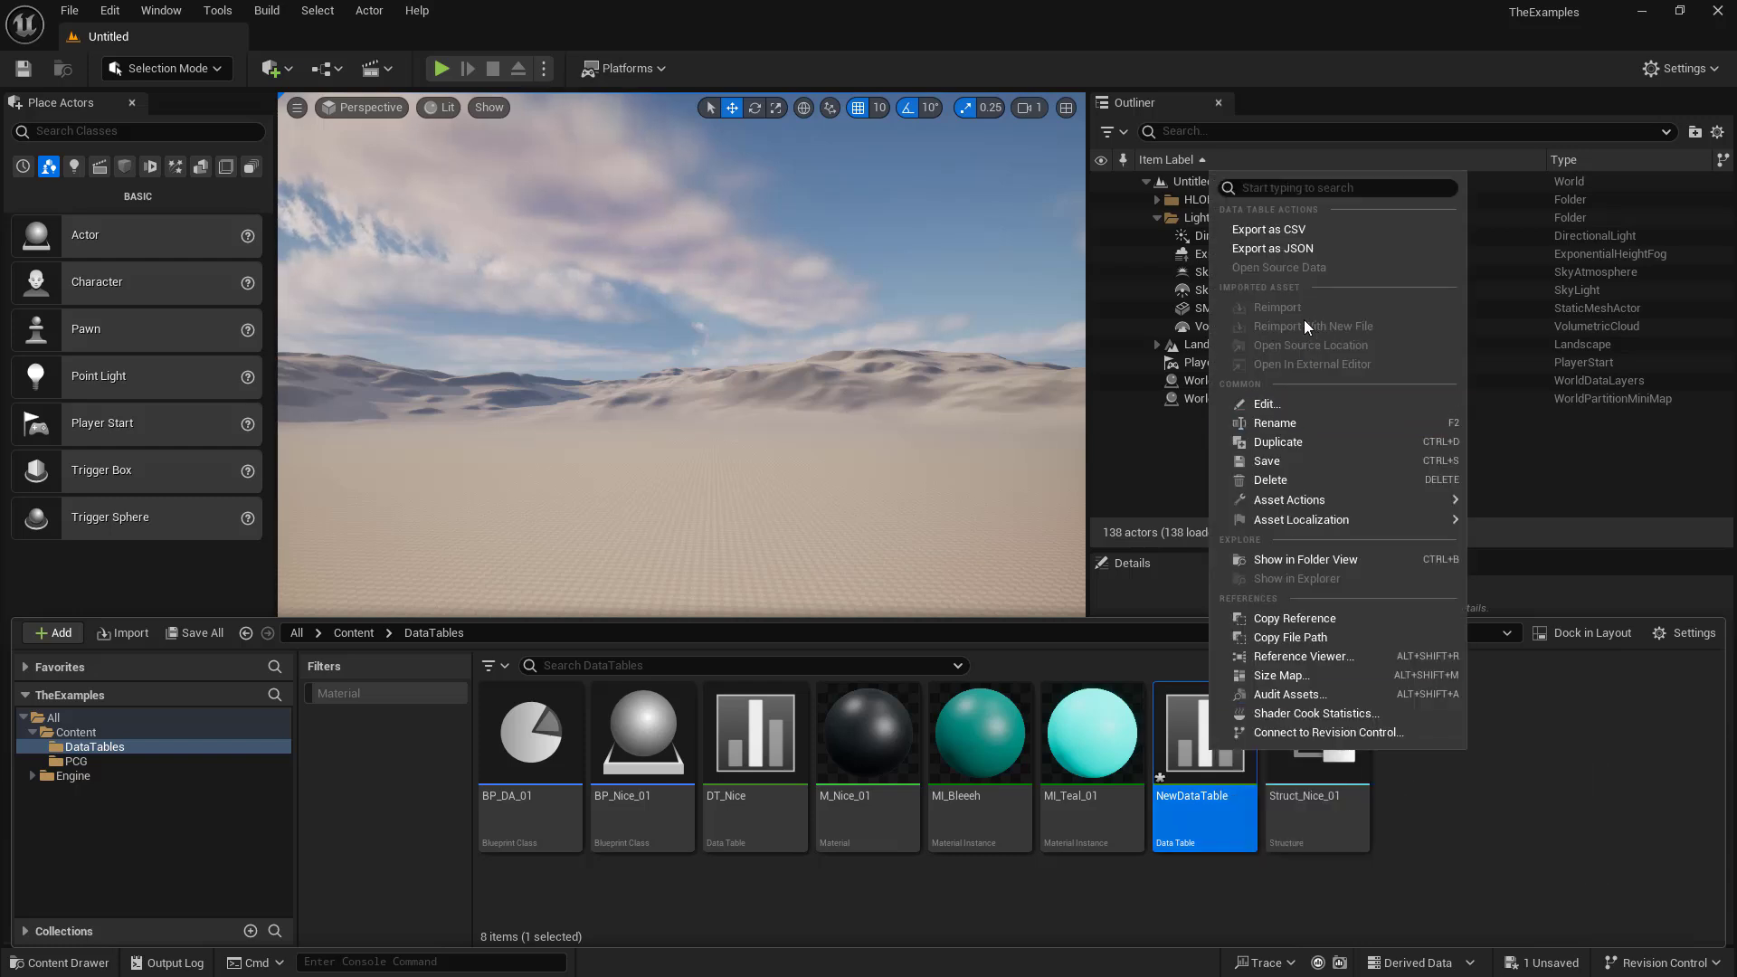
{"action": "mouse_move", "coordinate": [1313, 364]}
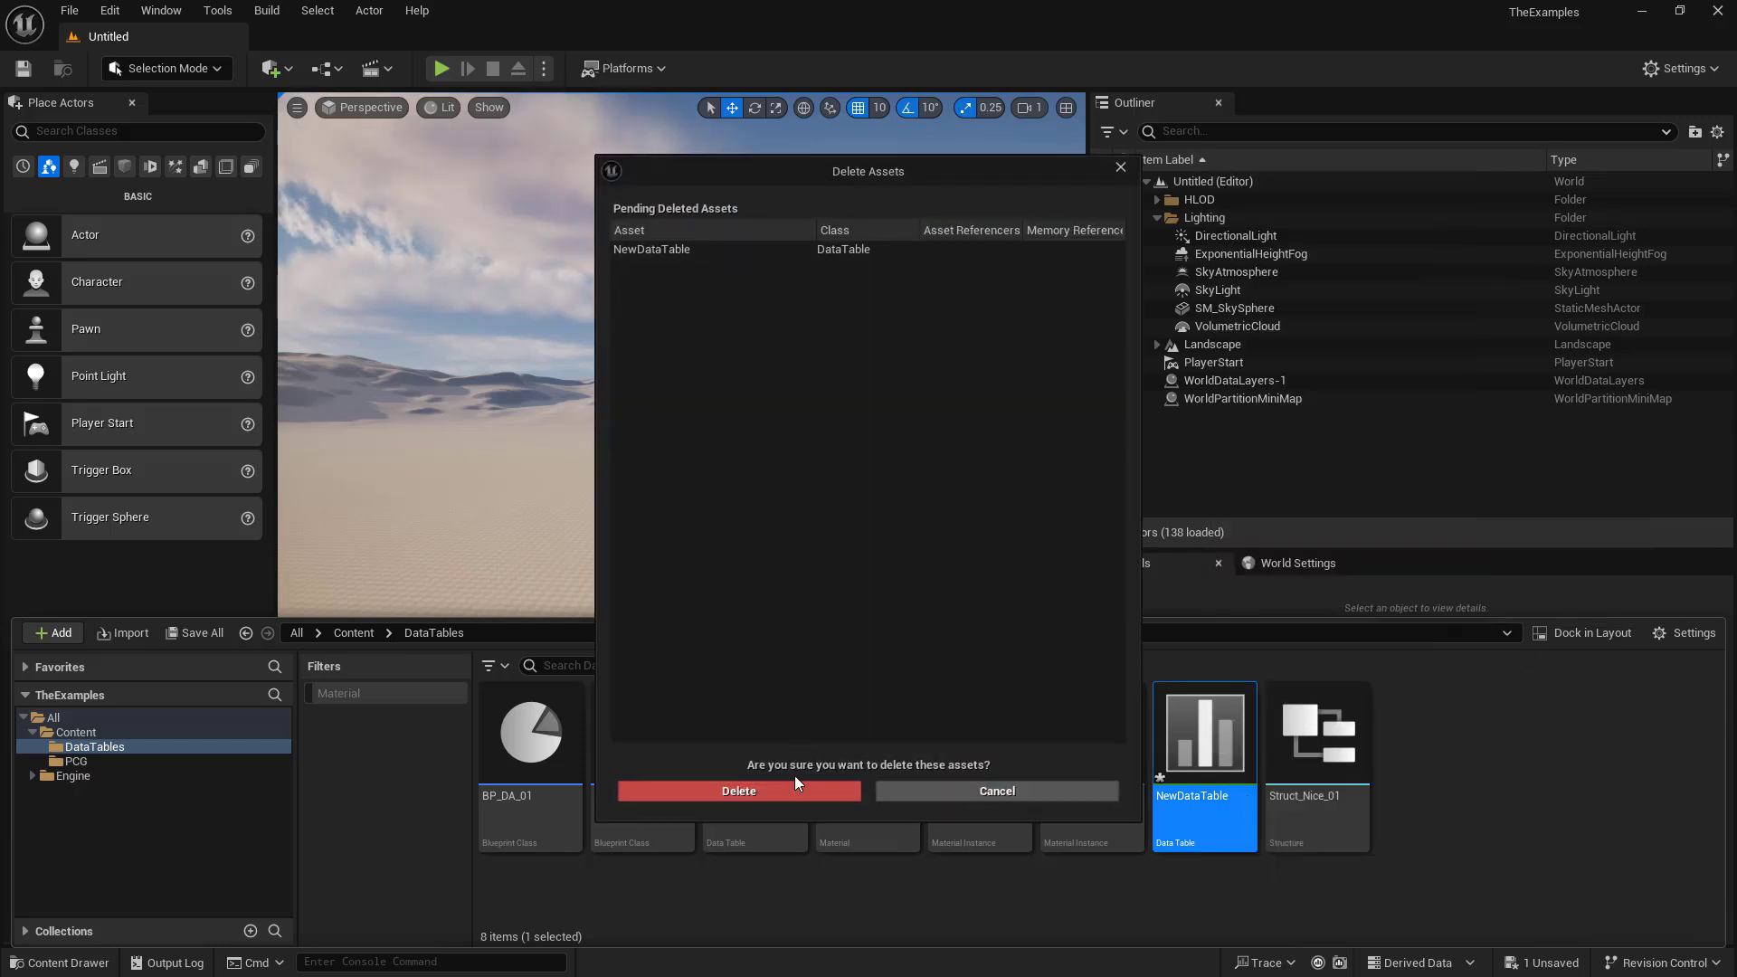
{"action": "left_click", "coordinate": [739, 790]}
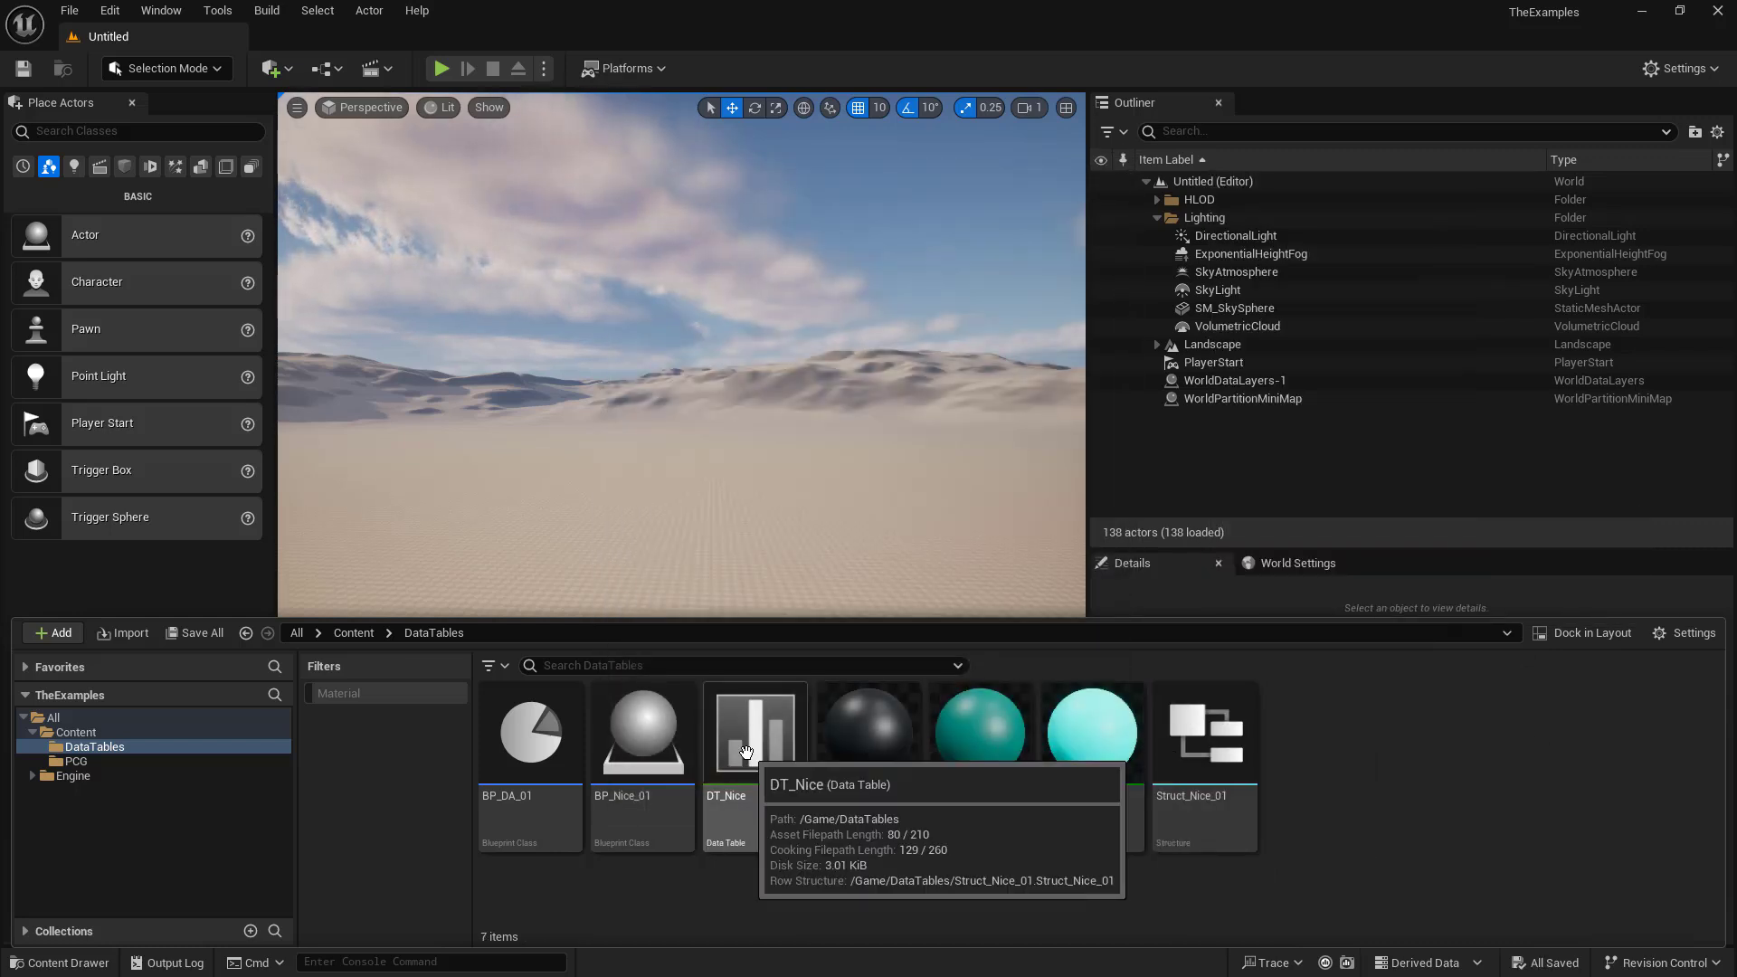
Step: Export DT_Nice to the GDO folder as CSVTest_01.csv
{"action": "right_click", "coordinate": [755, 732]}
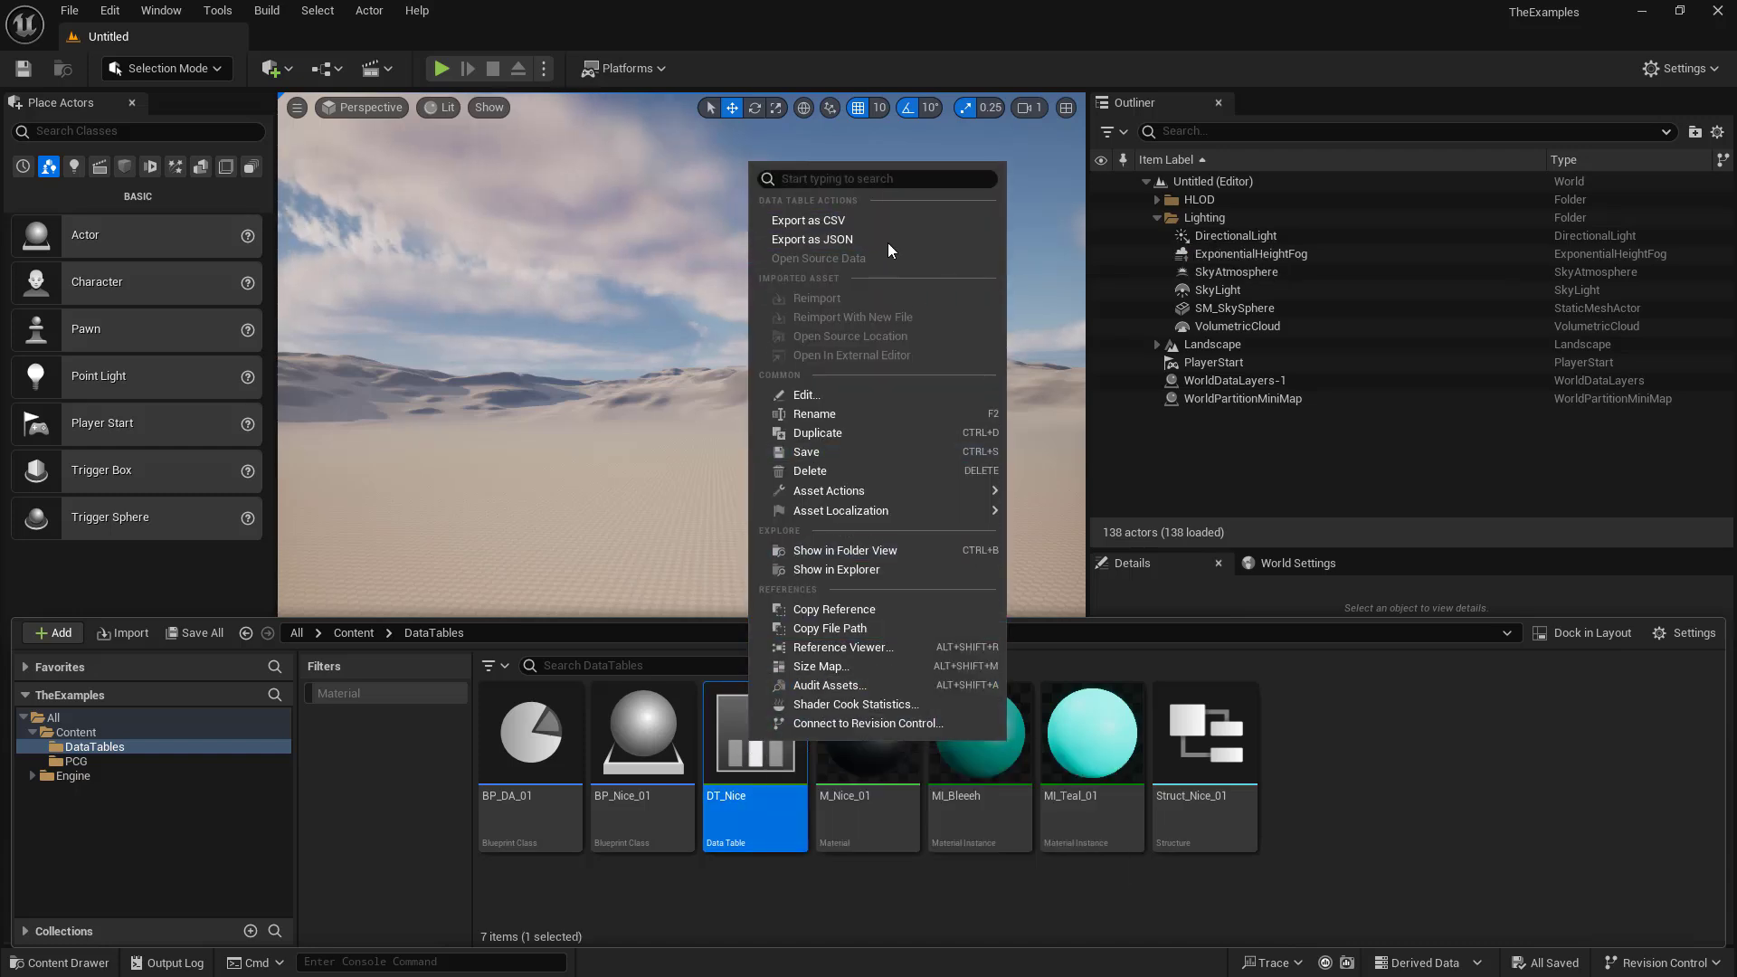
{"action": "left_click", "coordinate": [809, 219]}
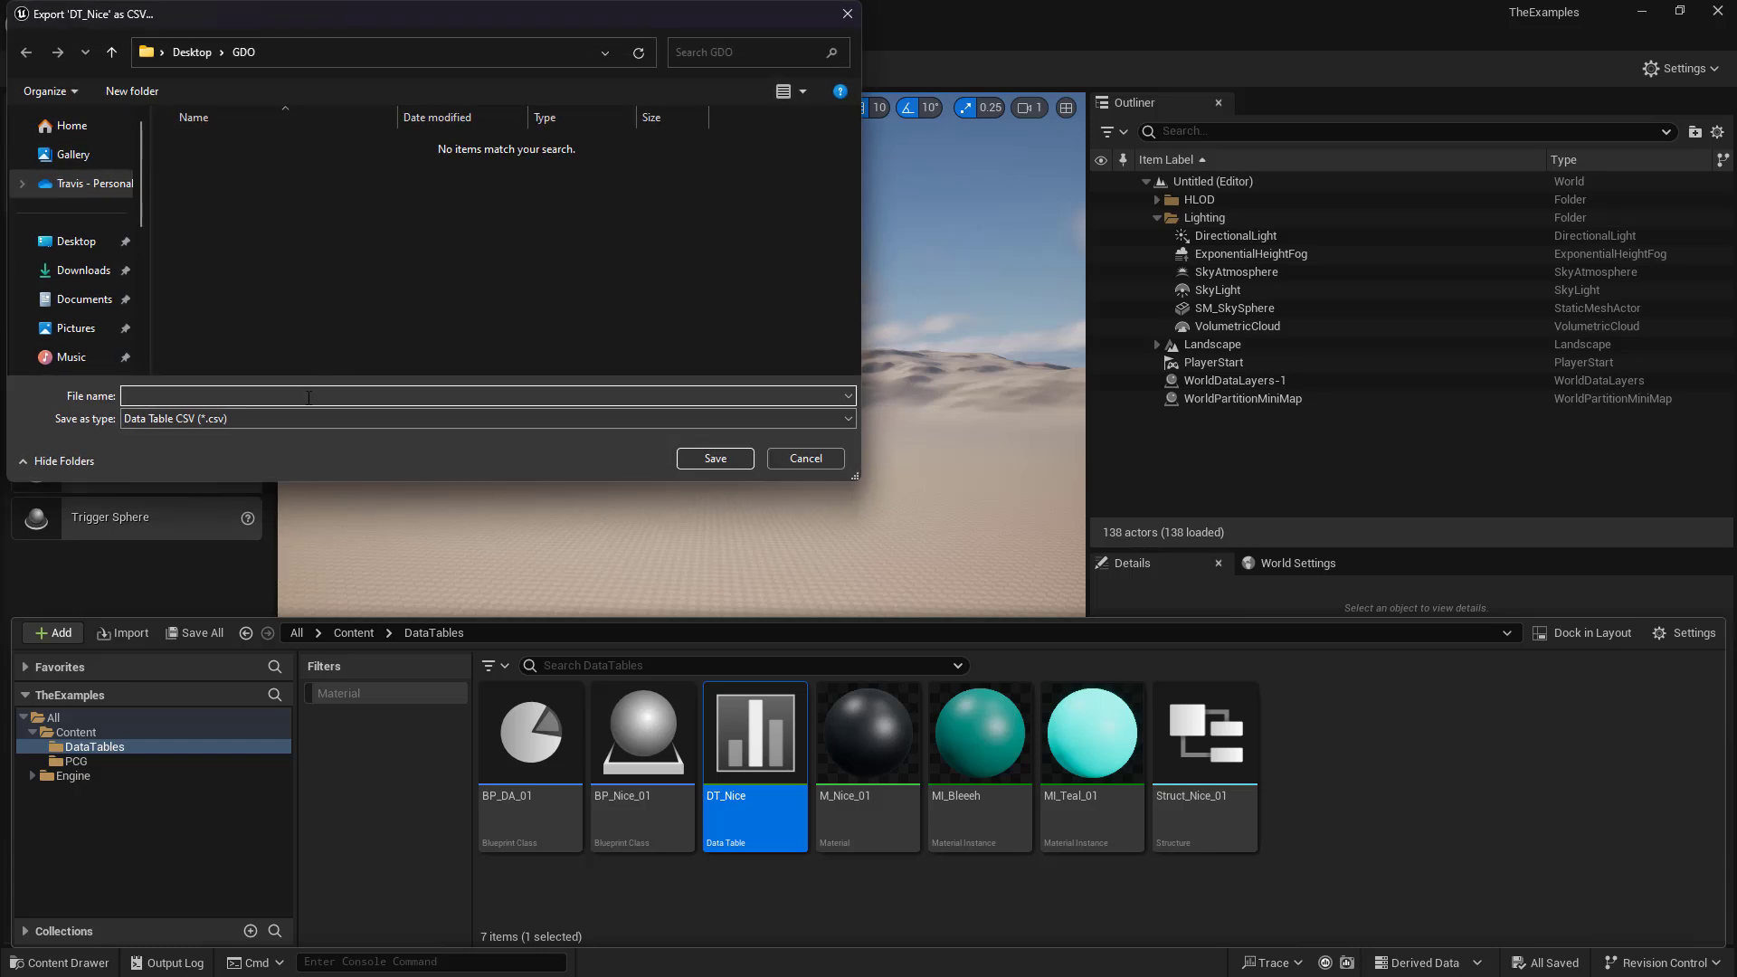
{"action": "type", "text": "CSVTest"}
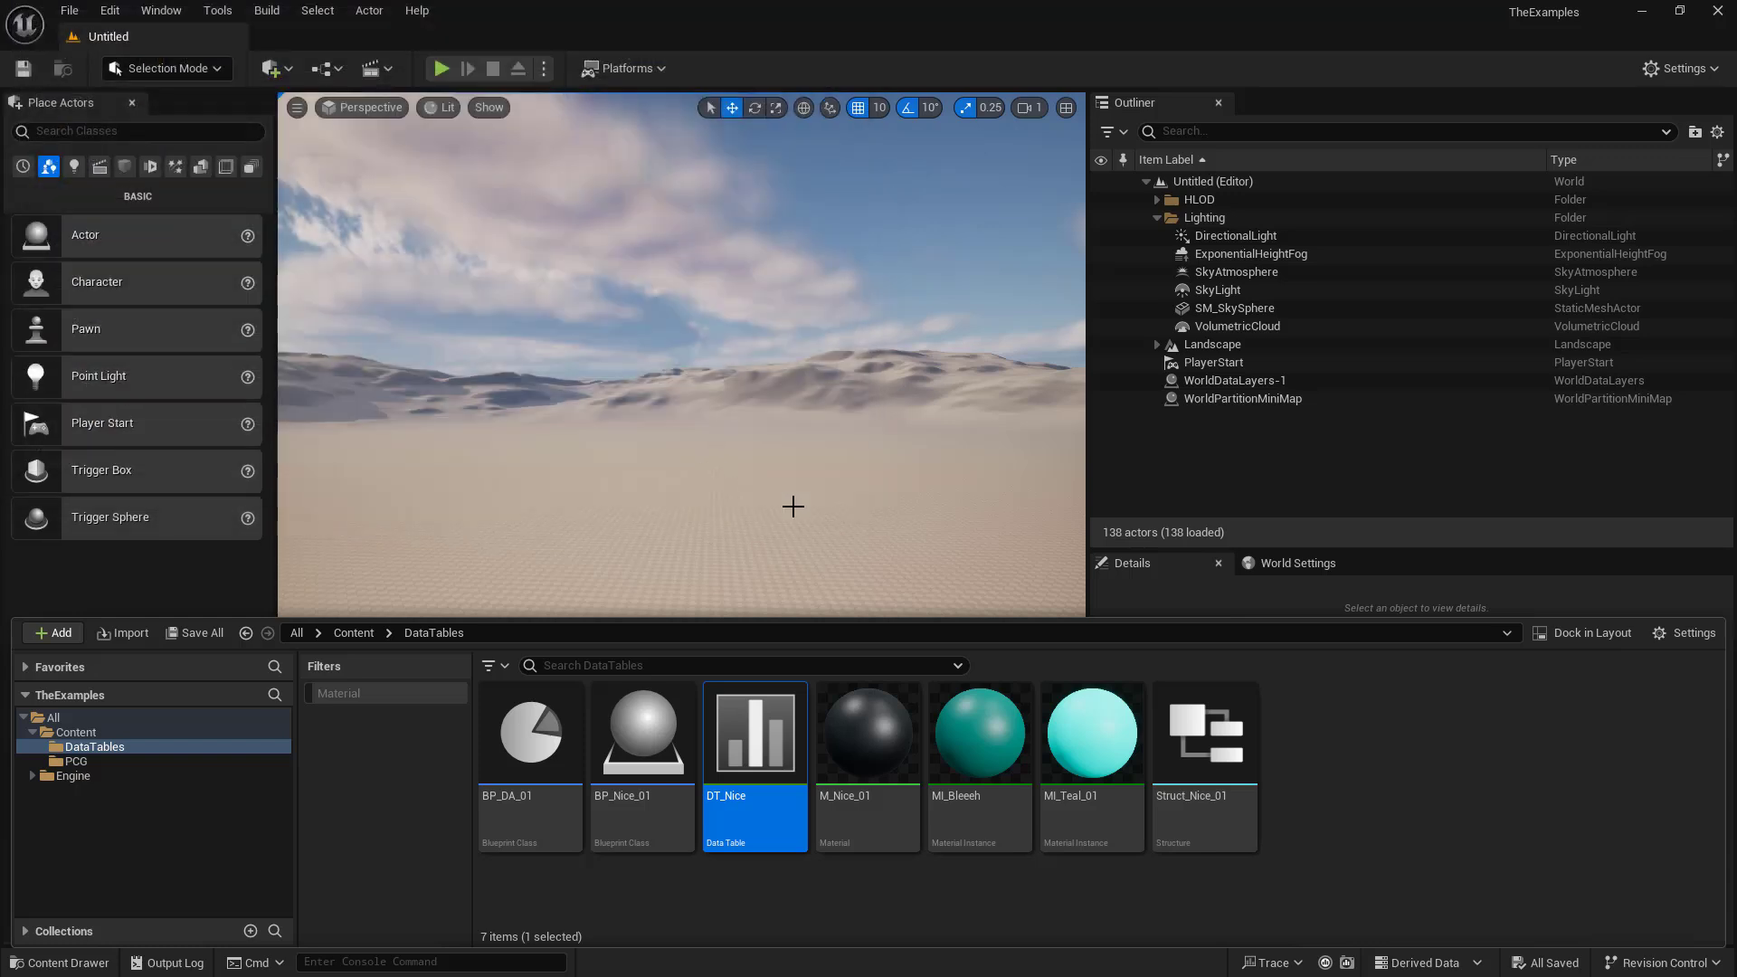
Step: Export DT_Nice to the GDO folder as JSONTest_01.json
{"action": "right_click", "coordinate": [755, 734]}
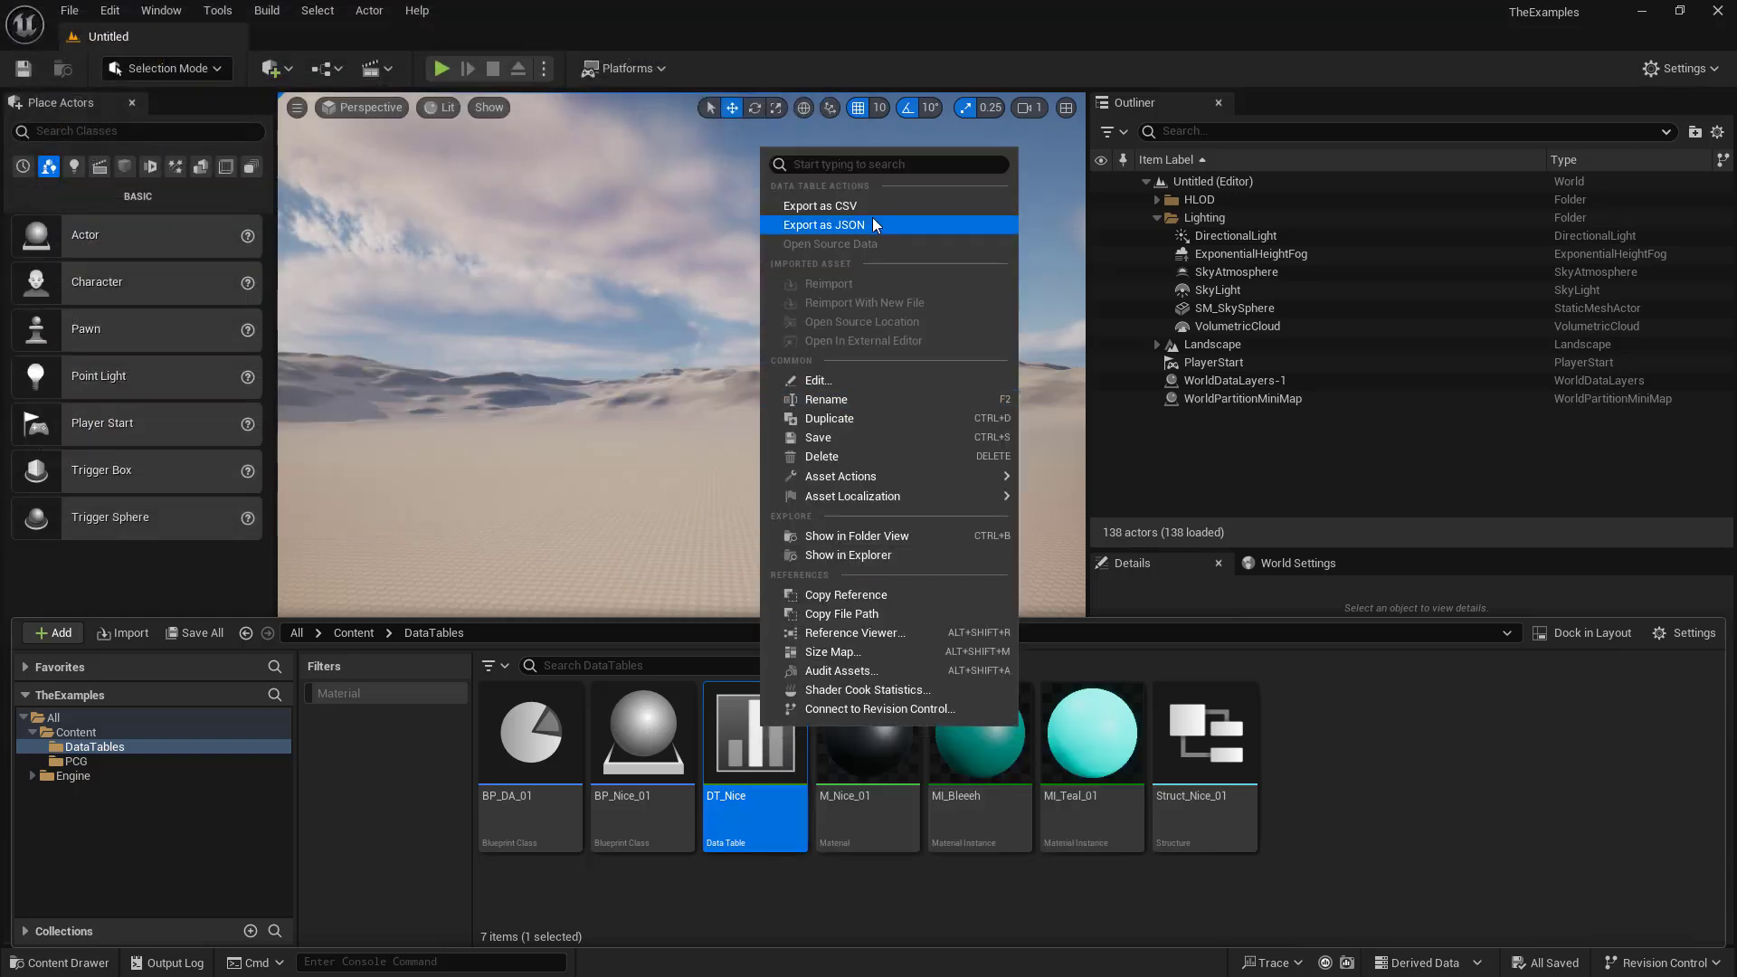
{"action": "left_click", "coordinate": [824, 226]}
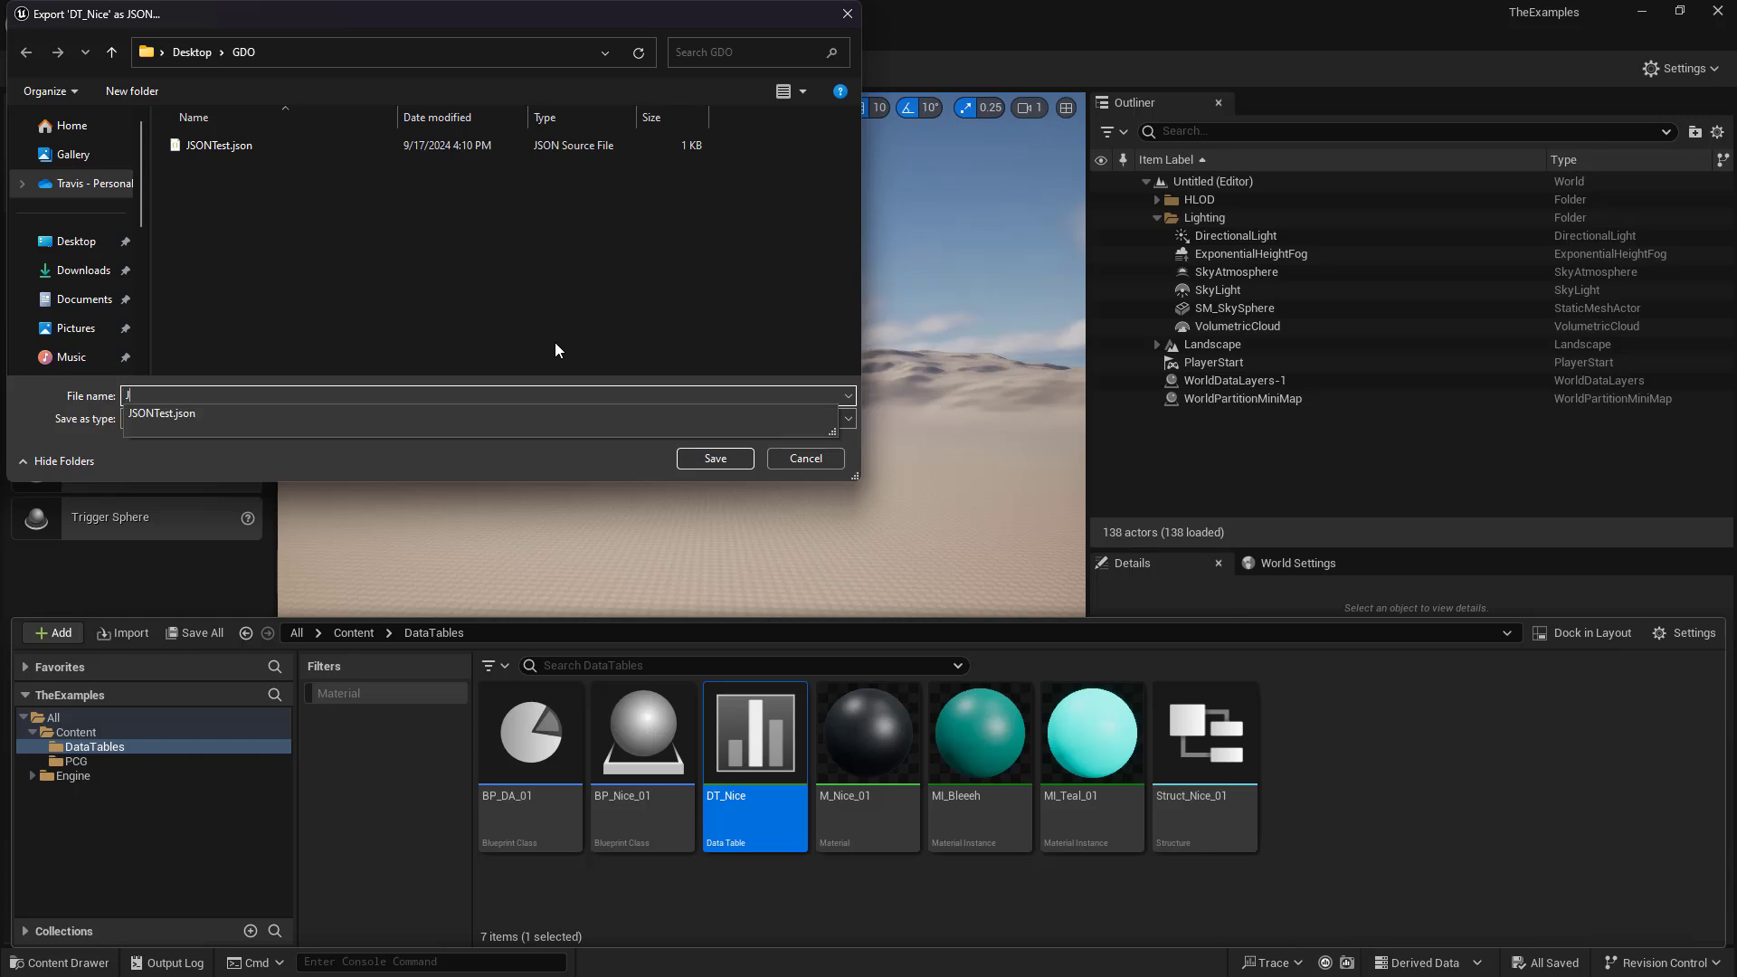
{"action": "type", "text": "JSONTest_"}
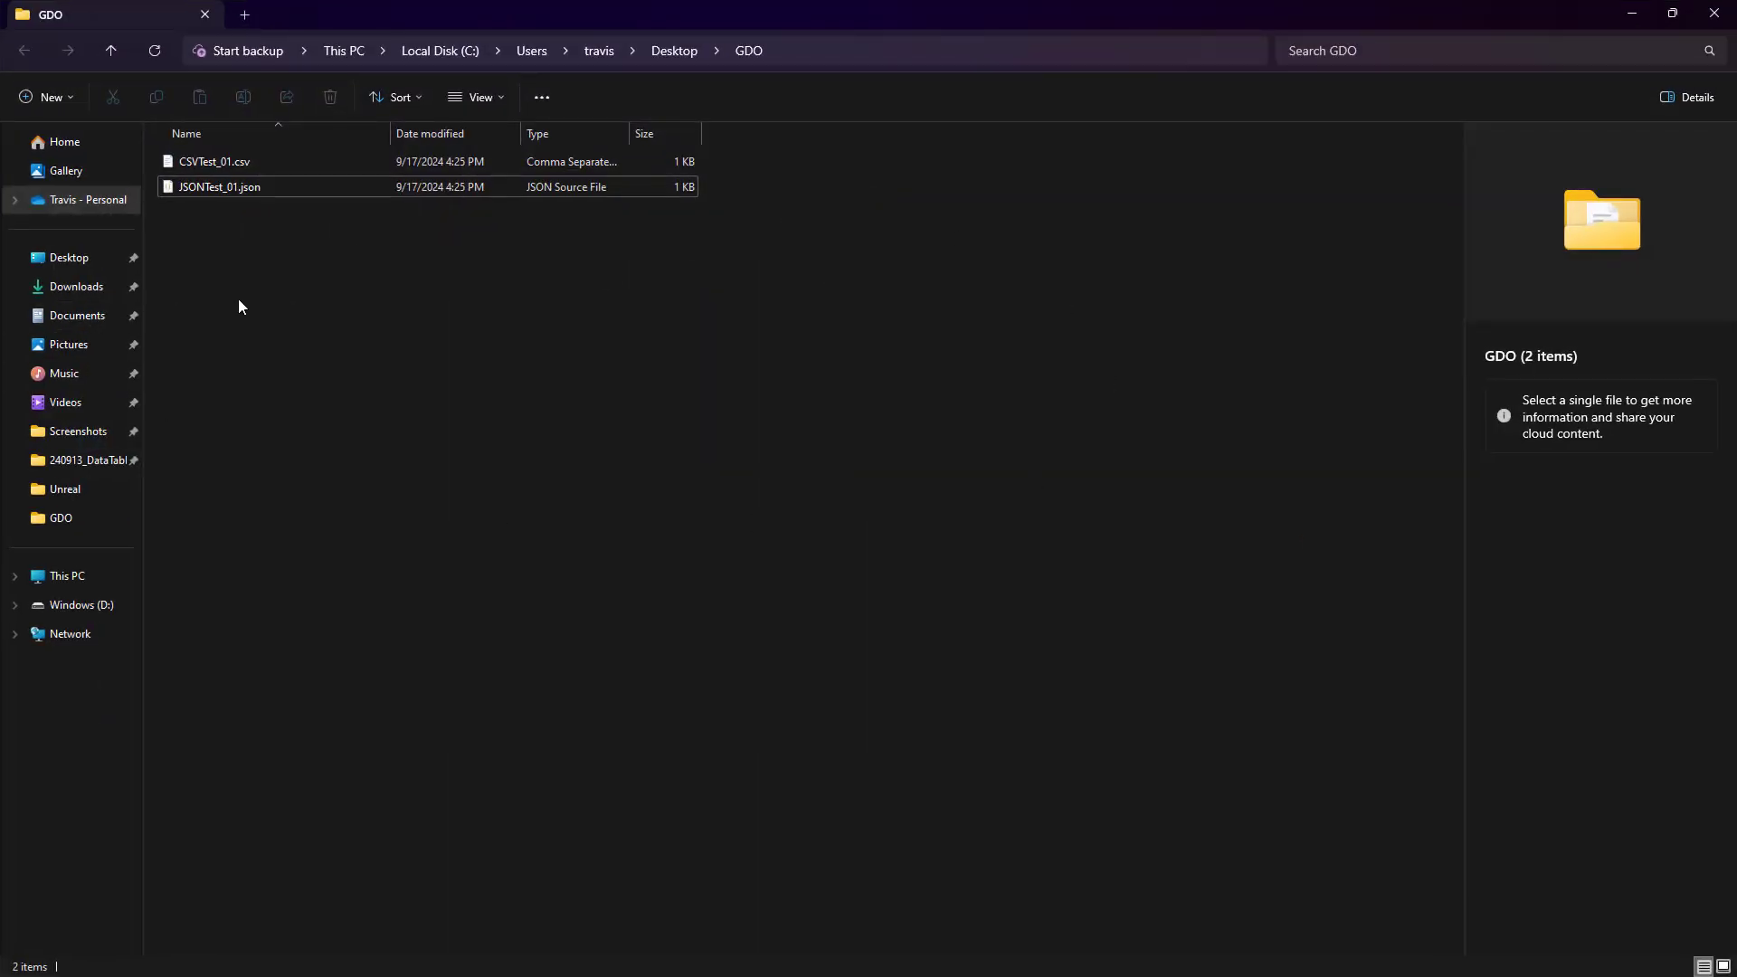
Step: Select JSONTest_01.json in the GDO folder and open its context menu
{"action": "left_click", "coordinate": [218, 186]}
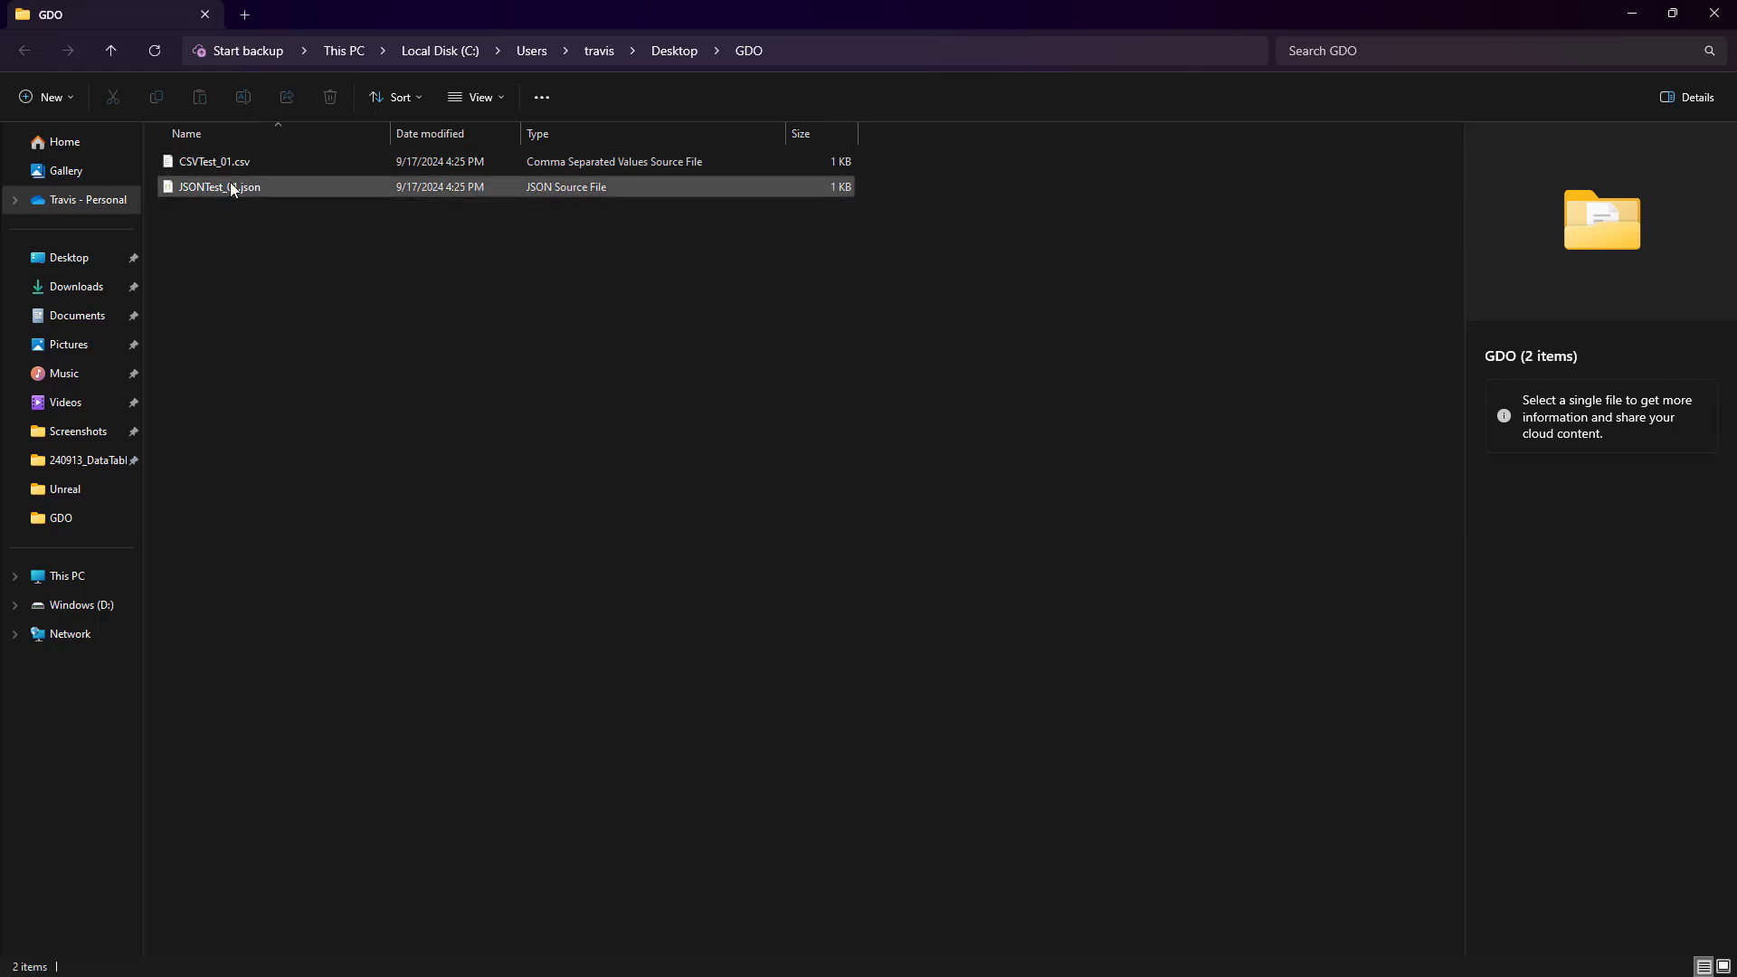
{"action": "left_click", "coordinate": [218, 186]}
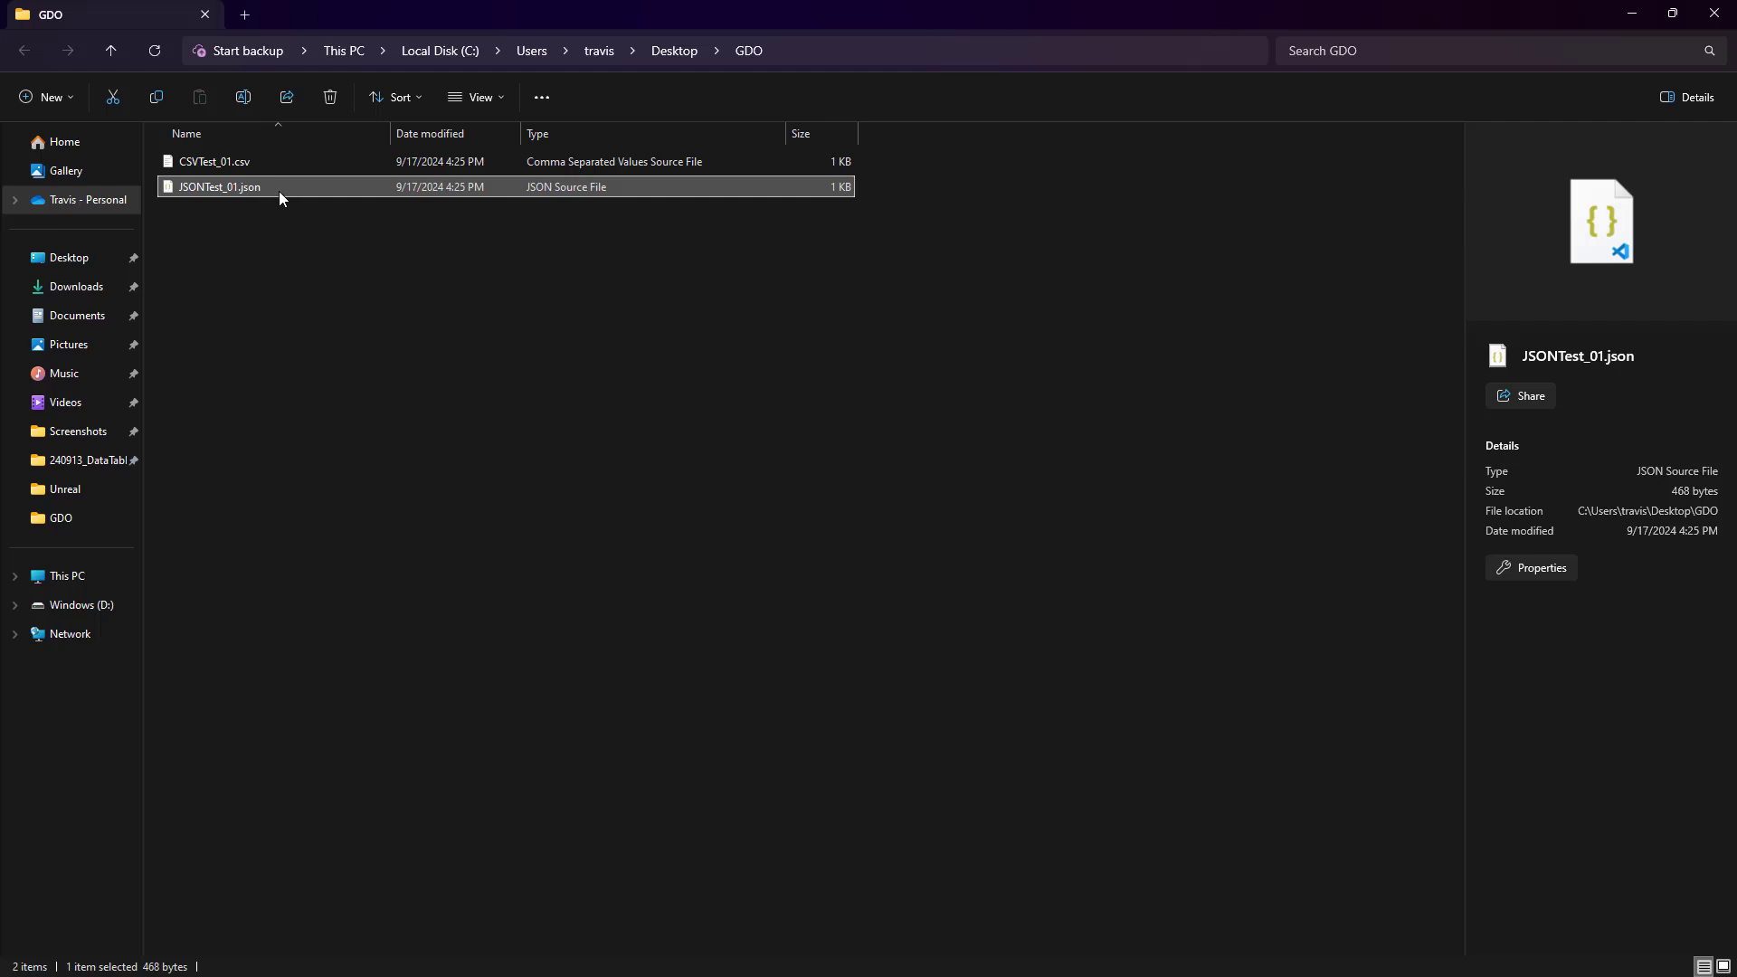
{"action": "right_click", "coordinate": [219, 186]}
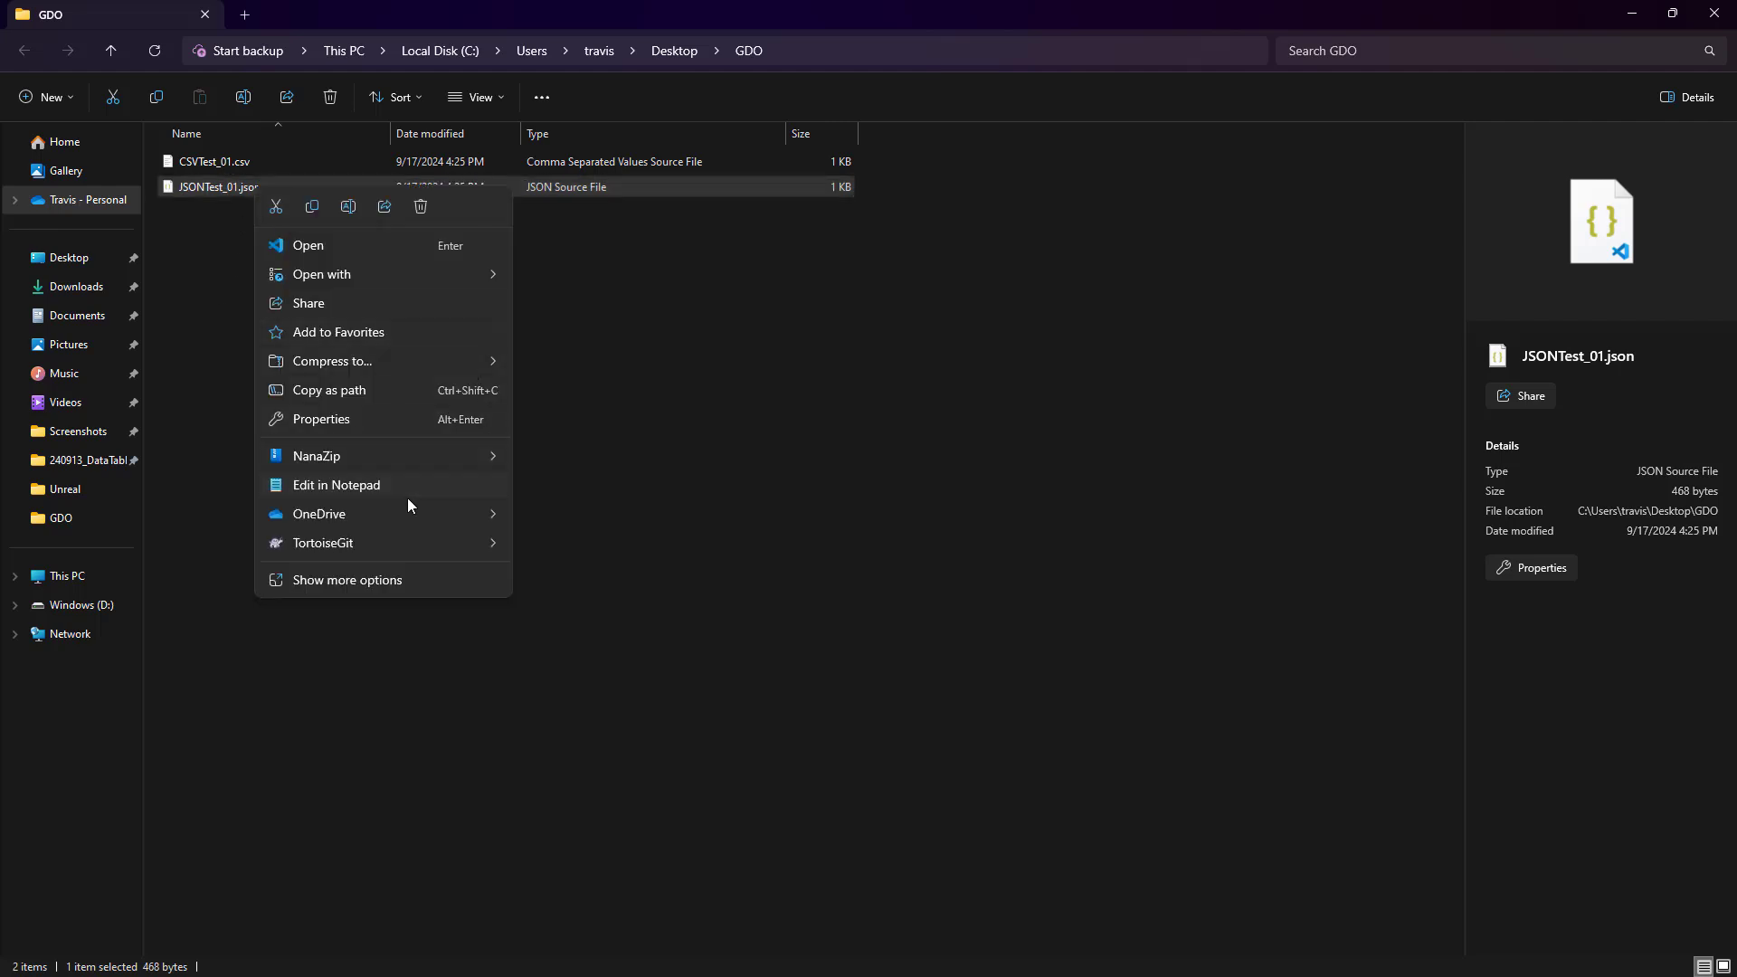
Step: Open JSONTest_01.json in Notepad and duplicate the Sphere row as a row named JSON
{"action": "left_click", "coordinate": [336, 484]}
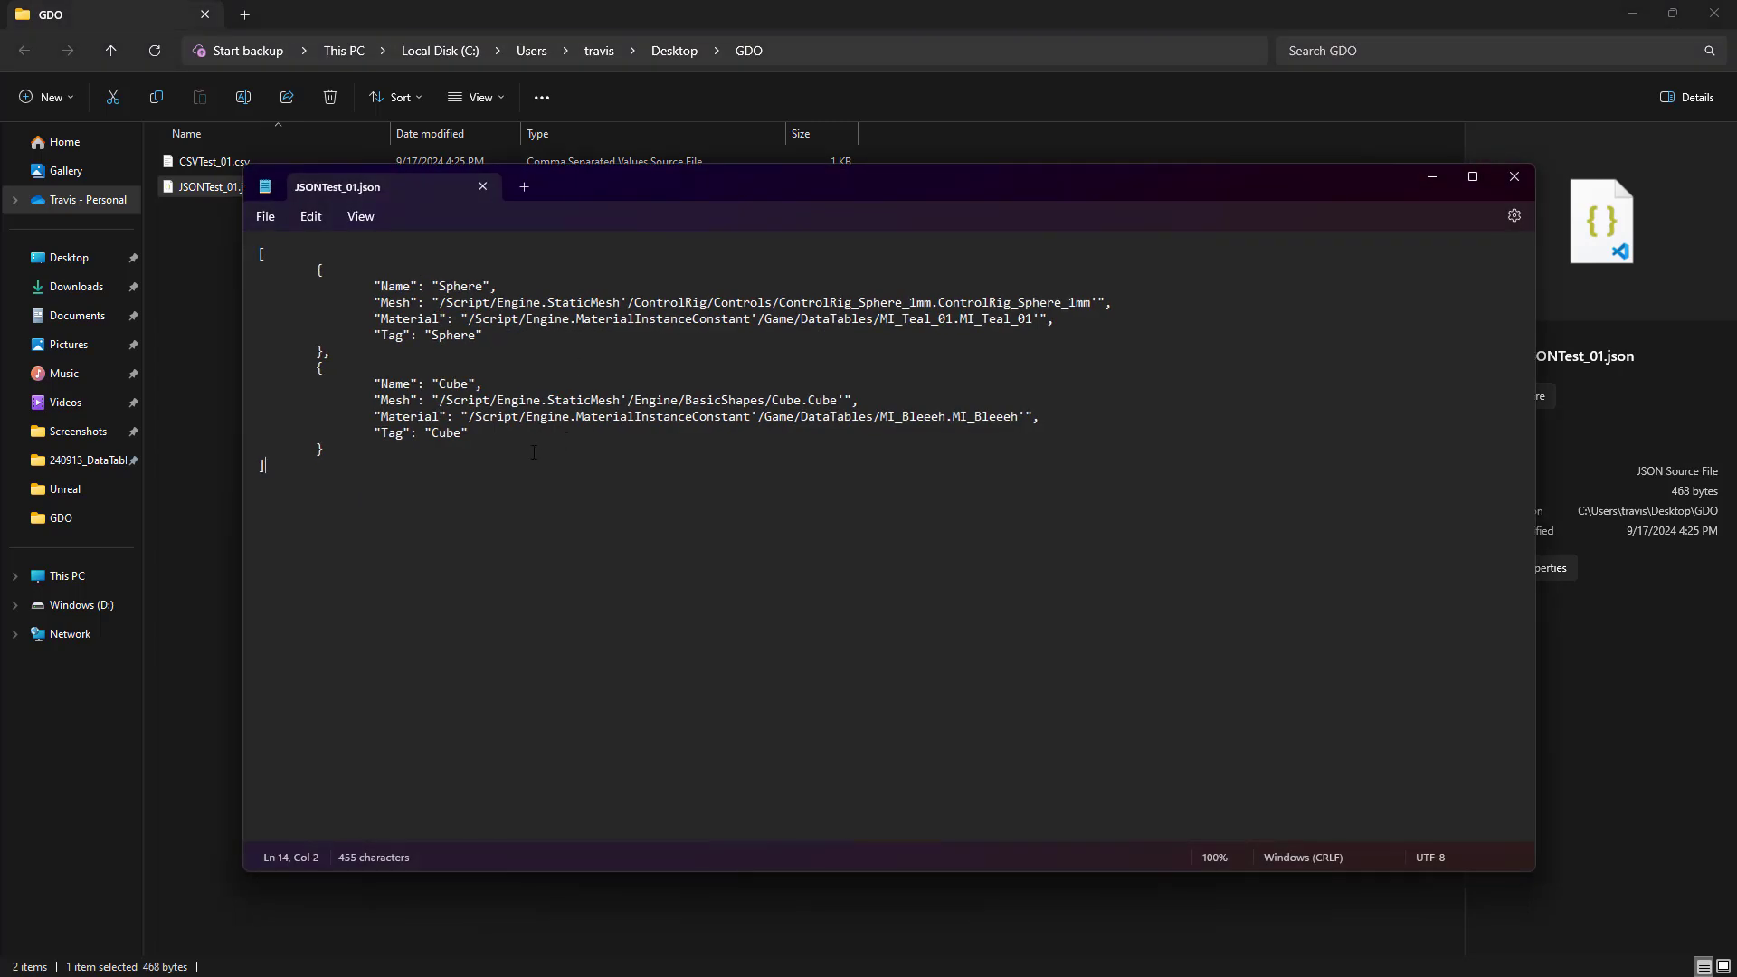
{"action": "left_click_drag", "start_coordinate": [318, 269], "coordinate": [331, 351]}
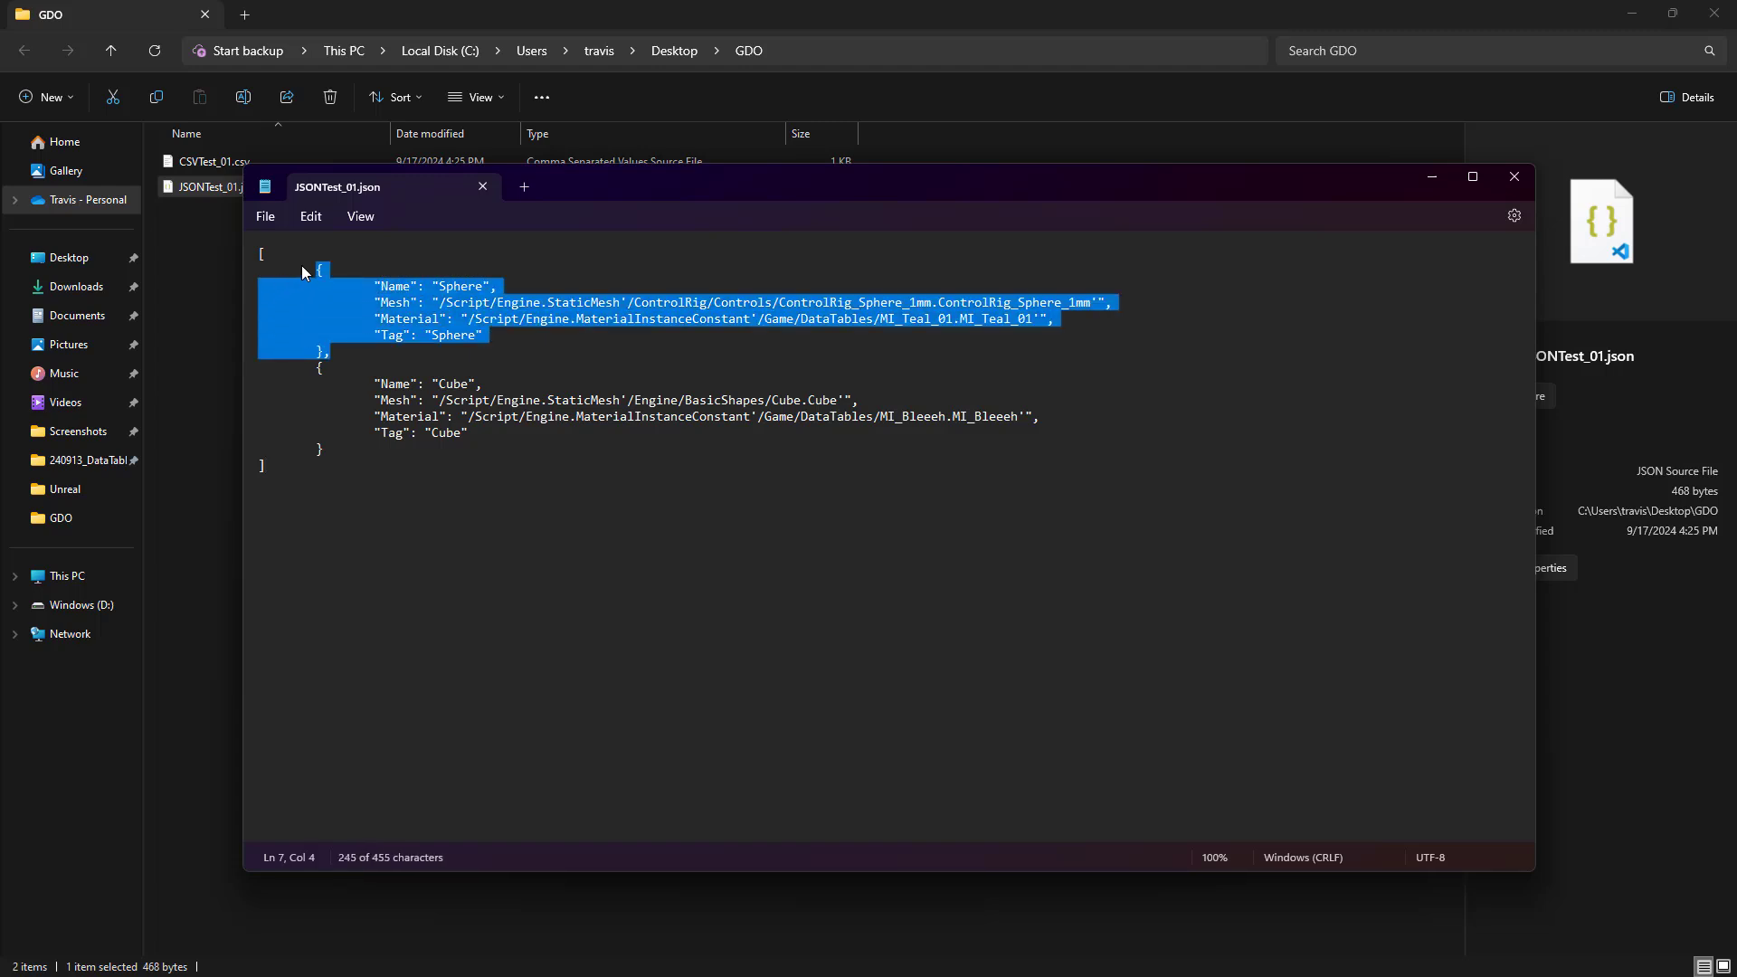
{"action": "left_click", "coordinate": [364, 362]}
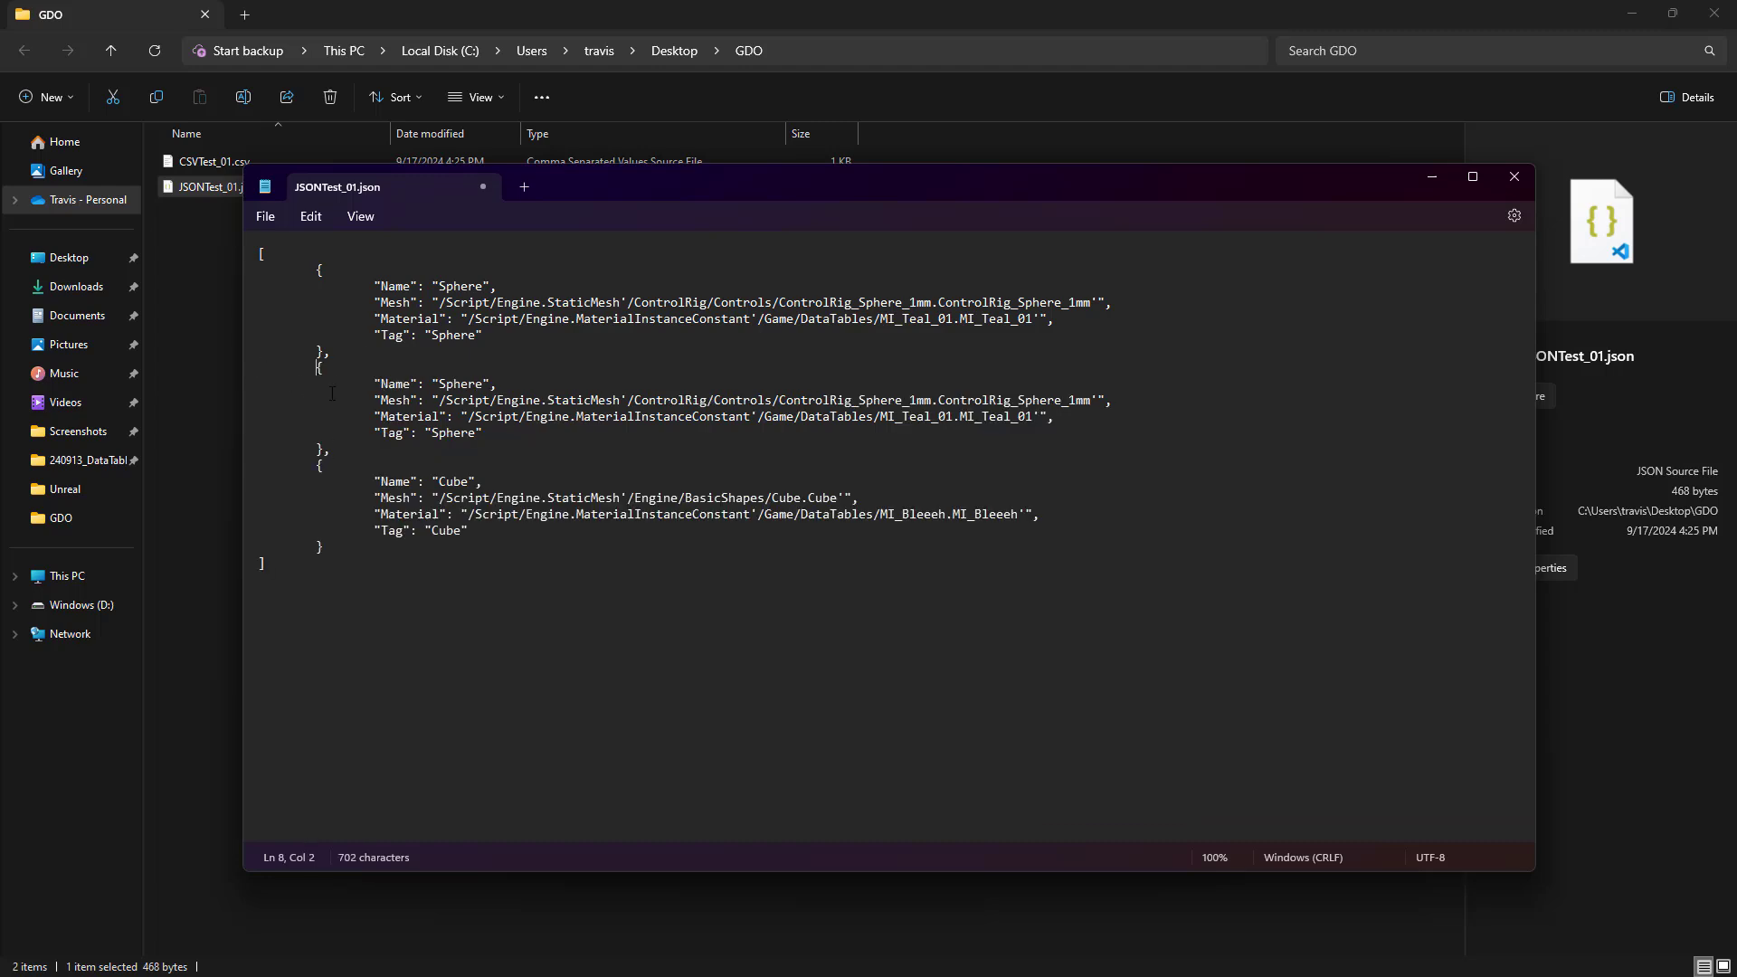
{"action": "double_click", "coordinate": [459, 384]}
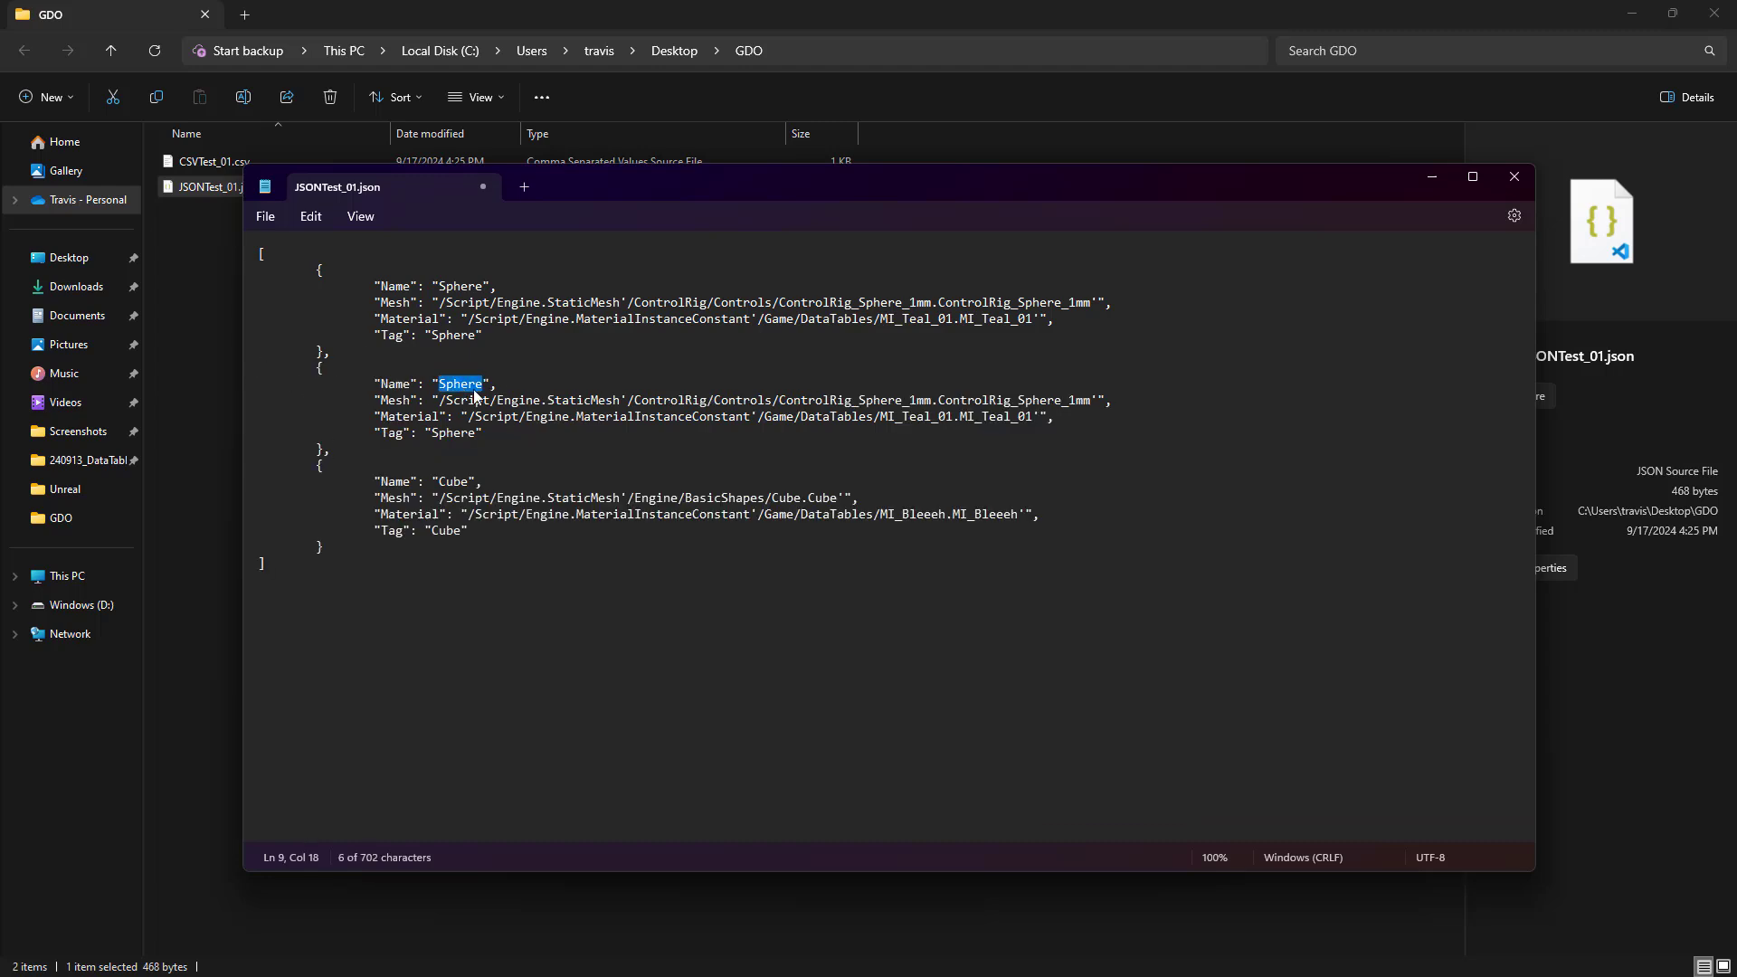
{"action": "type", "text": "JSON"}
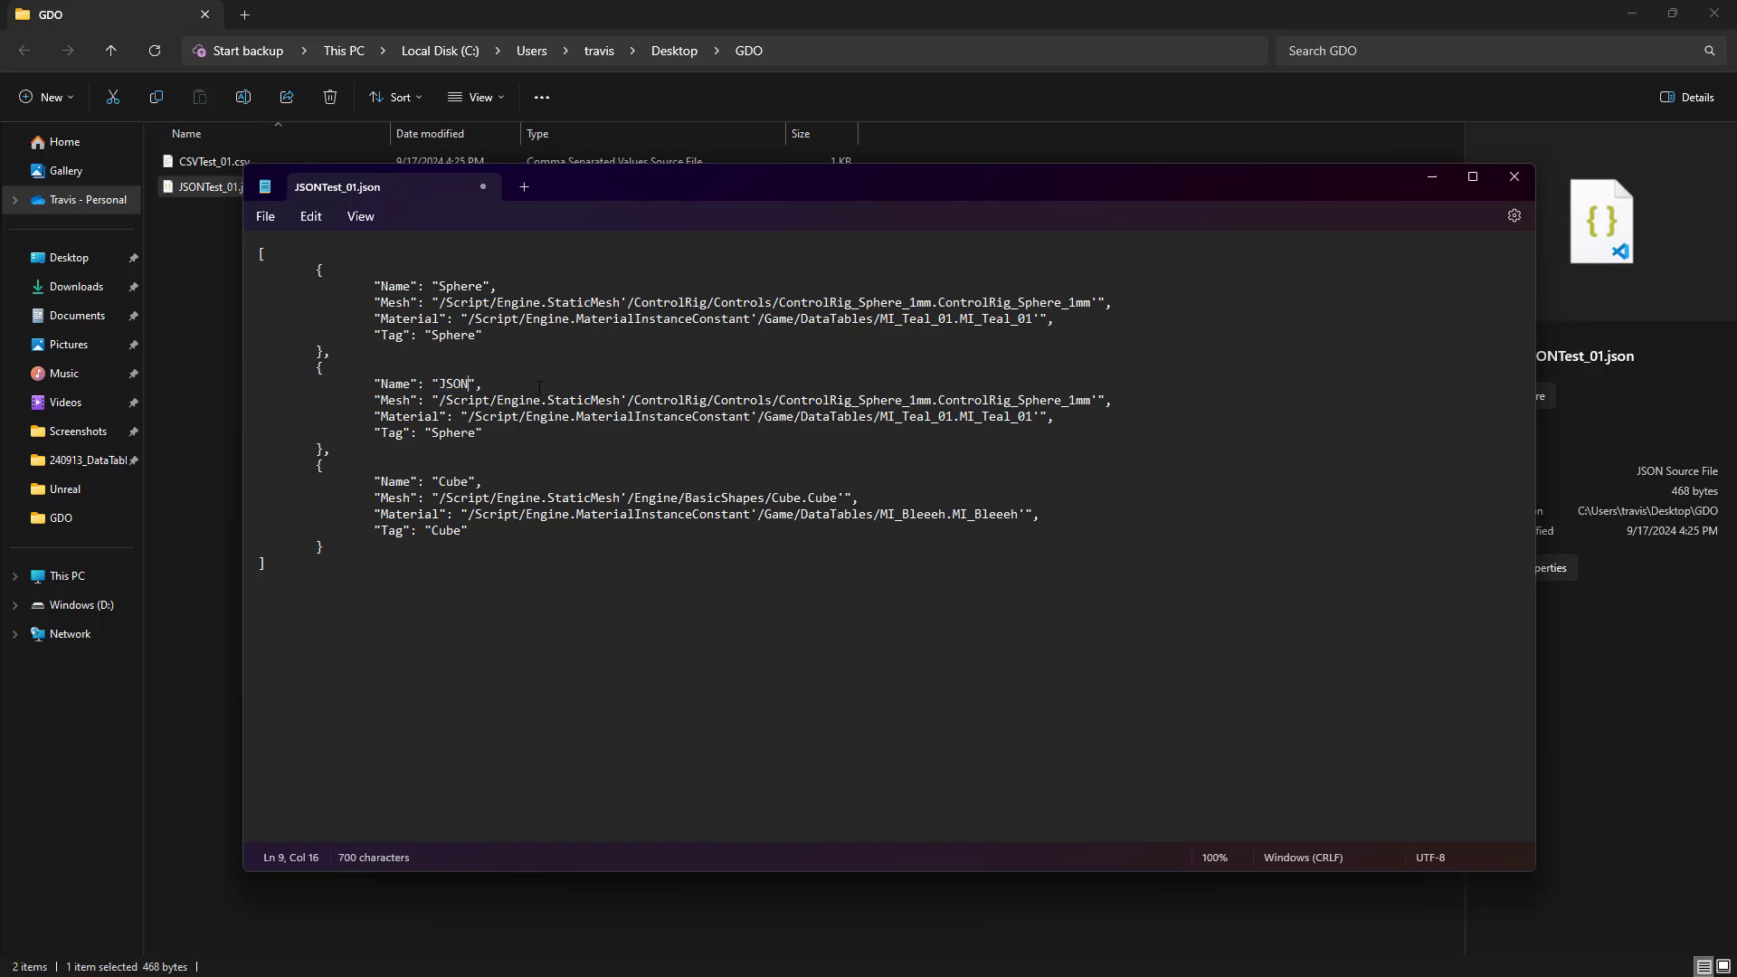
Step: Blank the JSON row's Mesh and Material paths and change its tag to Json
{"action": "left_click_drag", "start_coordinate": [435, 400], "coordinate": [1091, 400]}
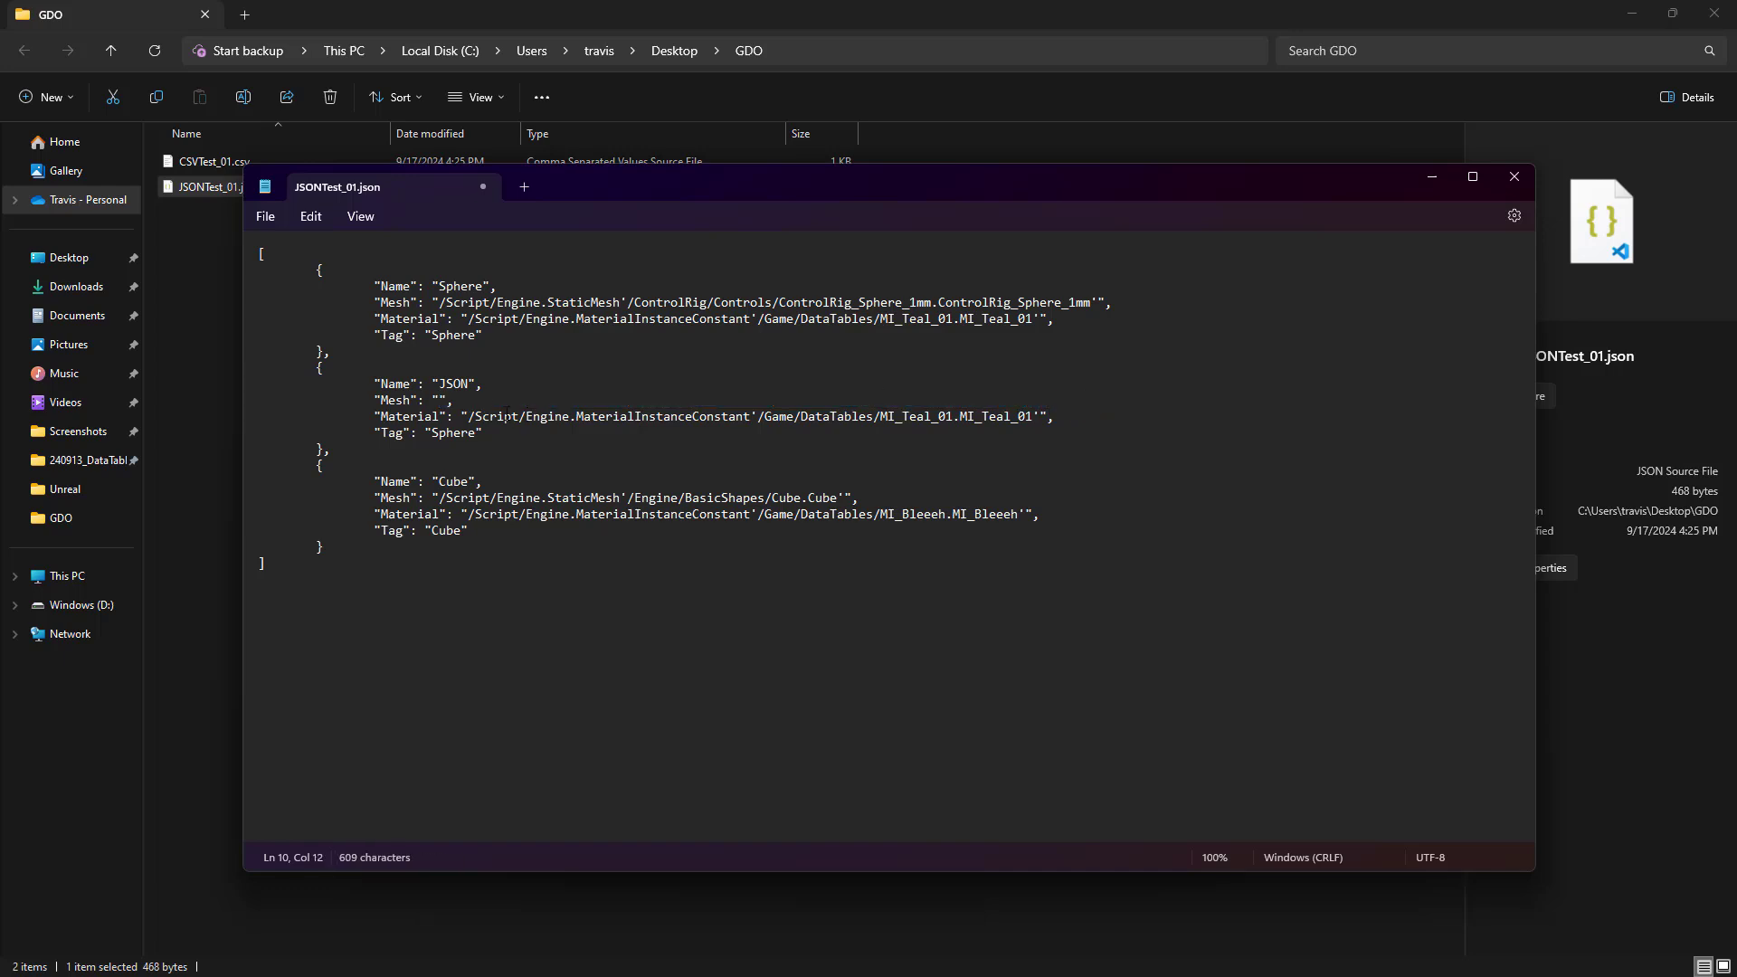
{"action": "left_click_drag", "start_coordinate": [467, 416], "coordinate": [562, 415]}
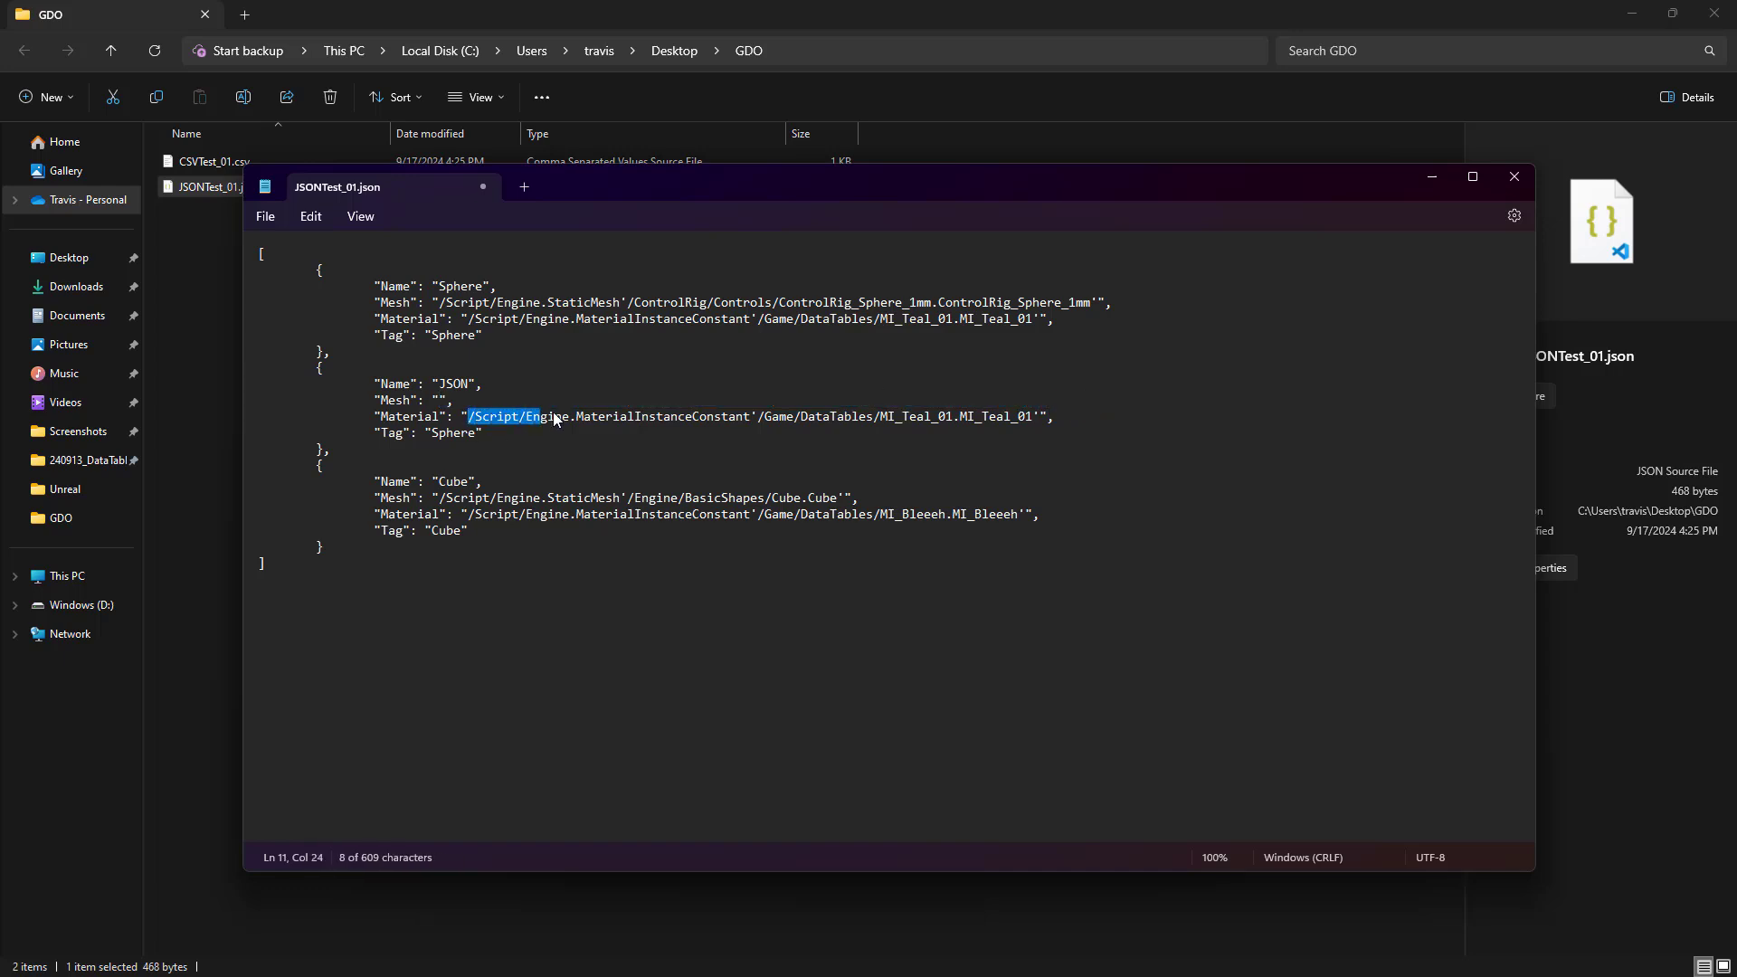
{"action": "key", "text": "Delete"}
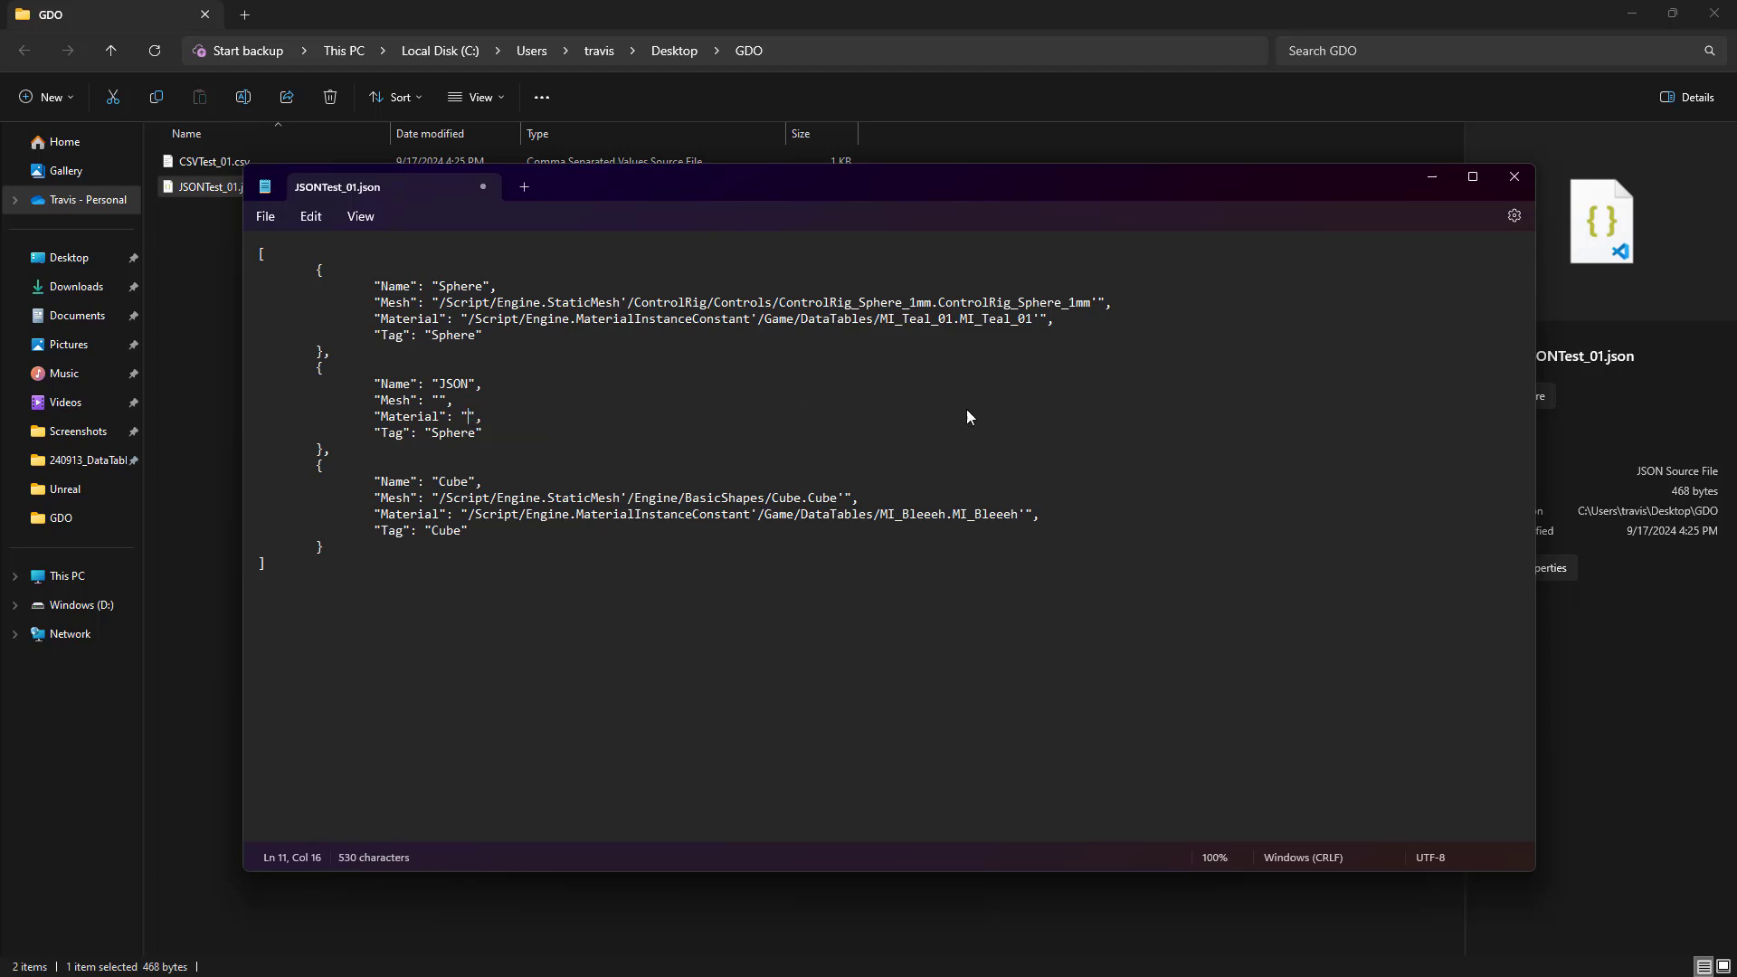
{"action": "double_click", "coordinate": [452, 432]}
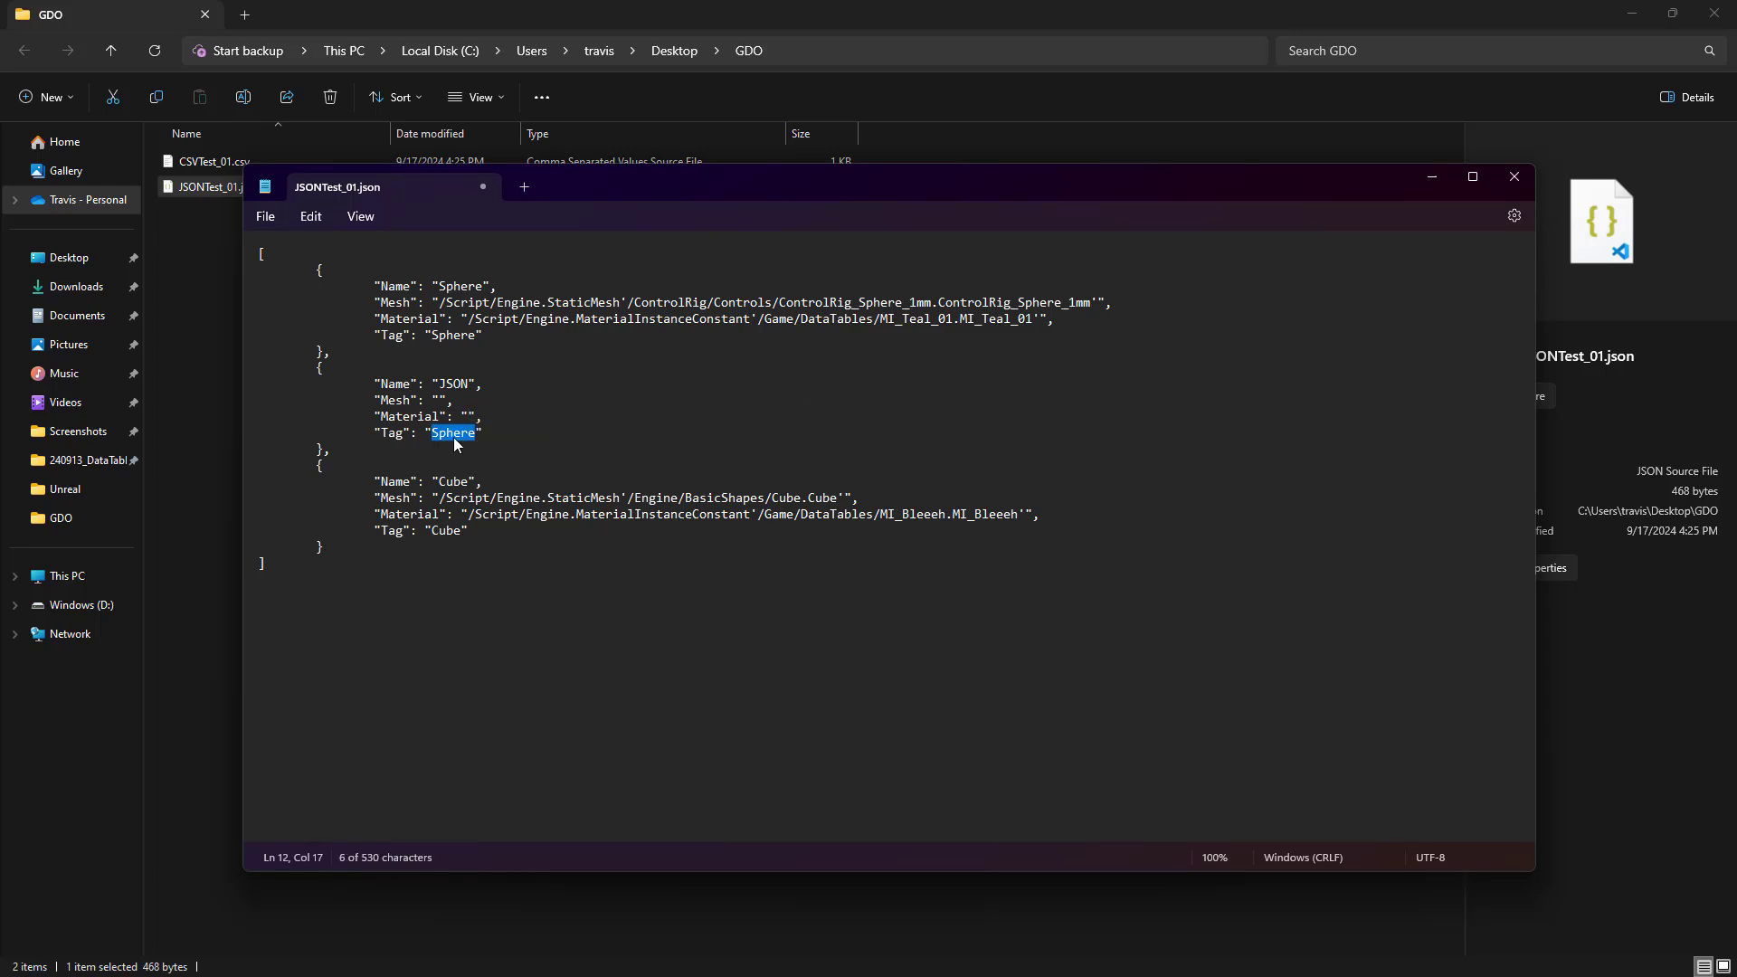
{"action": "type", "text": "Json"}
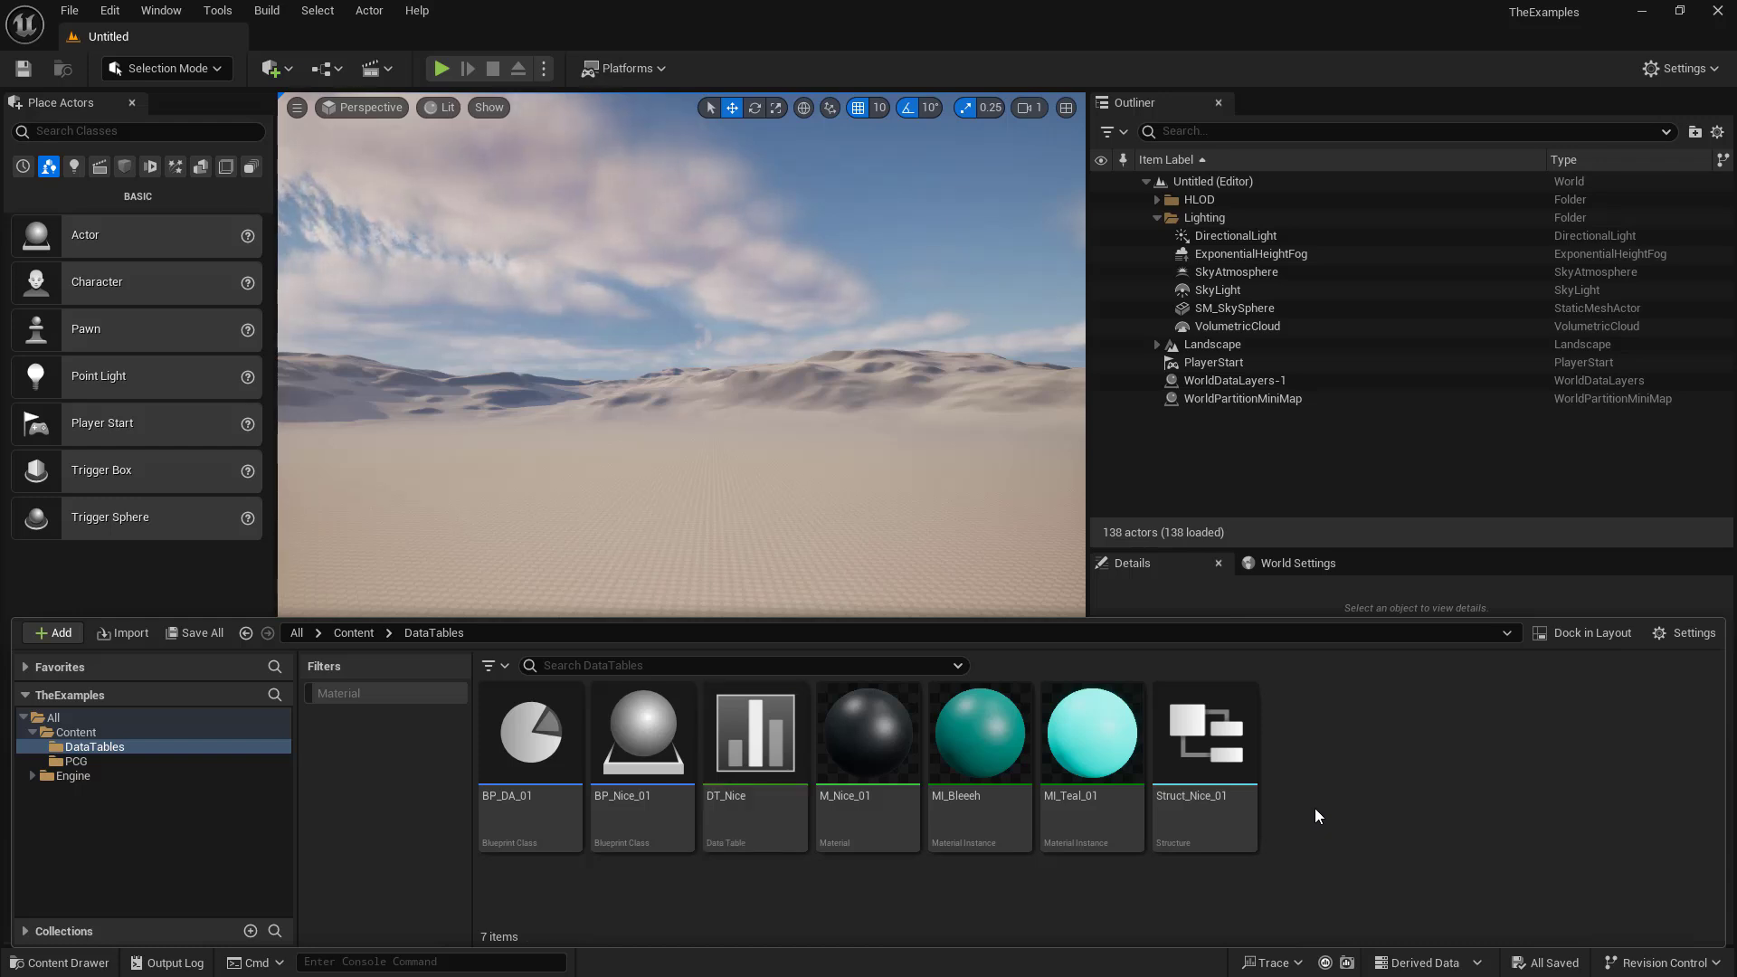
Step: Import JSONTest_01.json into /Game/DataTables with Struct_Nice_01 as the row type
{"action": "left_click", "coordinate": [53, 633]}
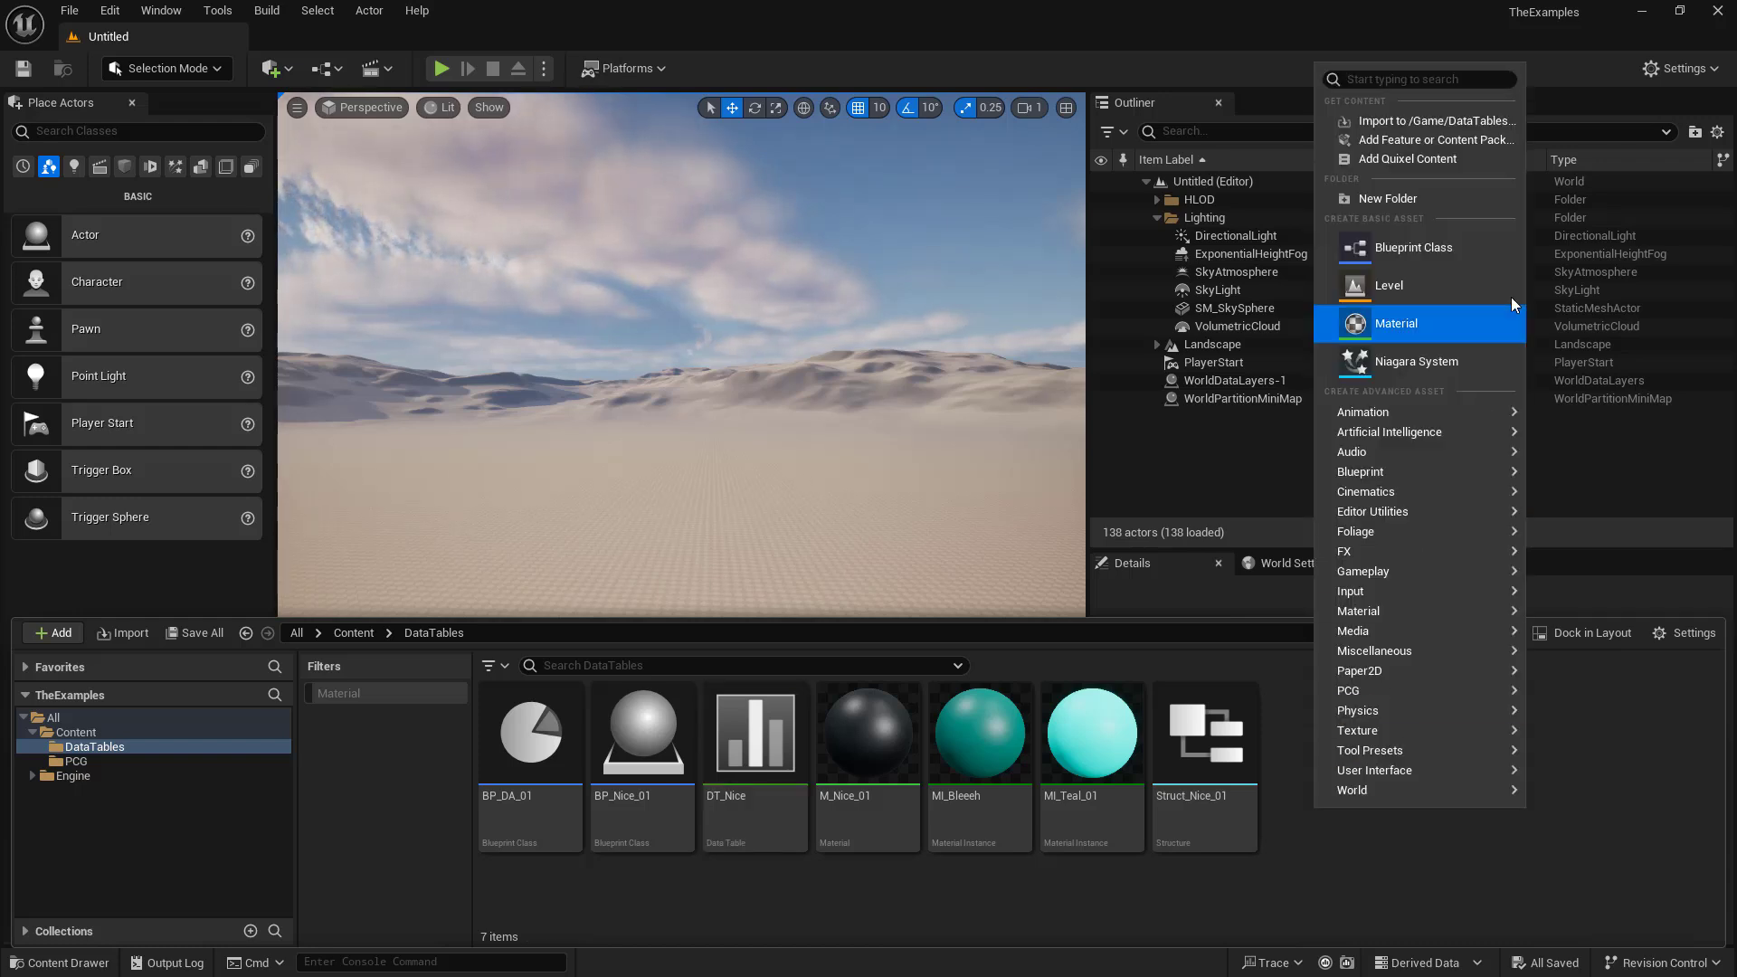
{"action": "left_click", "coordinate": [1436, 119]}
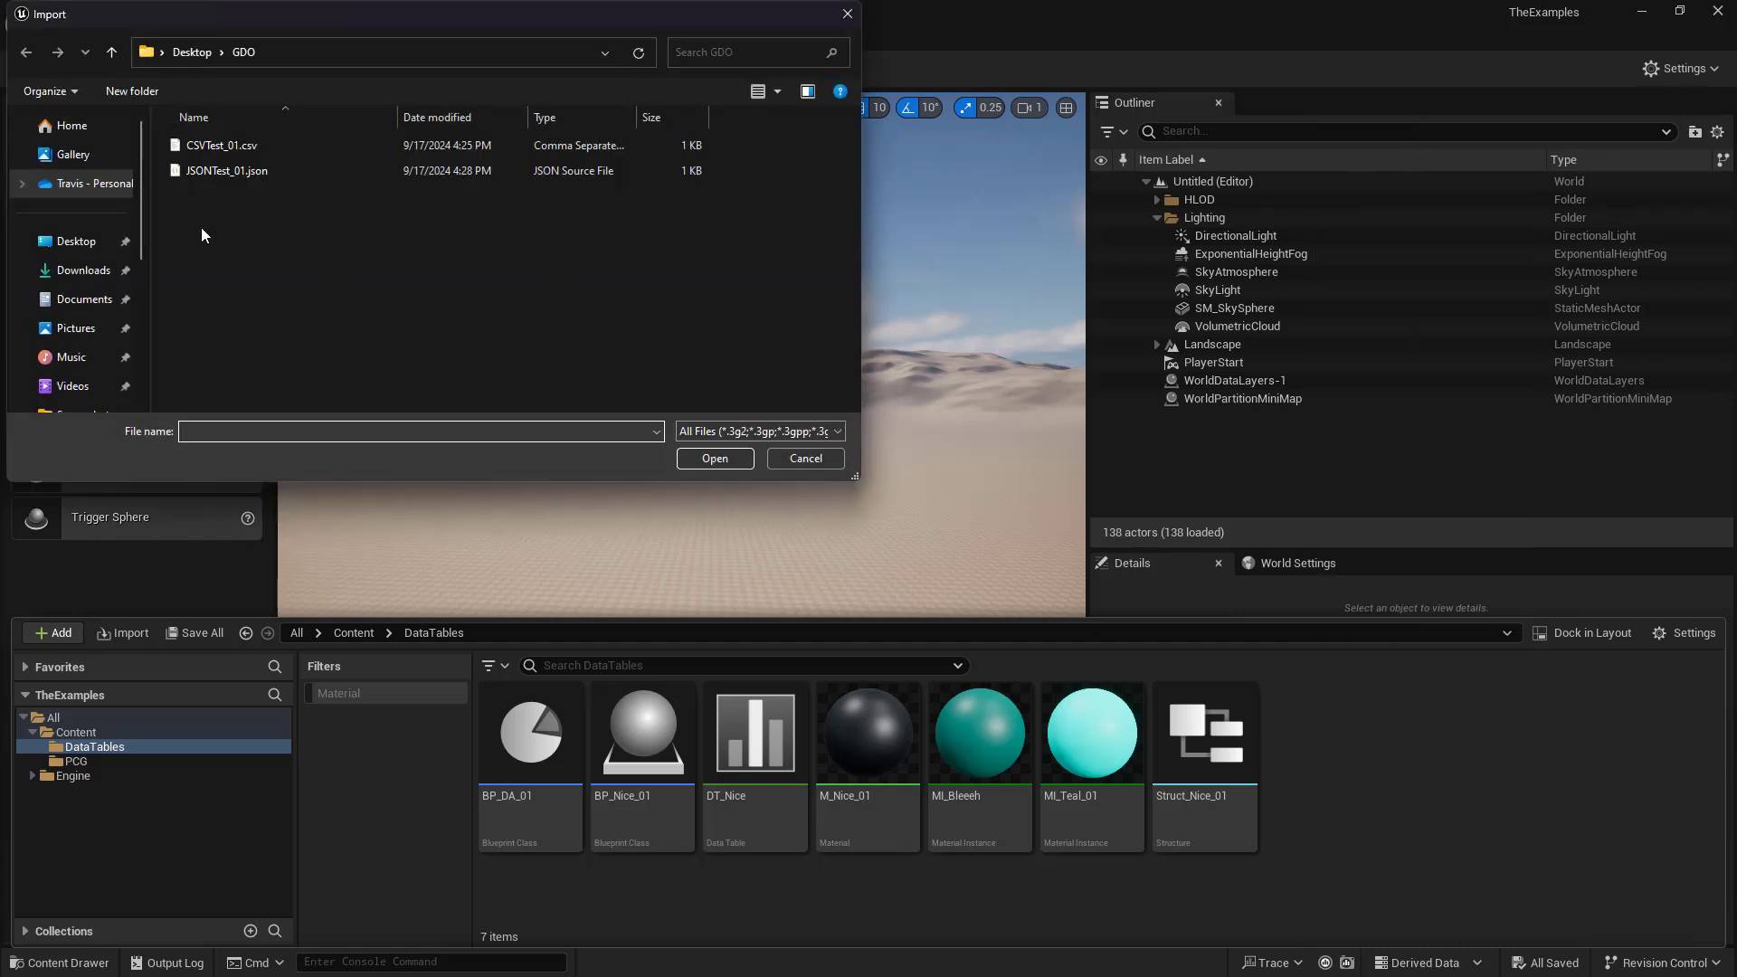
{"action": "left_click", "coordinate": [228, 171]}
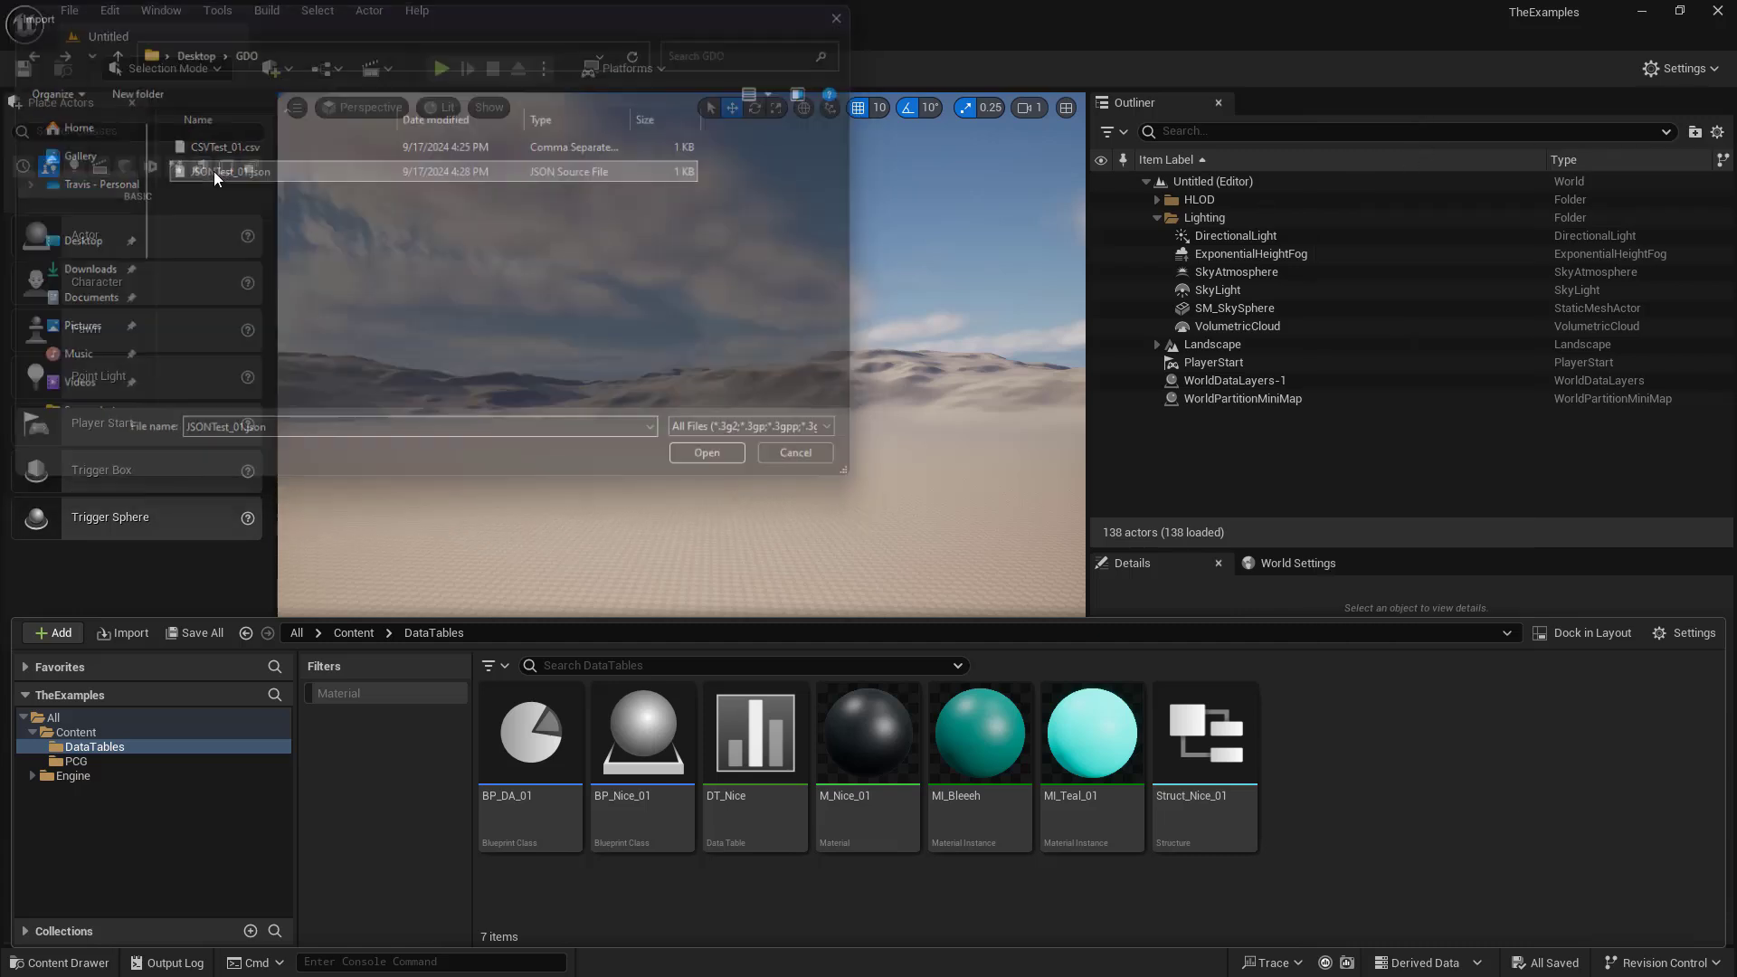
{"action": "left_click", "coordinate": [706, 452]}
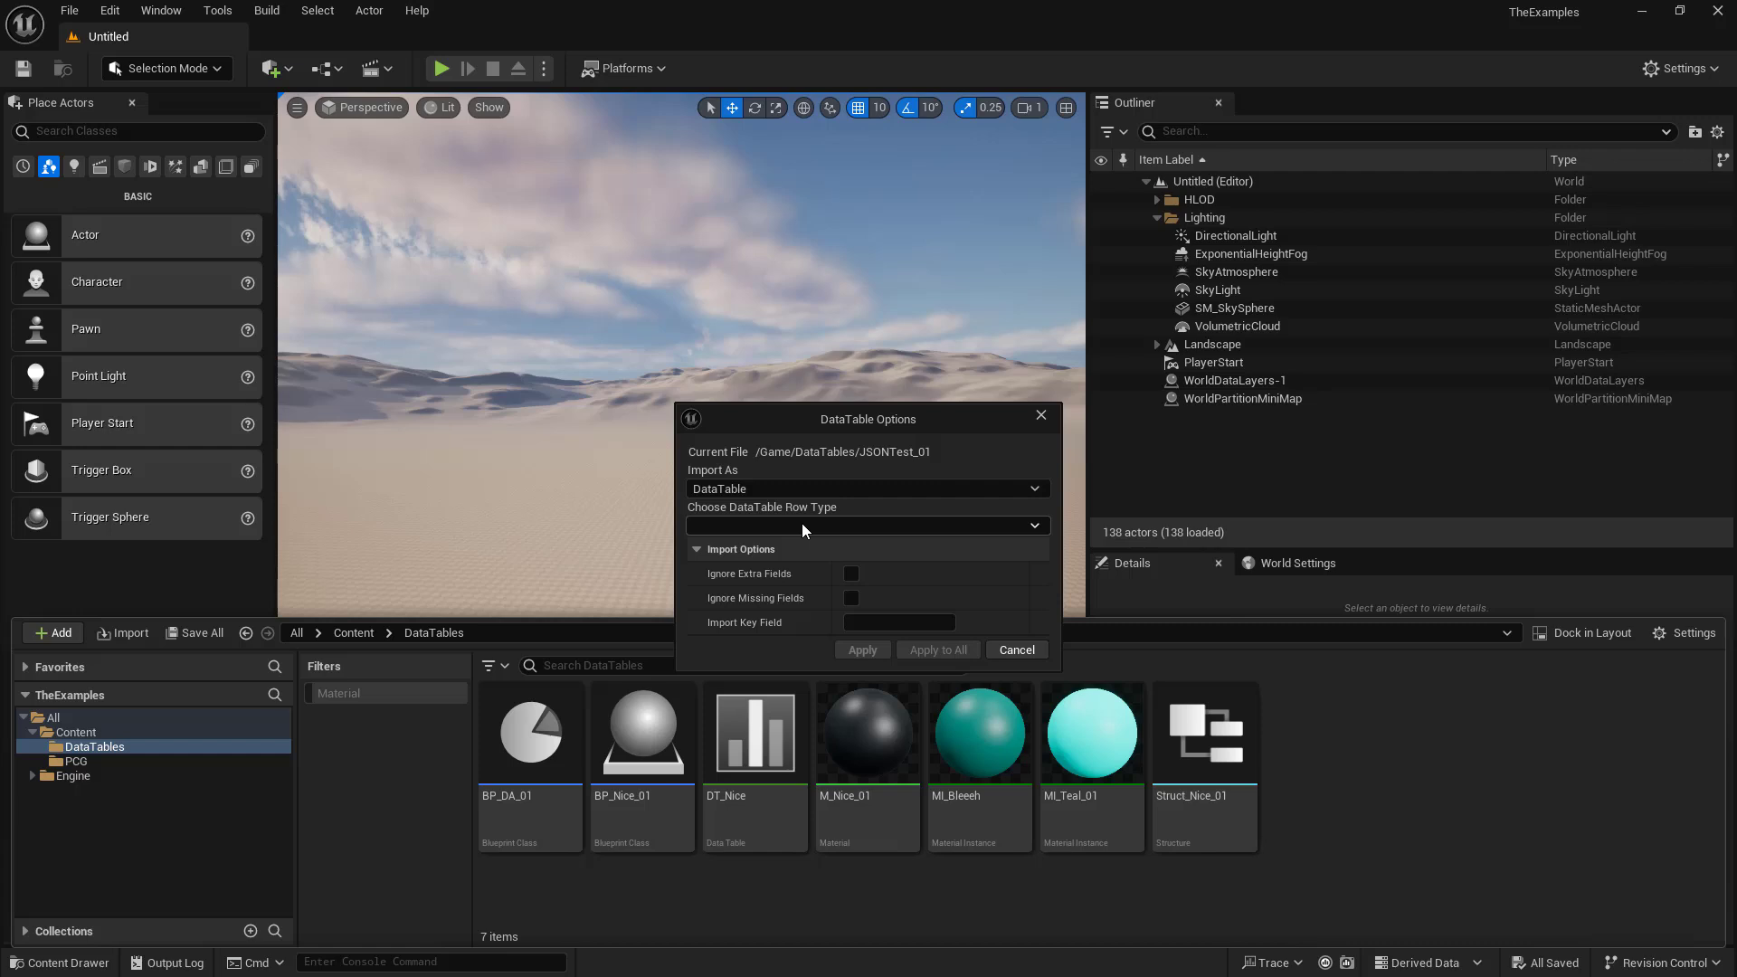
{"action": "left_click", "coordinate": [868, 524]}
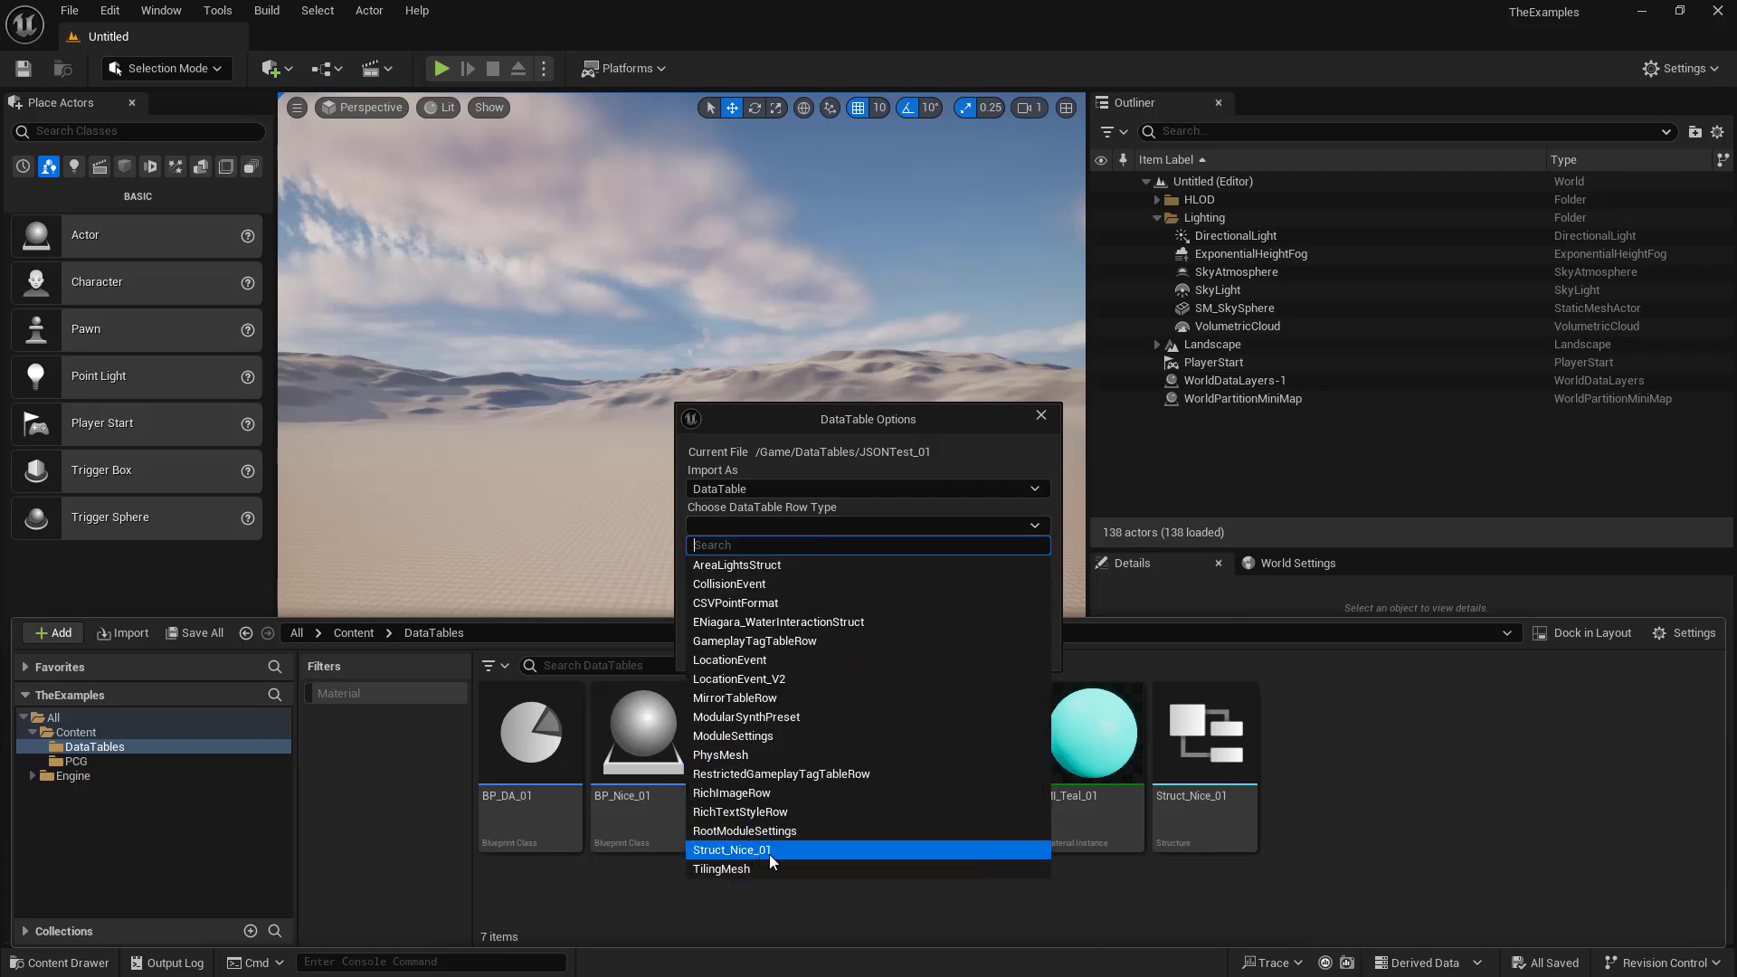
{"action": "left_click", "coordinate": [730, 850]}
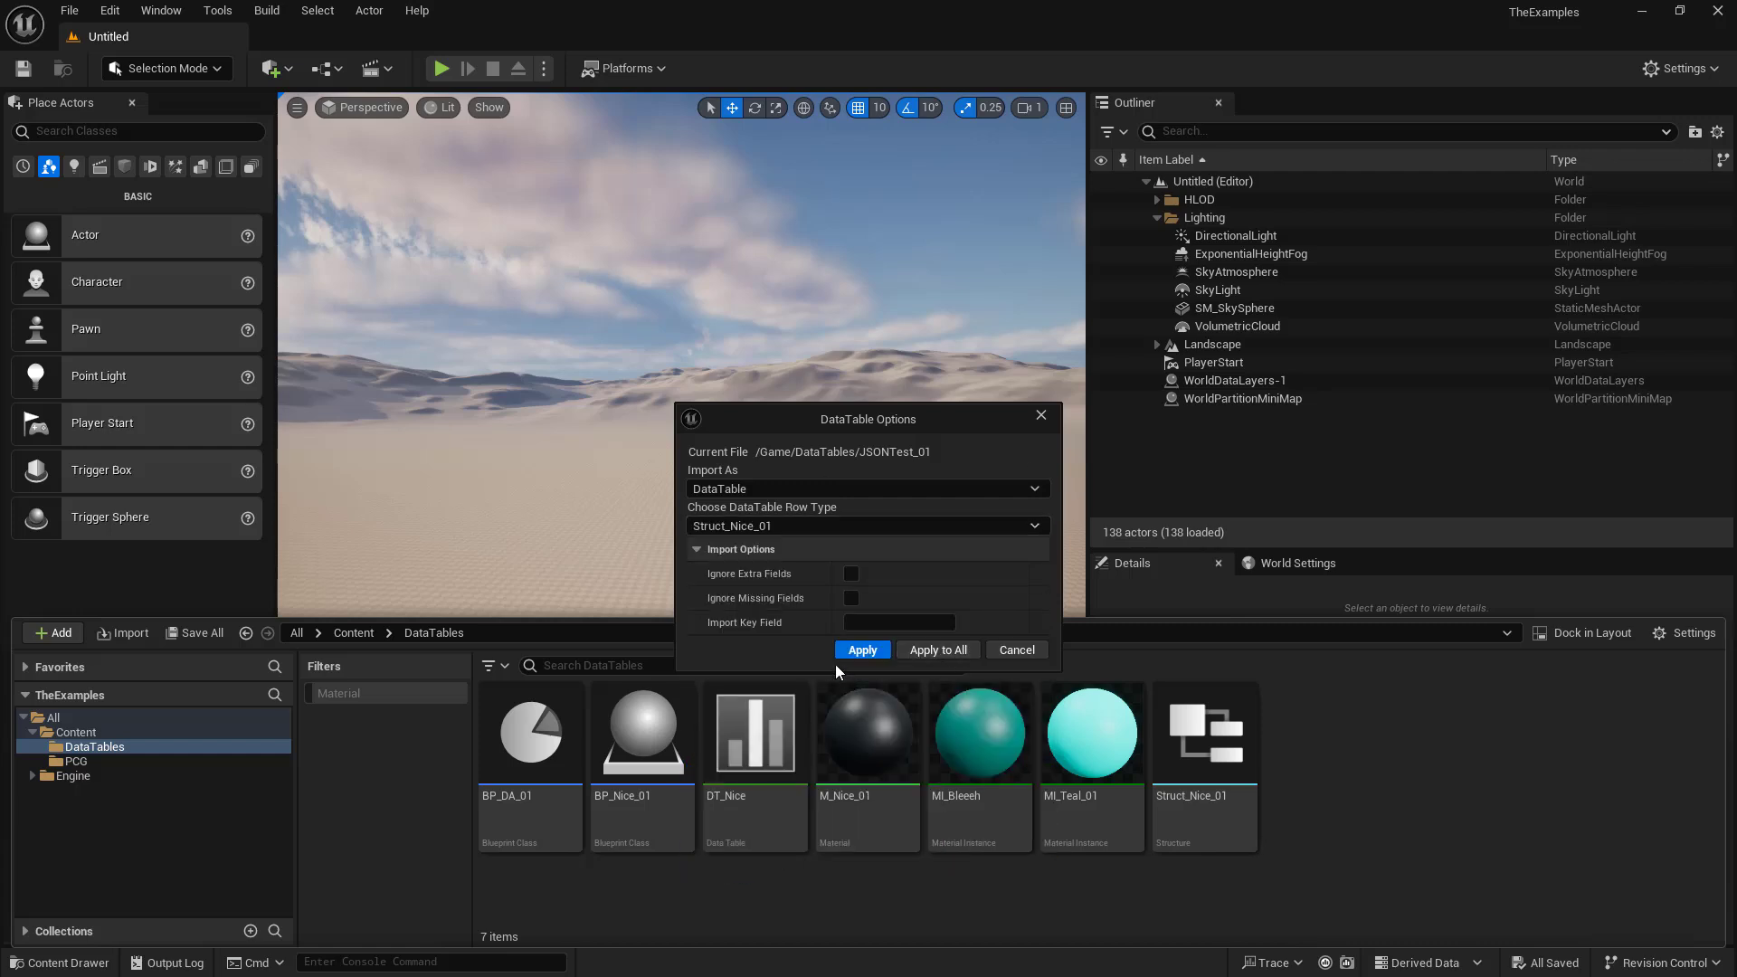
{"action": "left_click", "coordinate": [861, 651]}
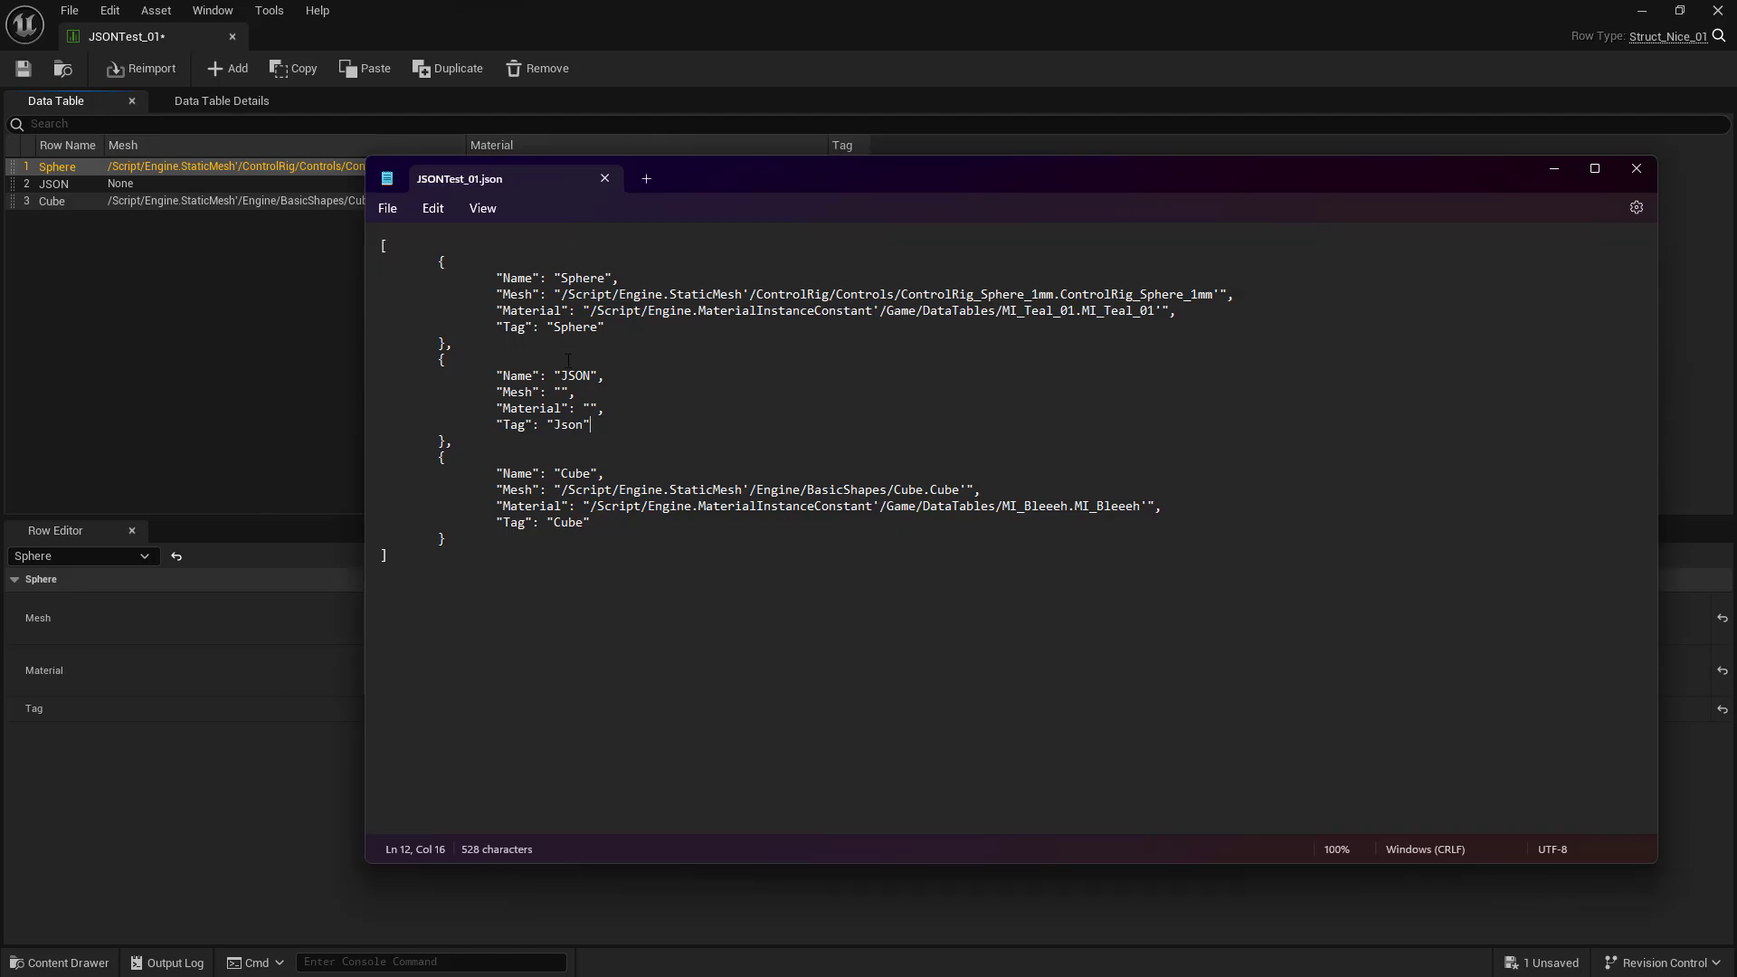
Step: Rename the JSON row's Material key to Turtle, then return to Unreal's data table
{"action": "double_click", "coordinate": [529, 408]}
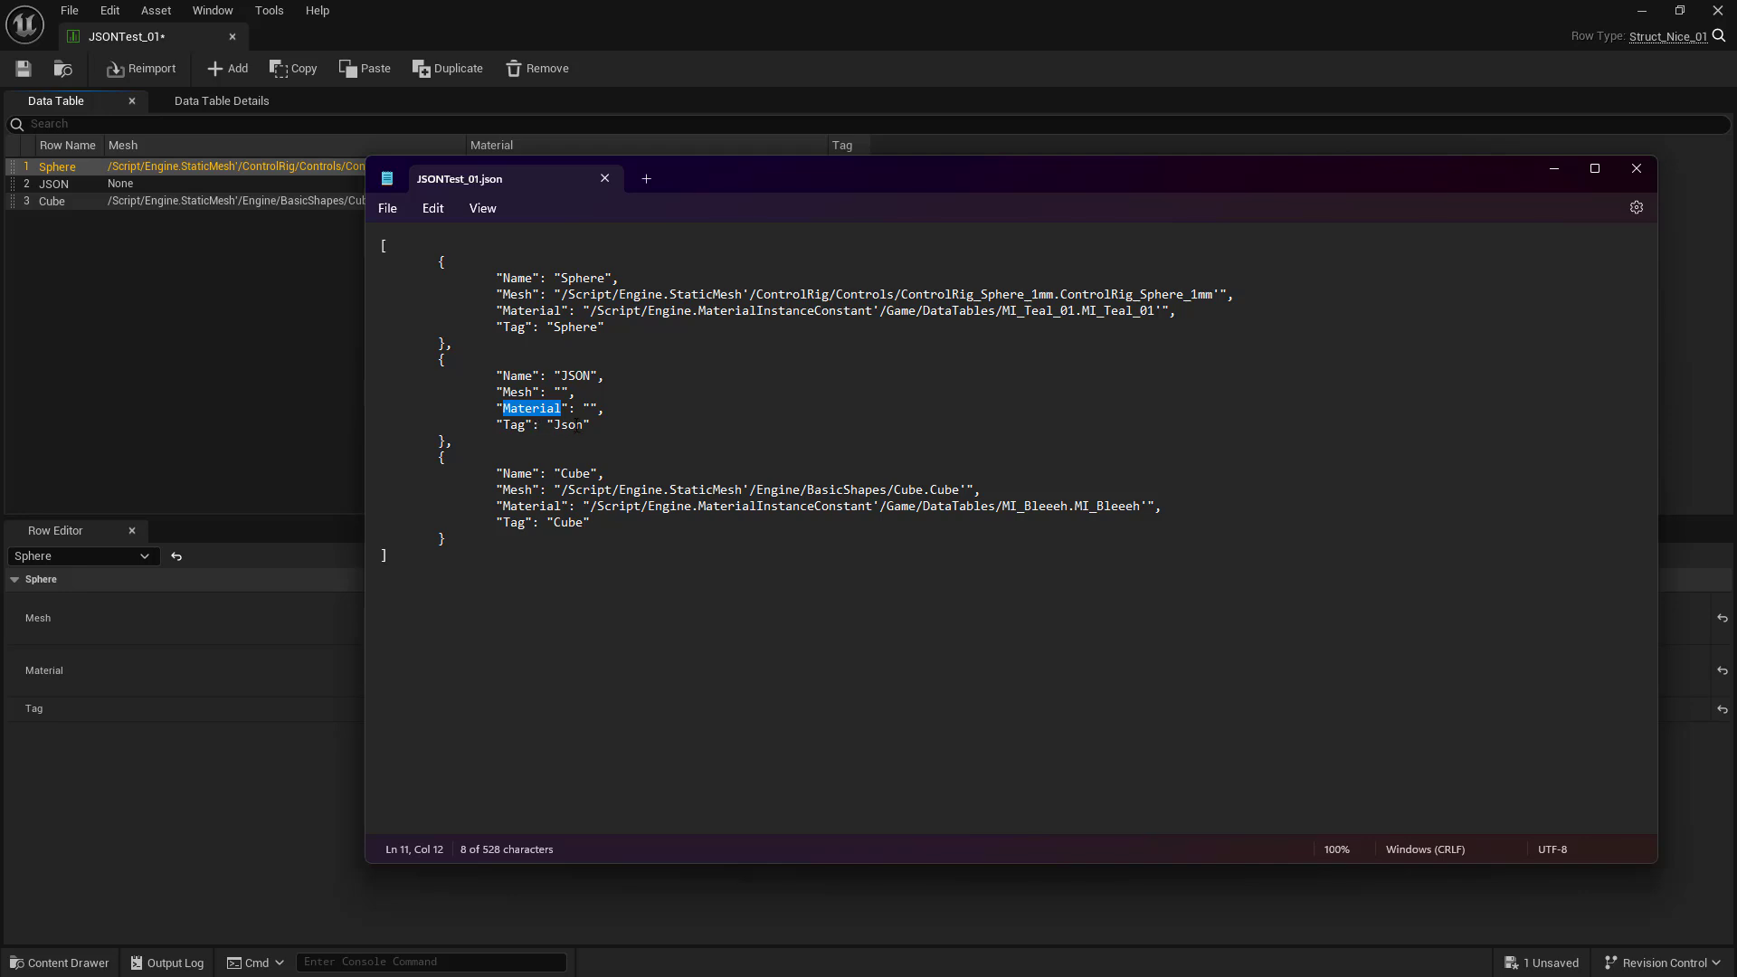
{"action": "type", "text": "Turtle"}
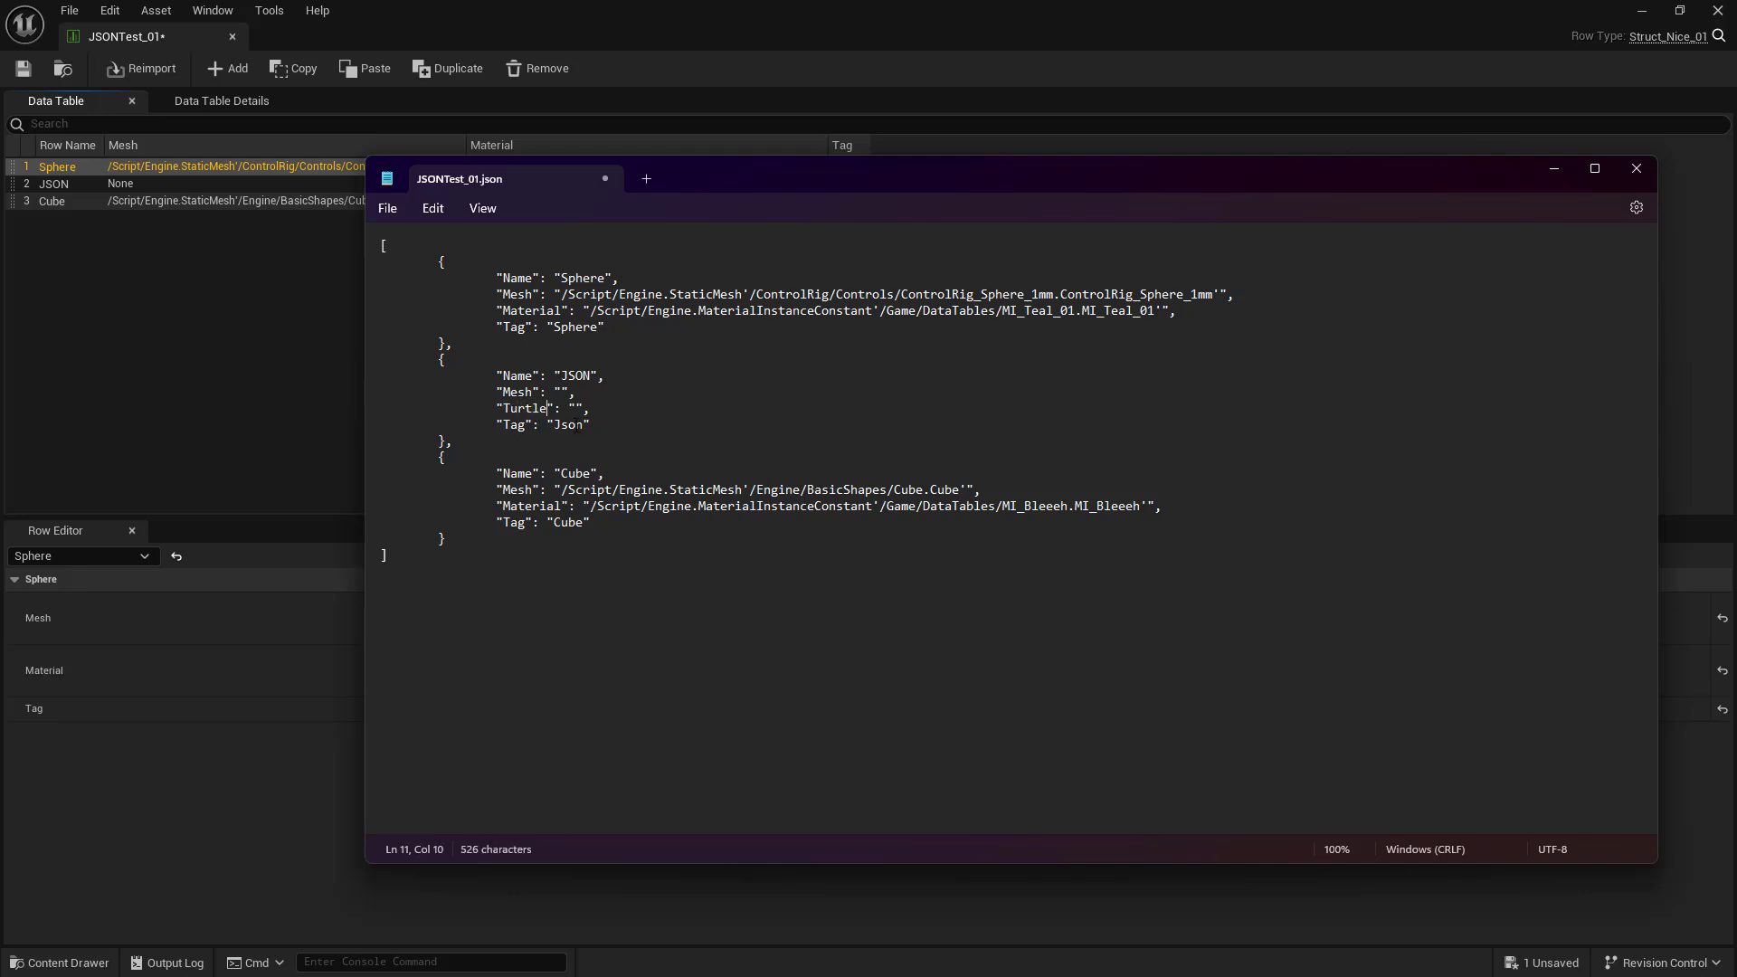
{"action": "left_click", "coordinate": [389, 208]}
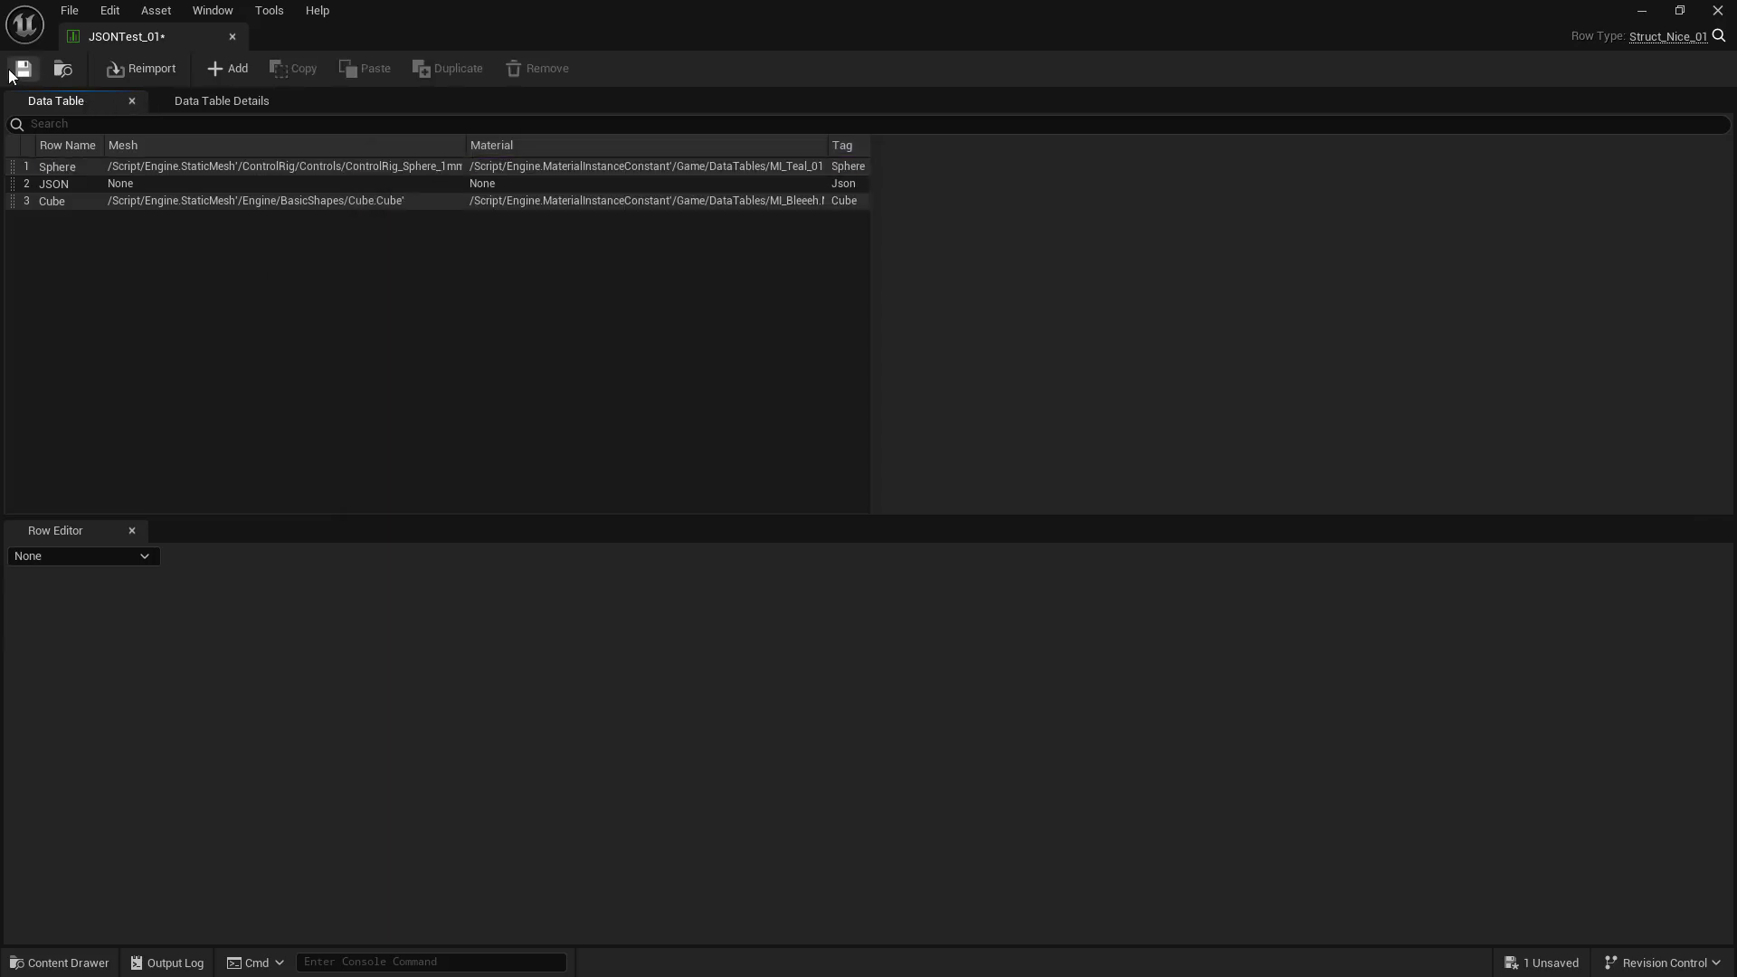
Step: Save and reimport JSONTest_01, dismissing the unknown Turtle property warning
{"action": "left_click", "coordinate": [22, 69]}
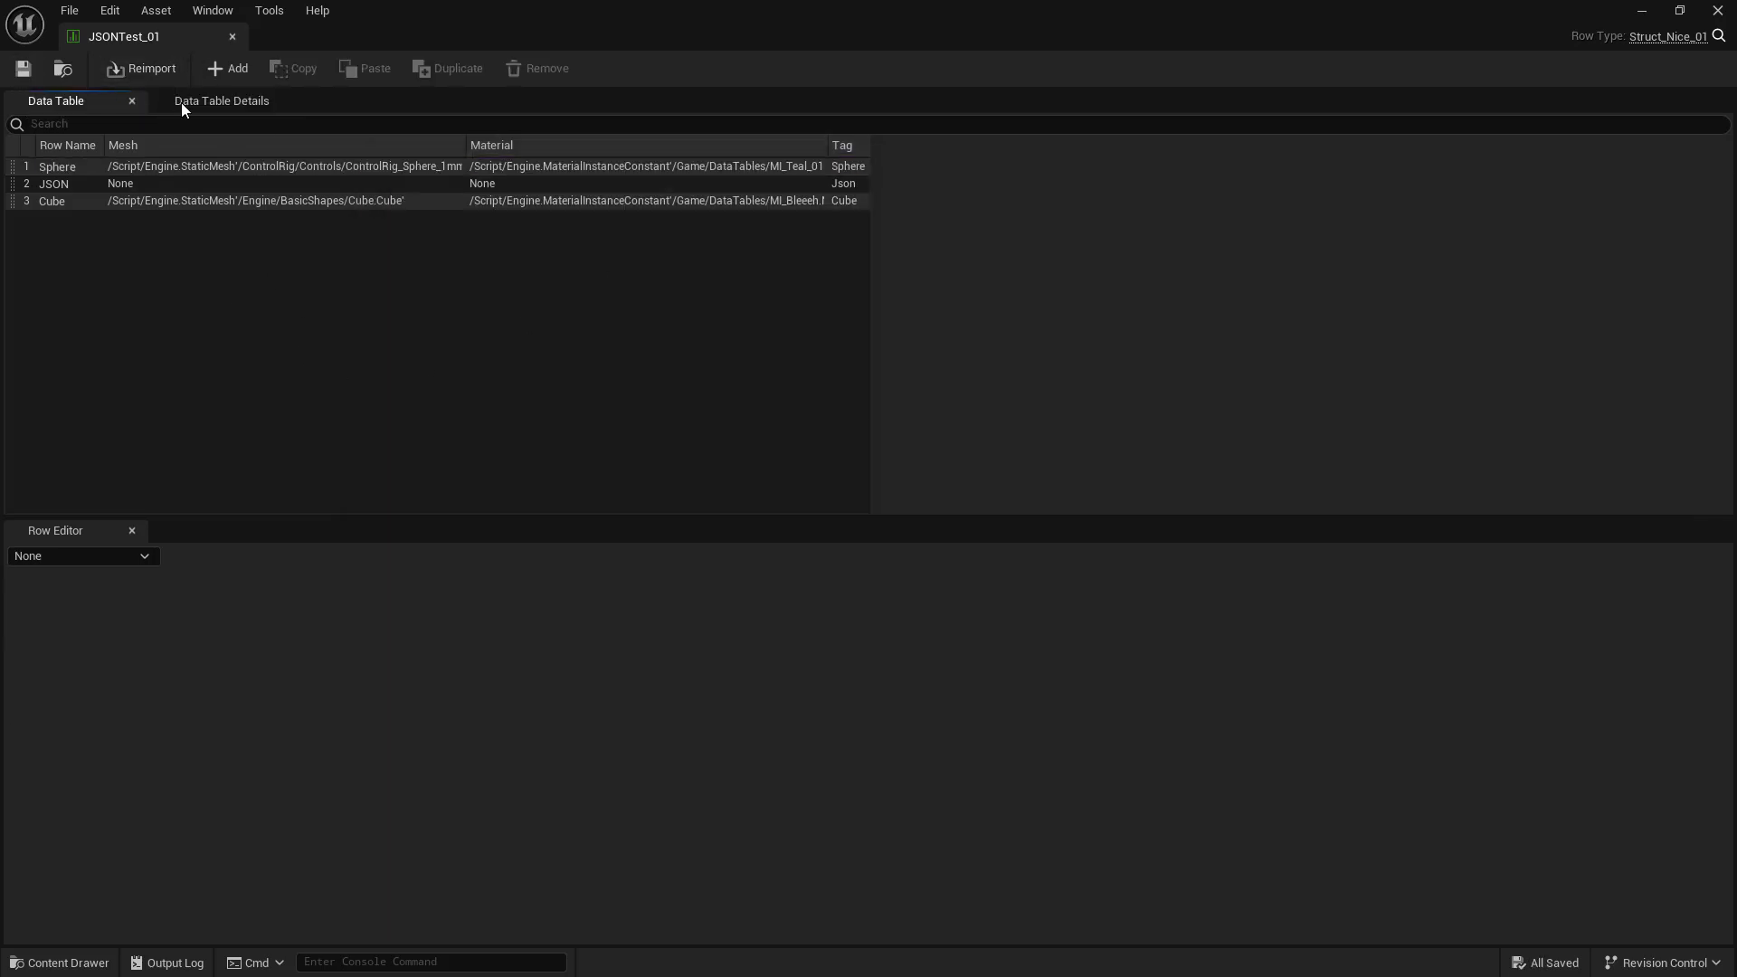
{"action": "left_click", "coordinate": [141, 68]}
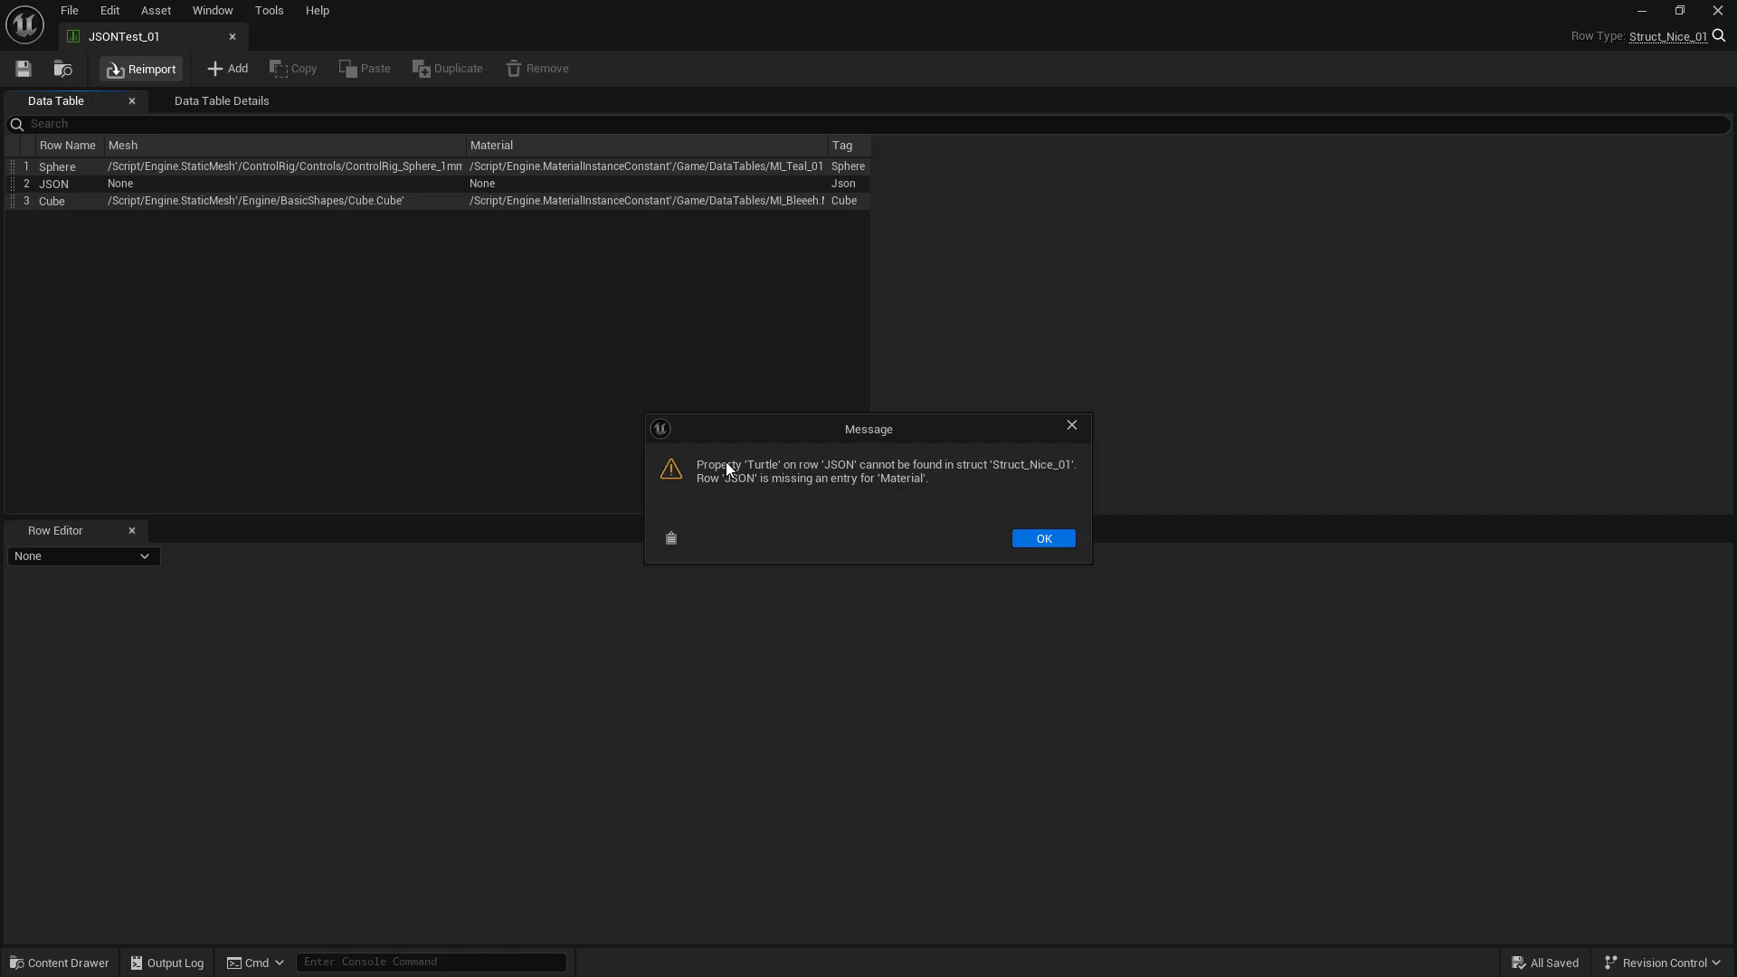
{"action": "mouse_move", "coordinate": [764, 485]}
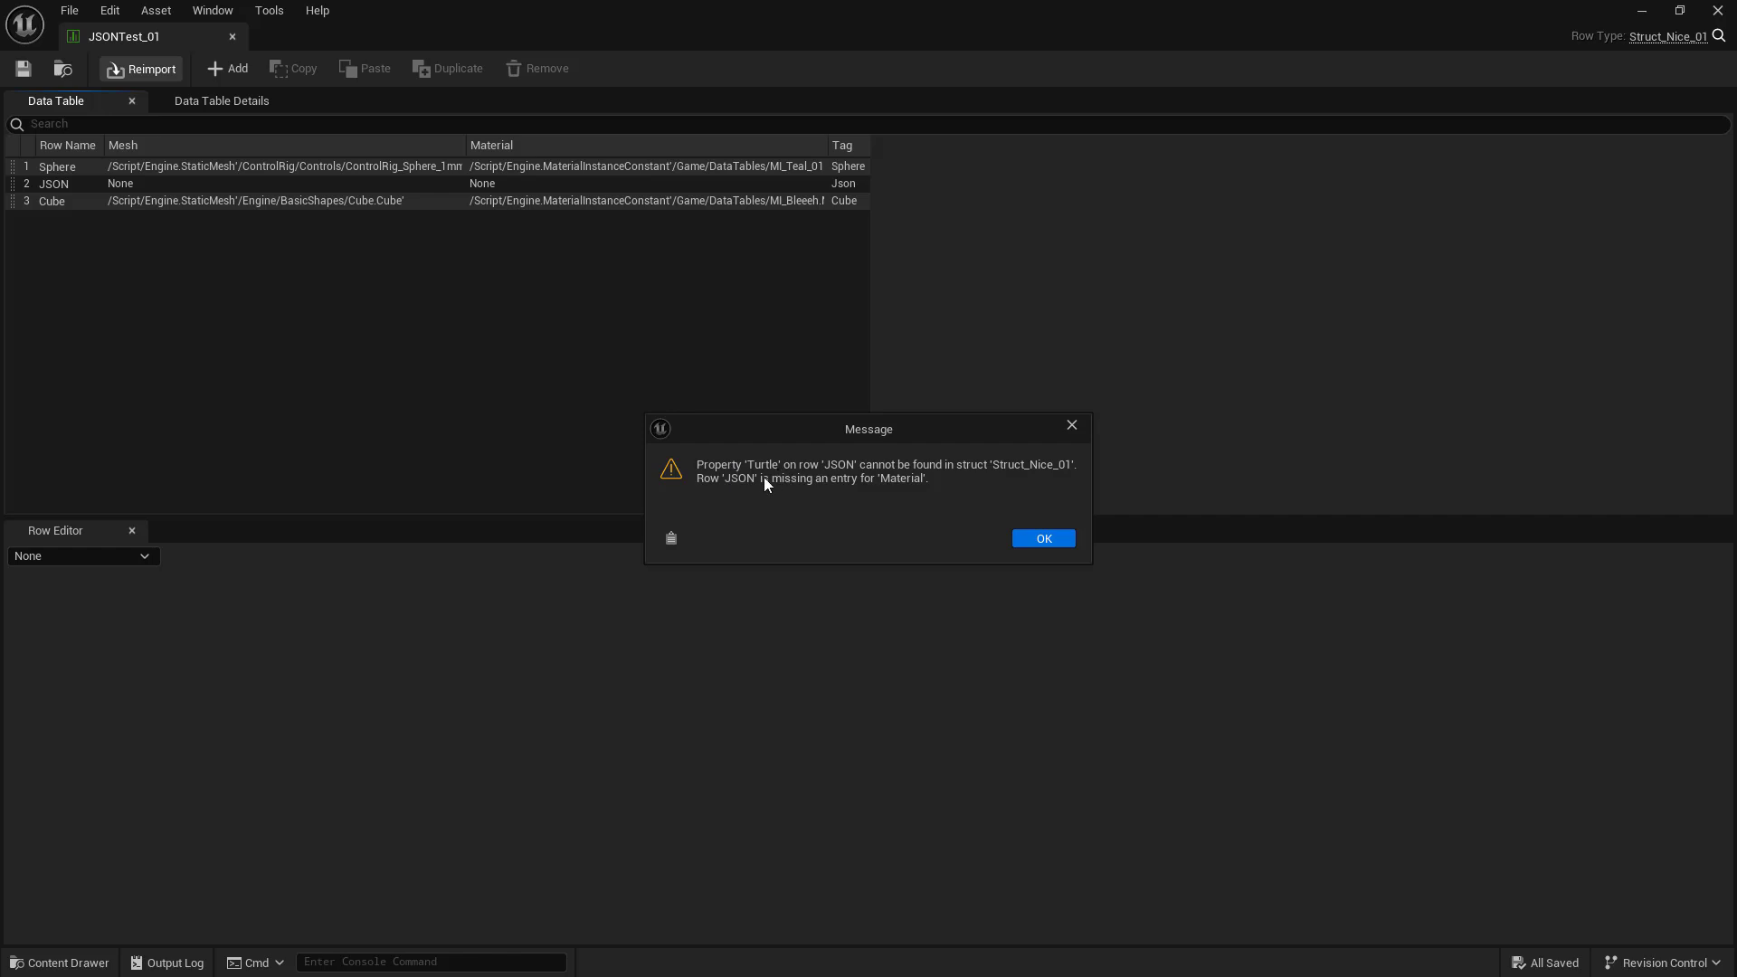
{"action": "mouse_move", "coordinate": [780, 487]}
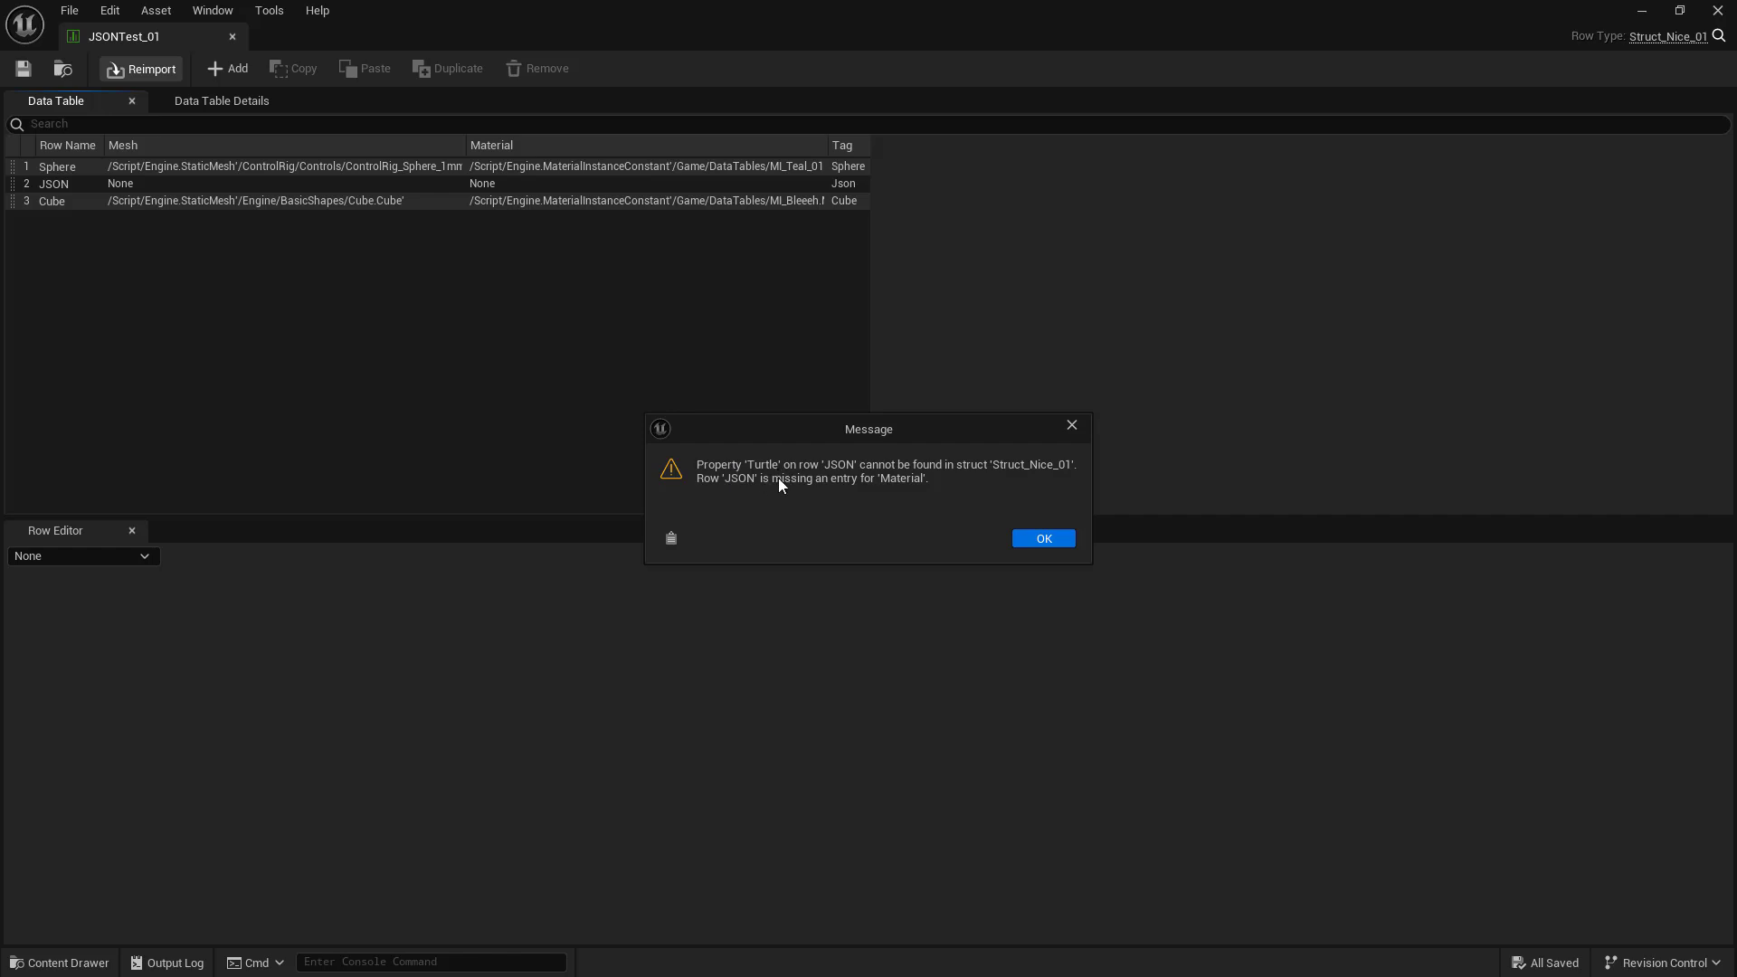
{"action": "mouse_move", "coordinate": [786, 504]}
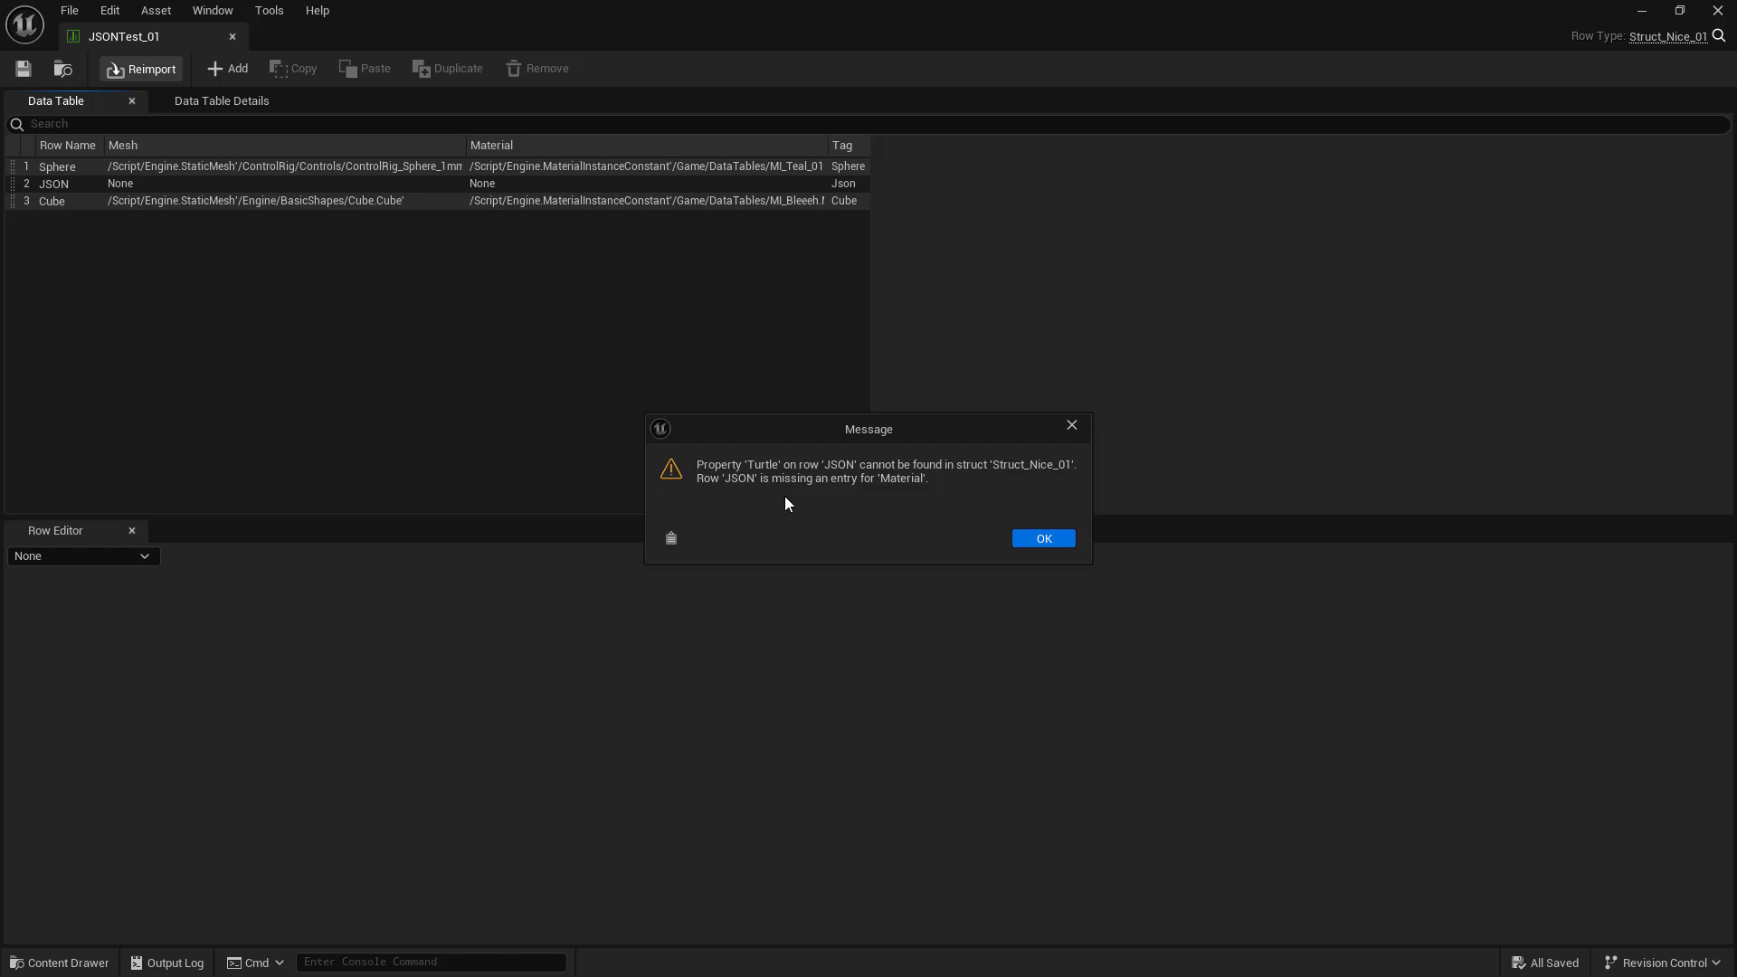
{"action": "mouse_move", "coordinate": [495, 424]}
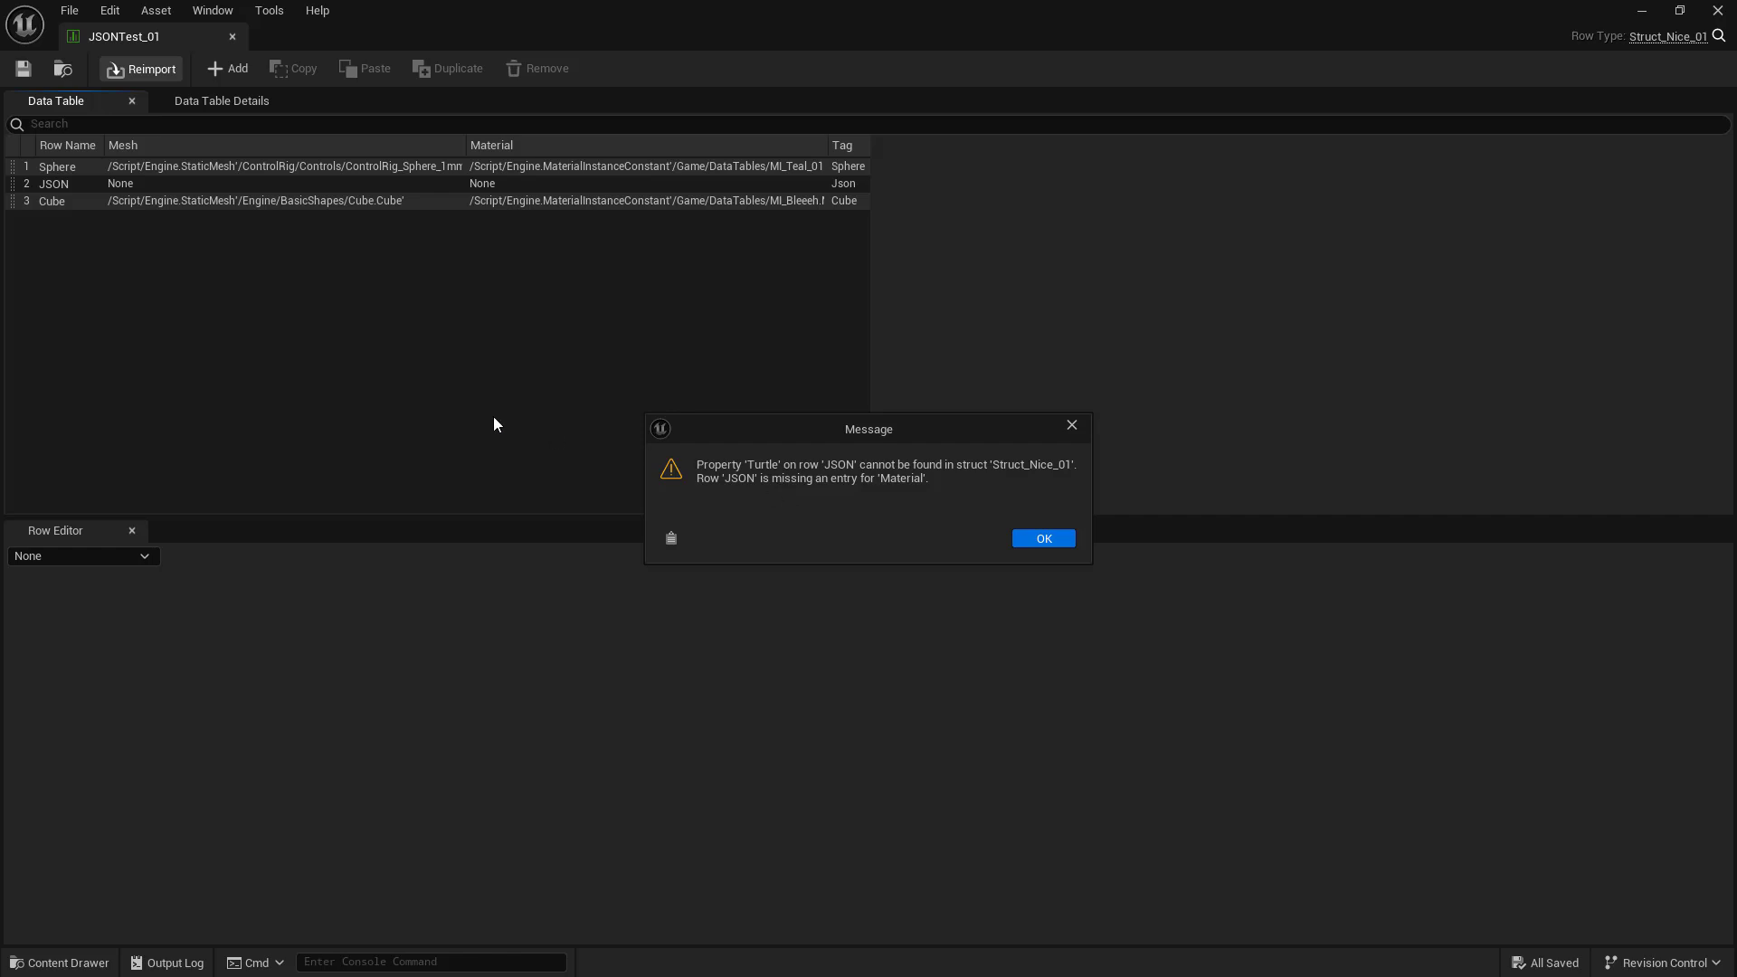
{"action": "mouse_move", "coordinate": [542, 177]}
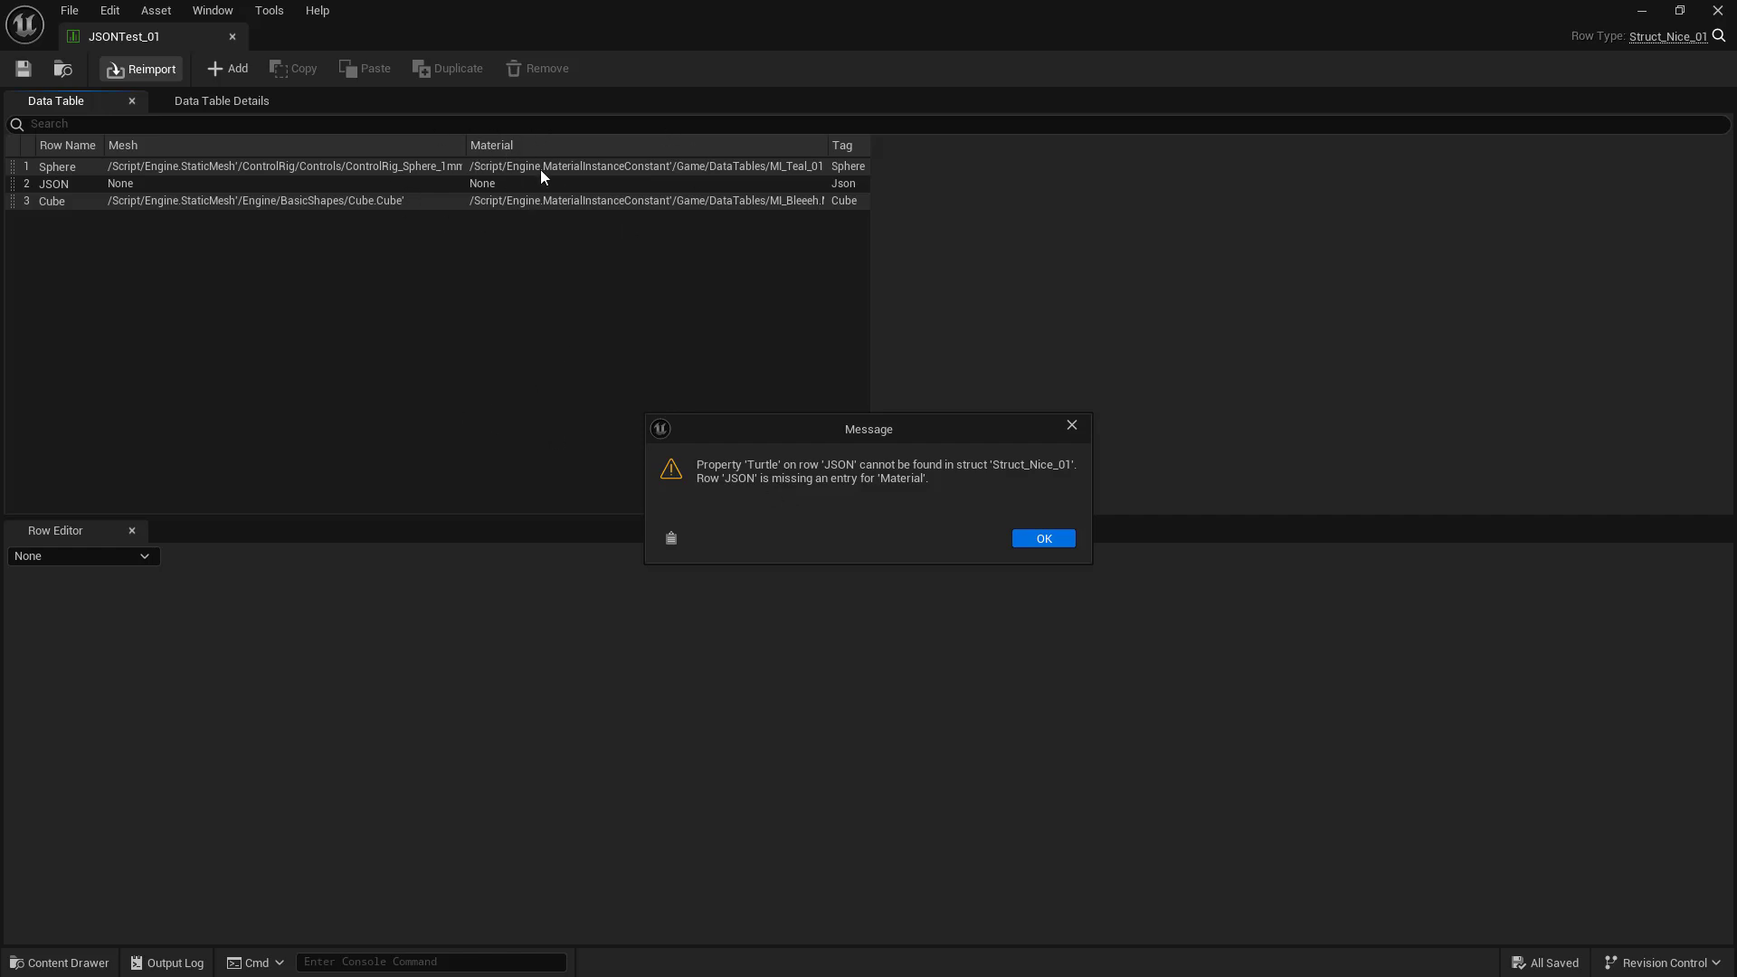
{"action": "mouse_move", "coordinate": [1240, 579]}
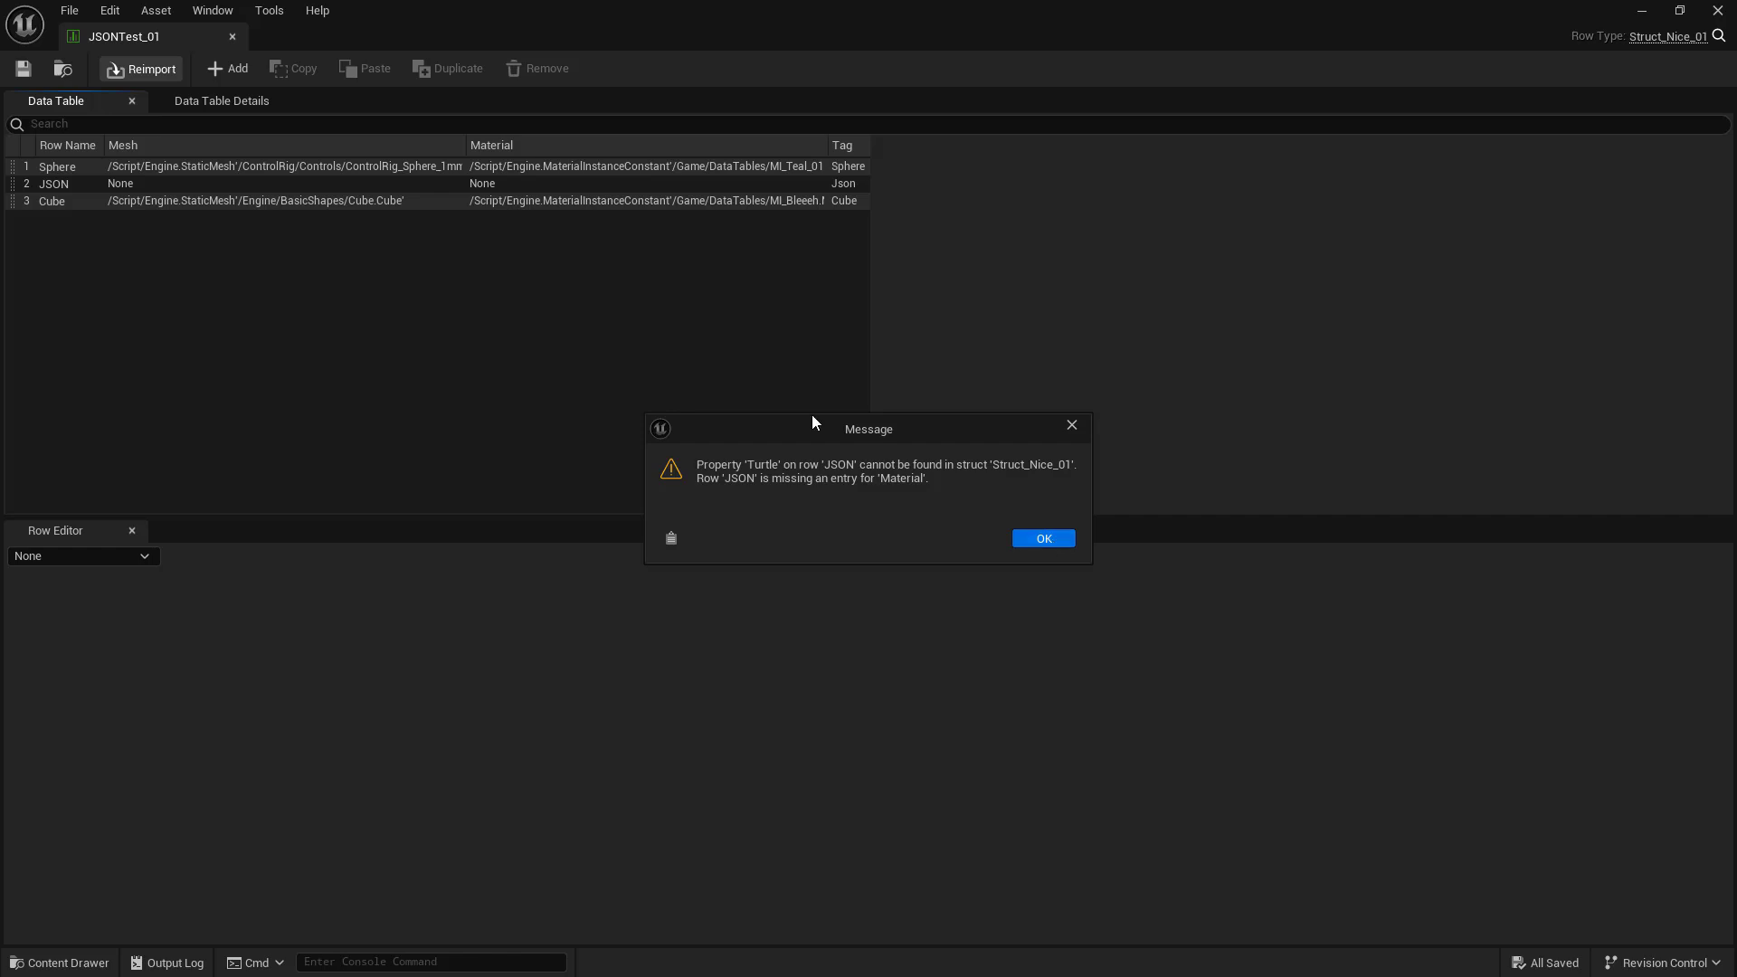
{"action": "left_click", "coordinate": [1041, 539]}
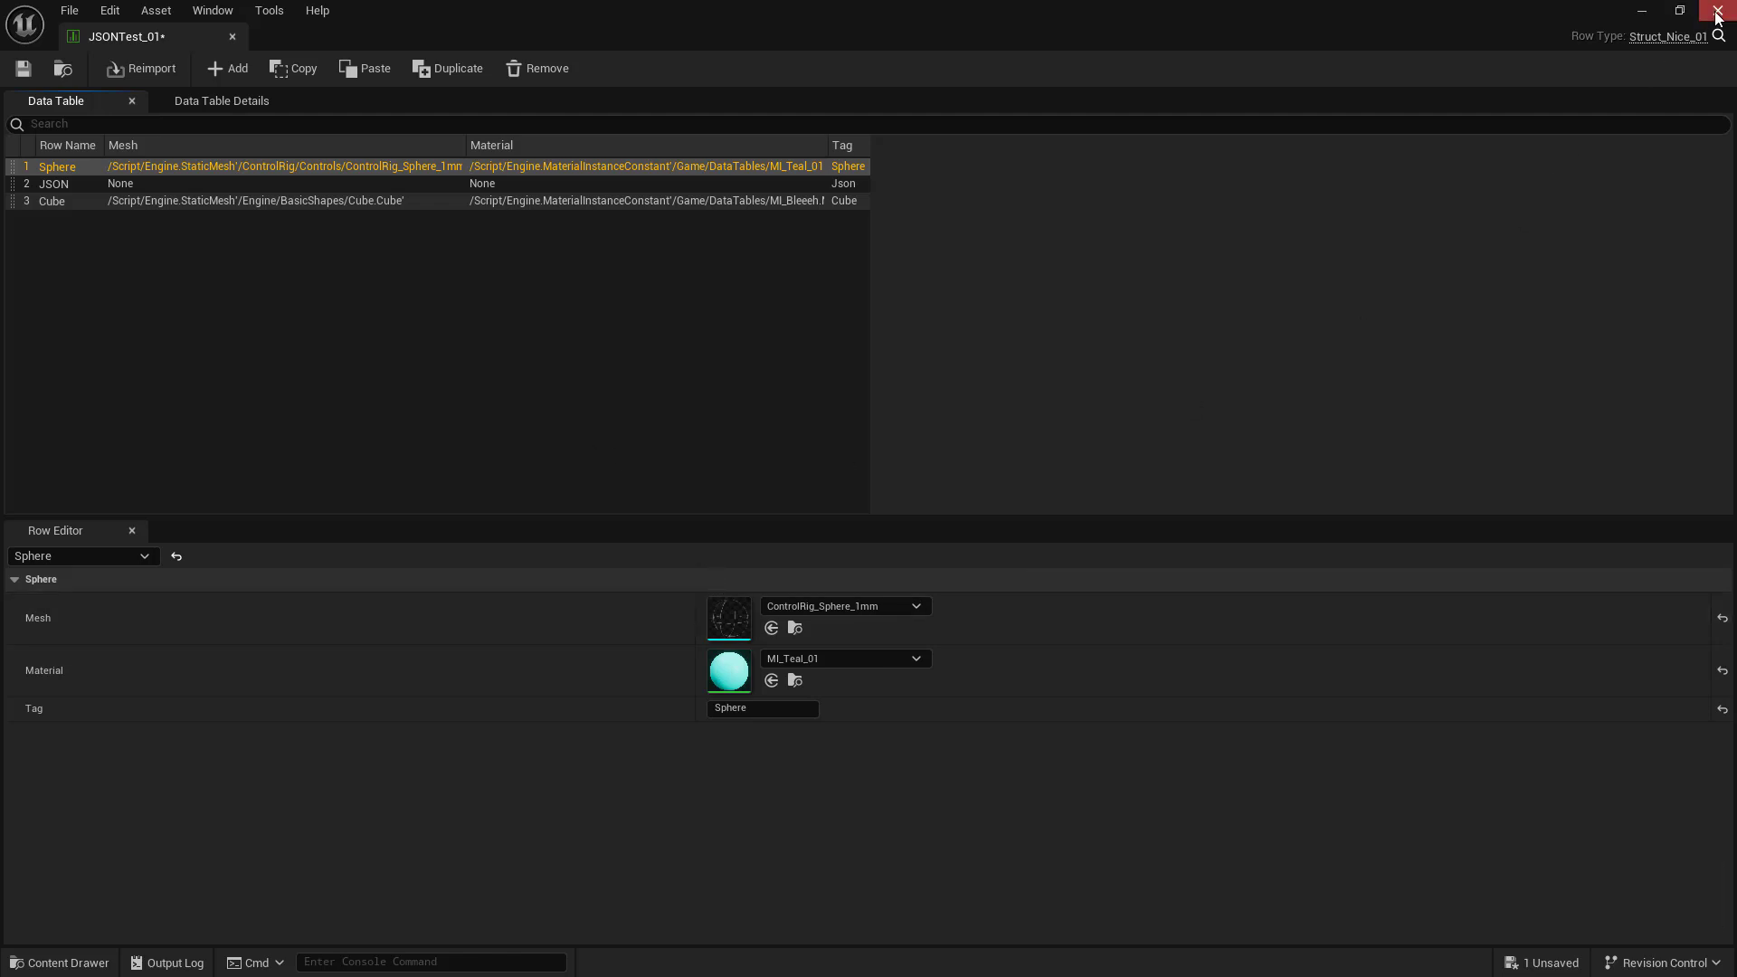
{"action": "mouse_move", "coordinate": [1641, 18]}
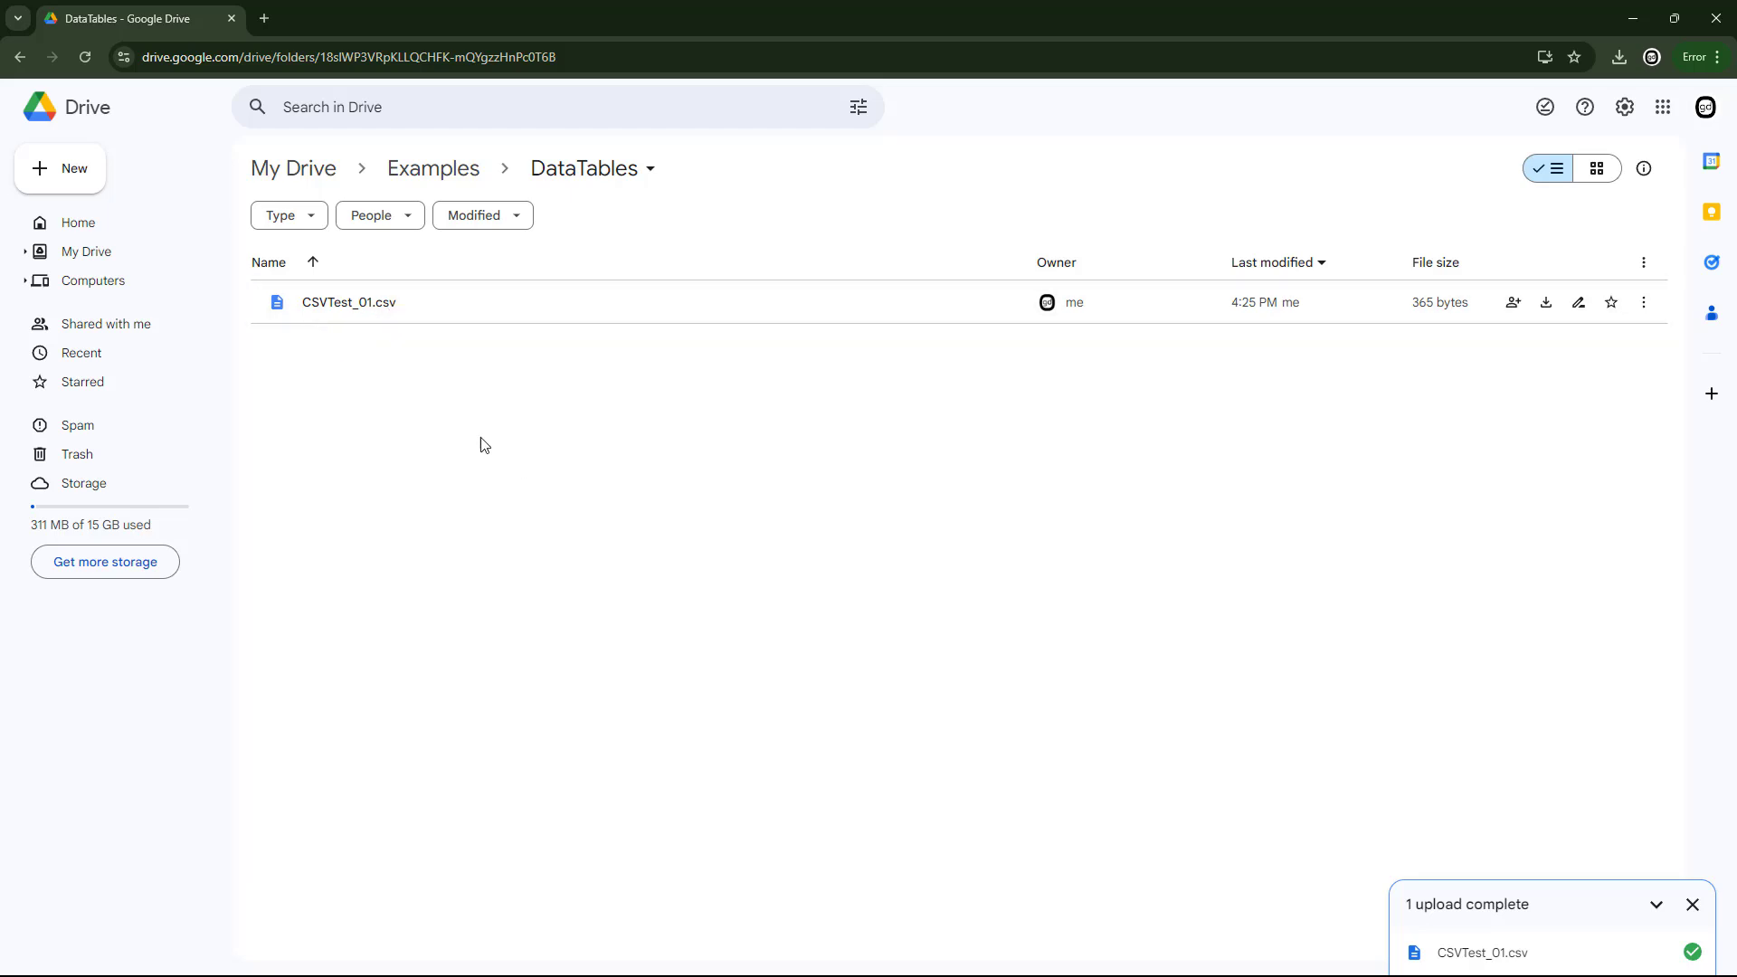
Step: Preview CSVTest_01.csv in Google Drive and show the Open with app list
{"action": "double_click", "coordinate": [350, 302]}
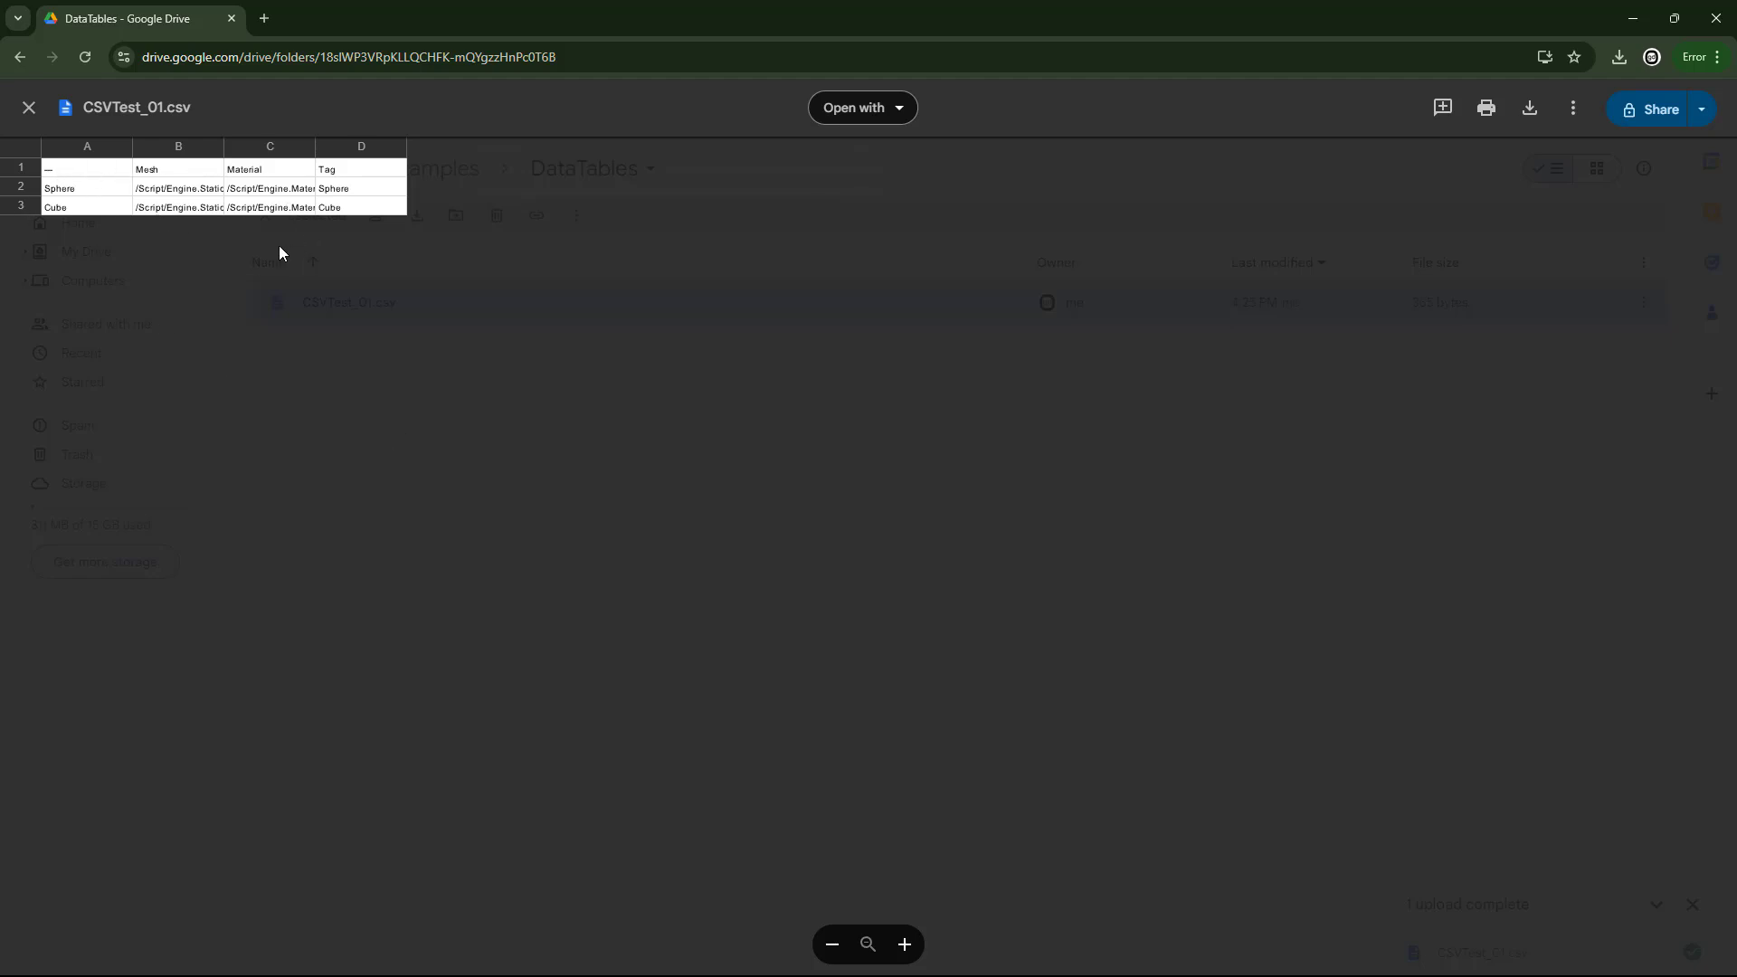
{"action": "left_click", "coordinate": [862, 108]}
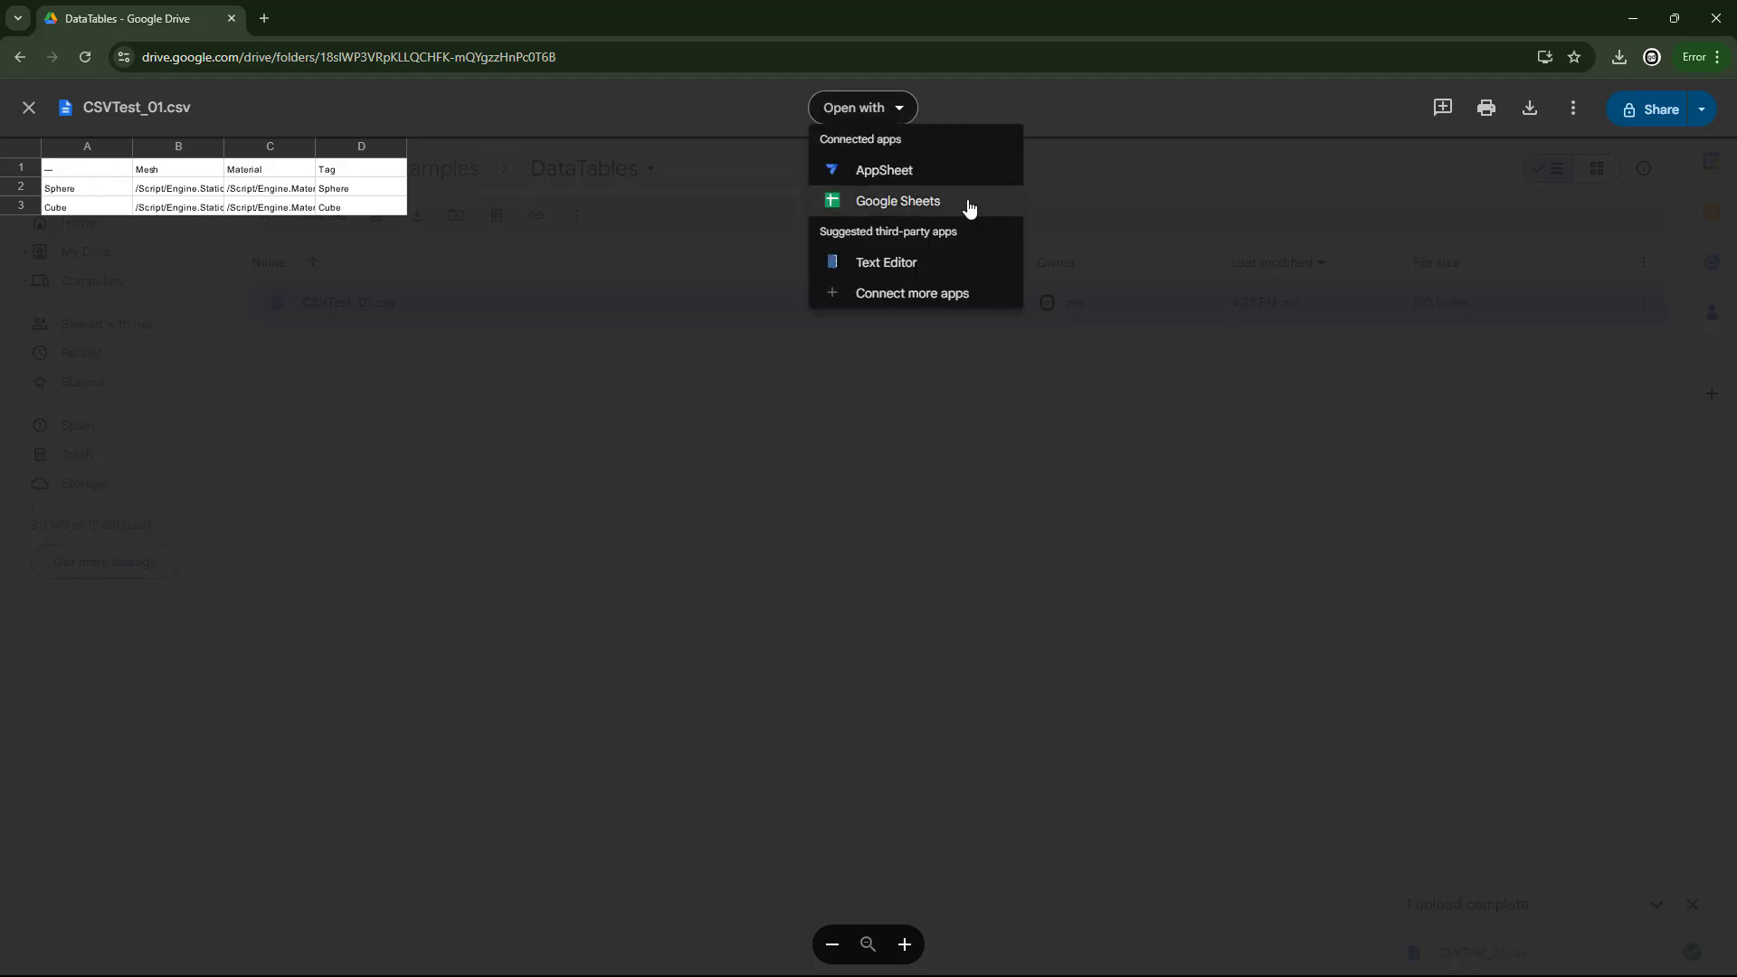
Step: Open CSVTest_01 in Google Sheets, add a row named CSV and start its mesh formula
{"action": "left_click", "coordinate": [896, 201]}
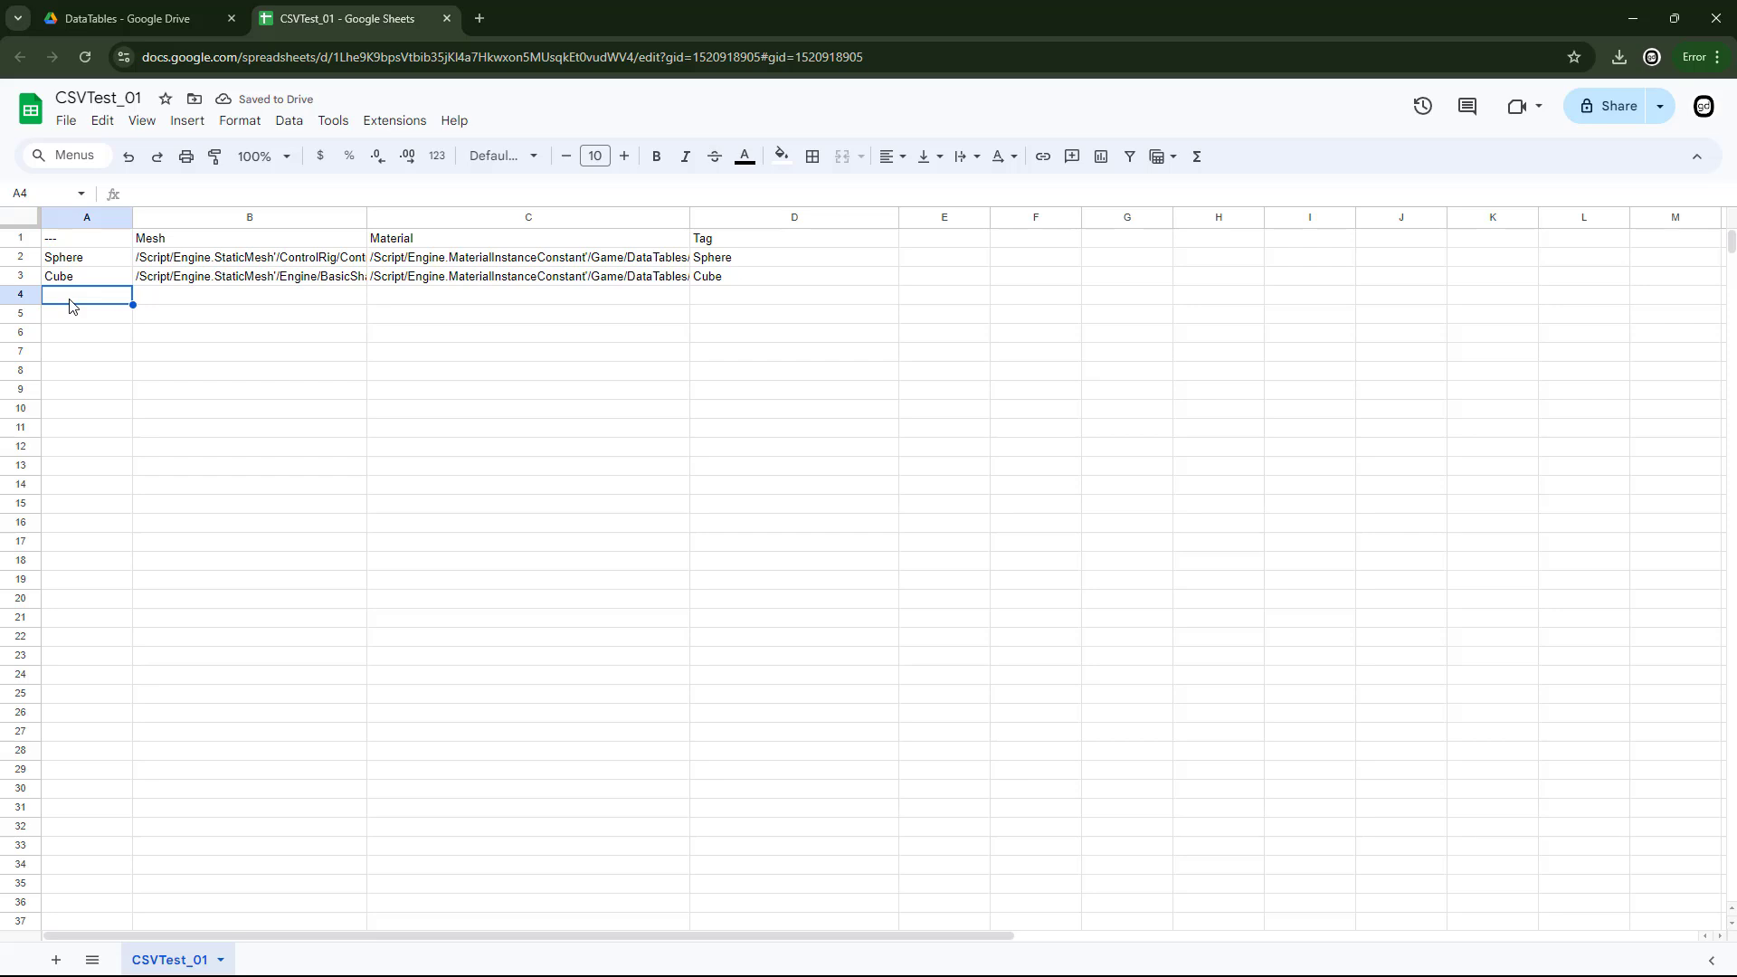
{"action": "type", "text": "CSV"}
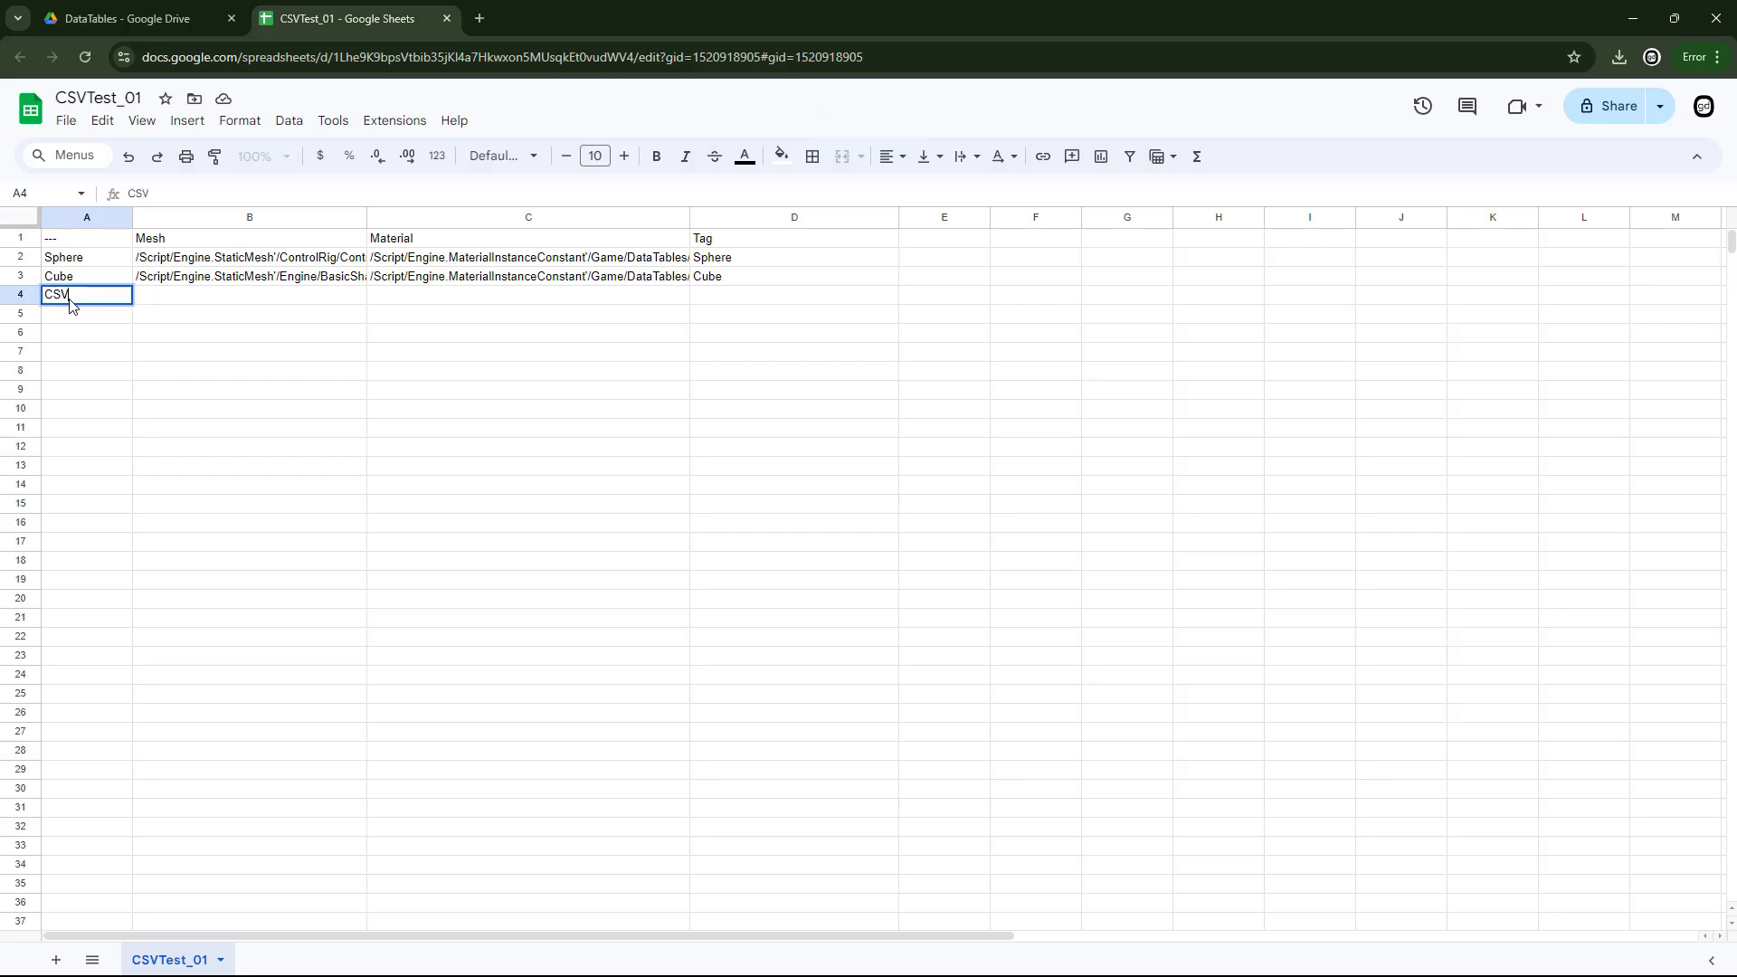
{"action": "key", "text": "tab"}
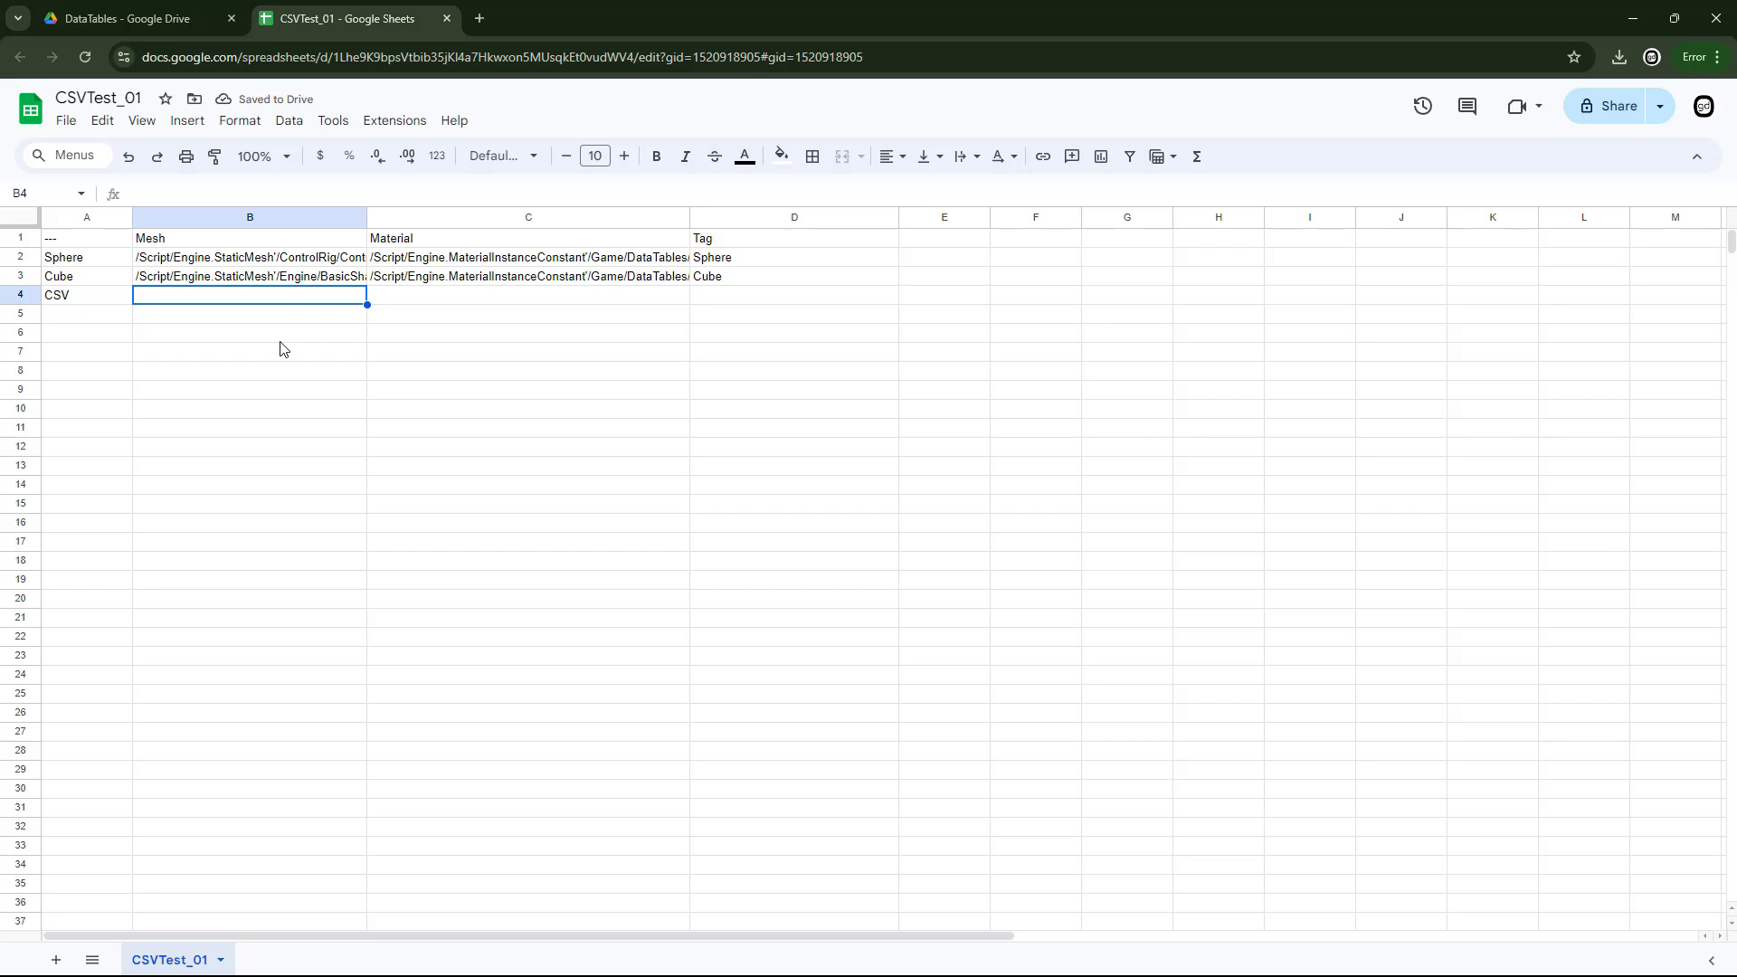
{"action": "type", "text": "=("}
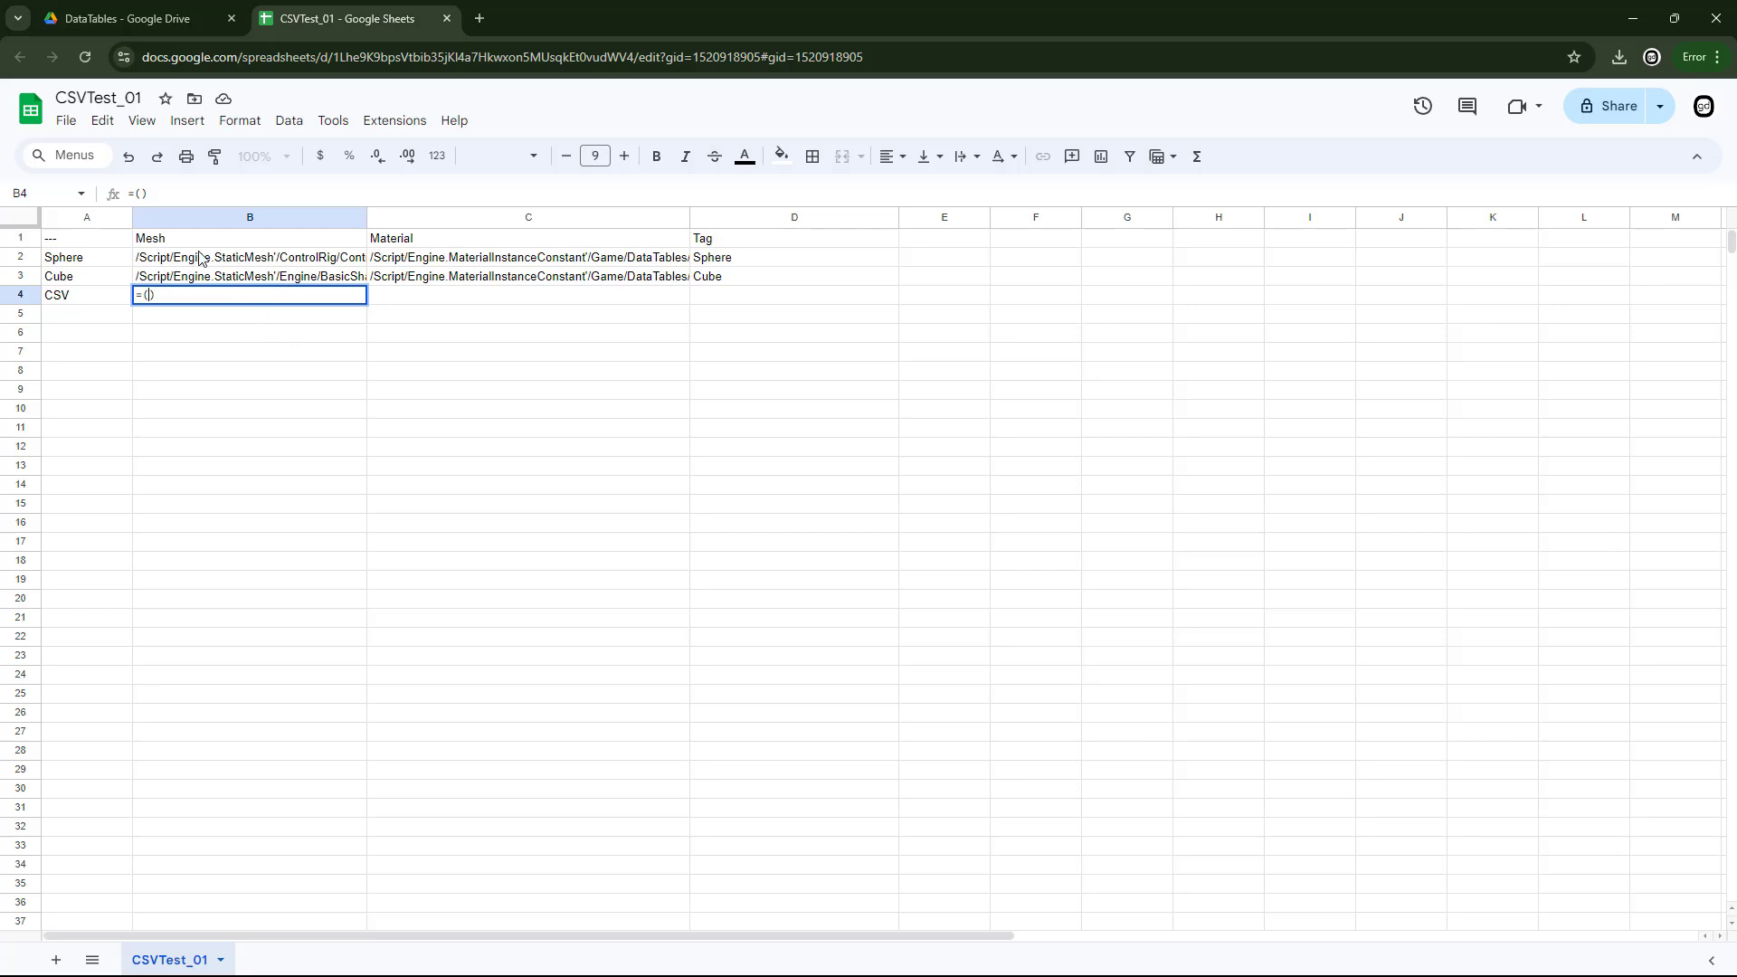
{"action": "mouse_move", "coordinate": [236, 266]}
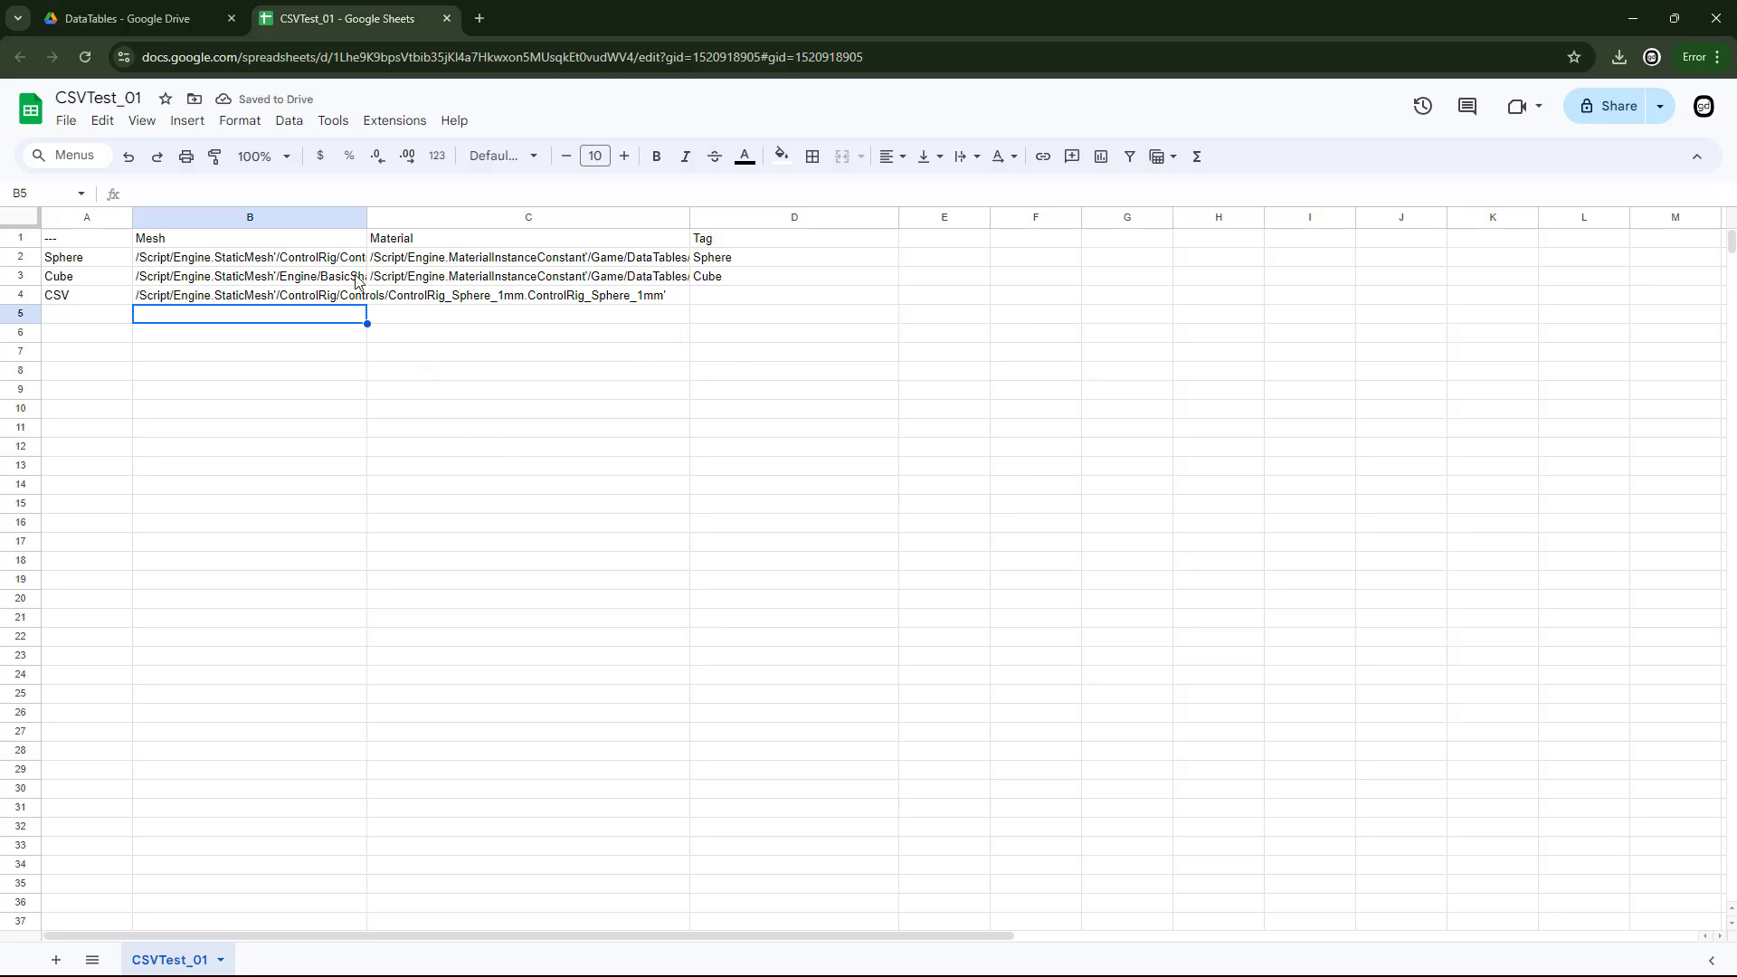
Step: Widen the Mesh column and give the CSV row the material formula =(C2)
{"action": "left_click_drag", "start_coordinate": [367, 217], "coordinate": [559, 217]}
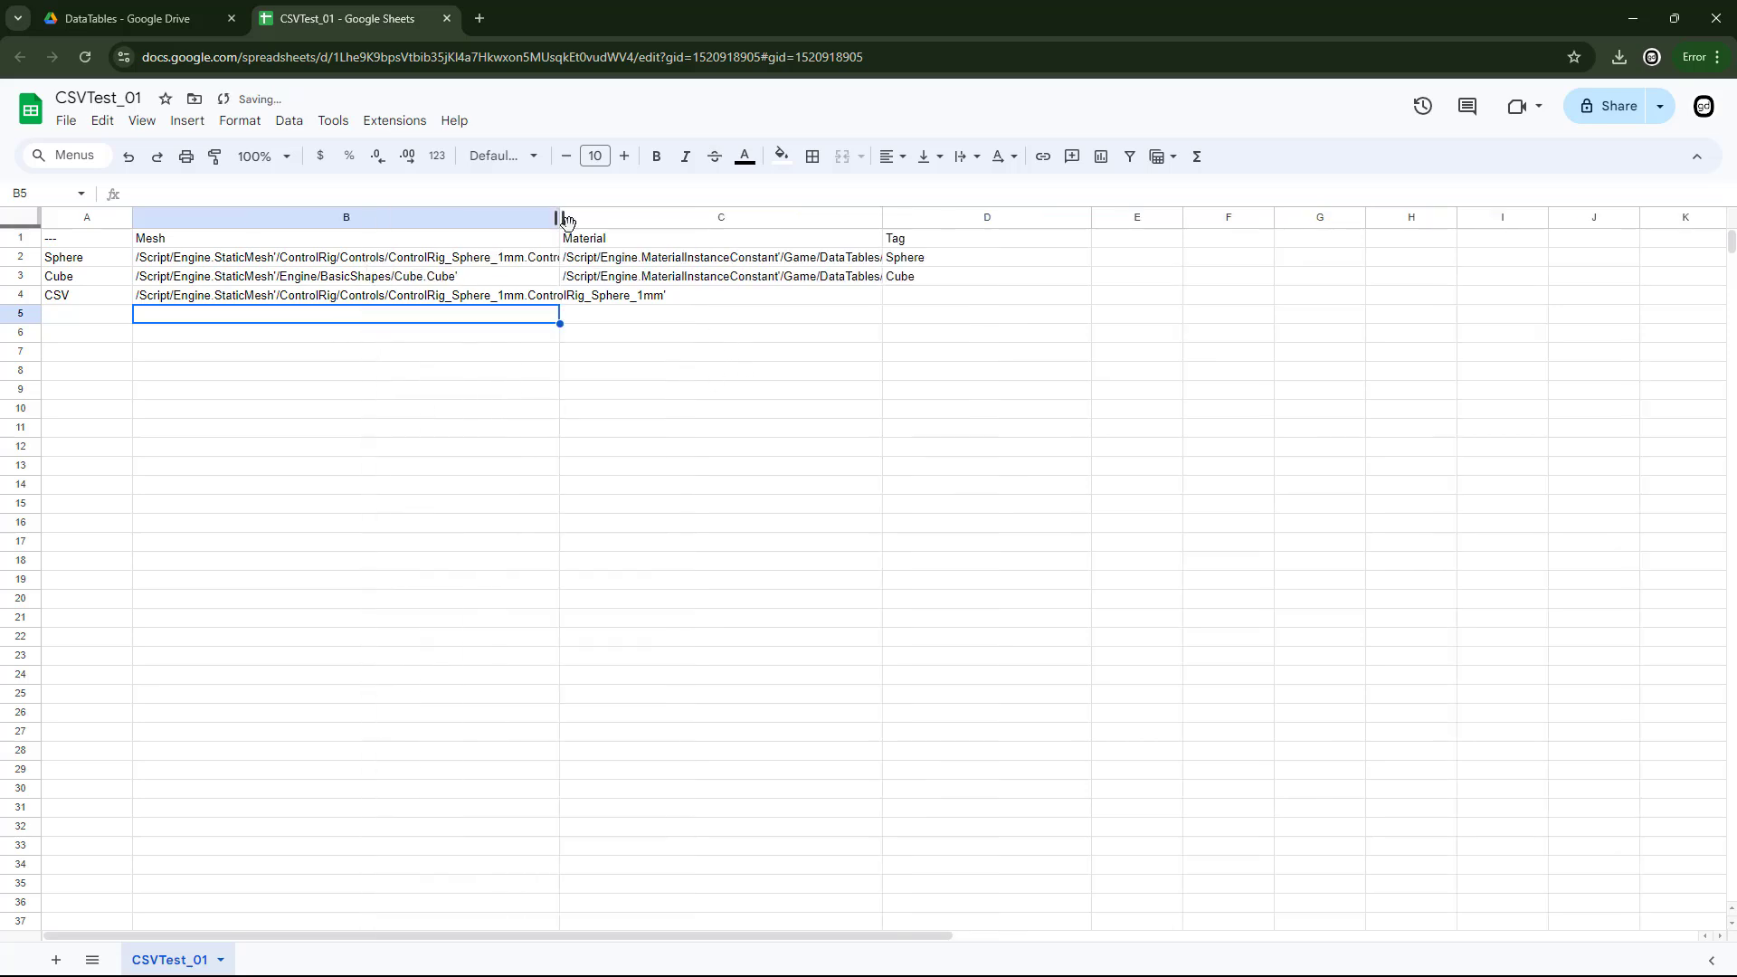
{"action": "left_click_drag", "start_coordinate": [559, 217], "coordinate": [701, 217]}
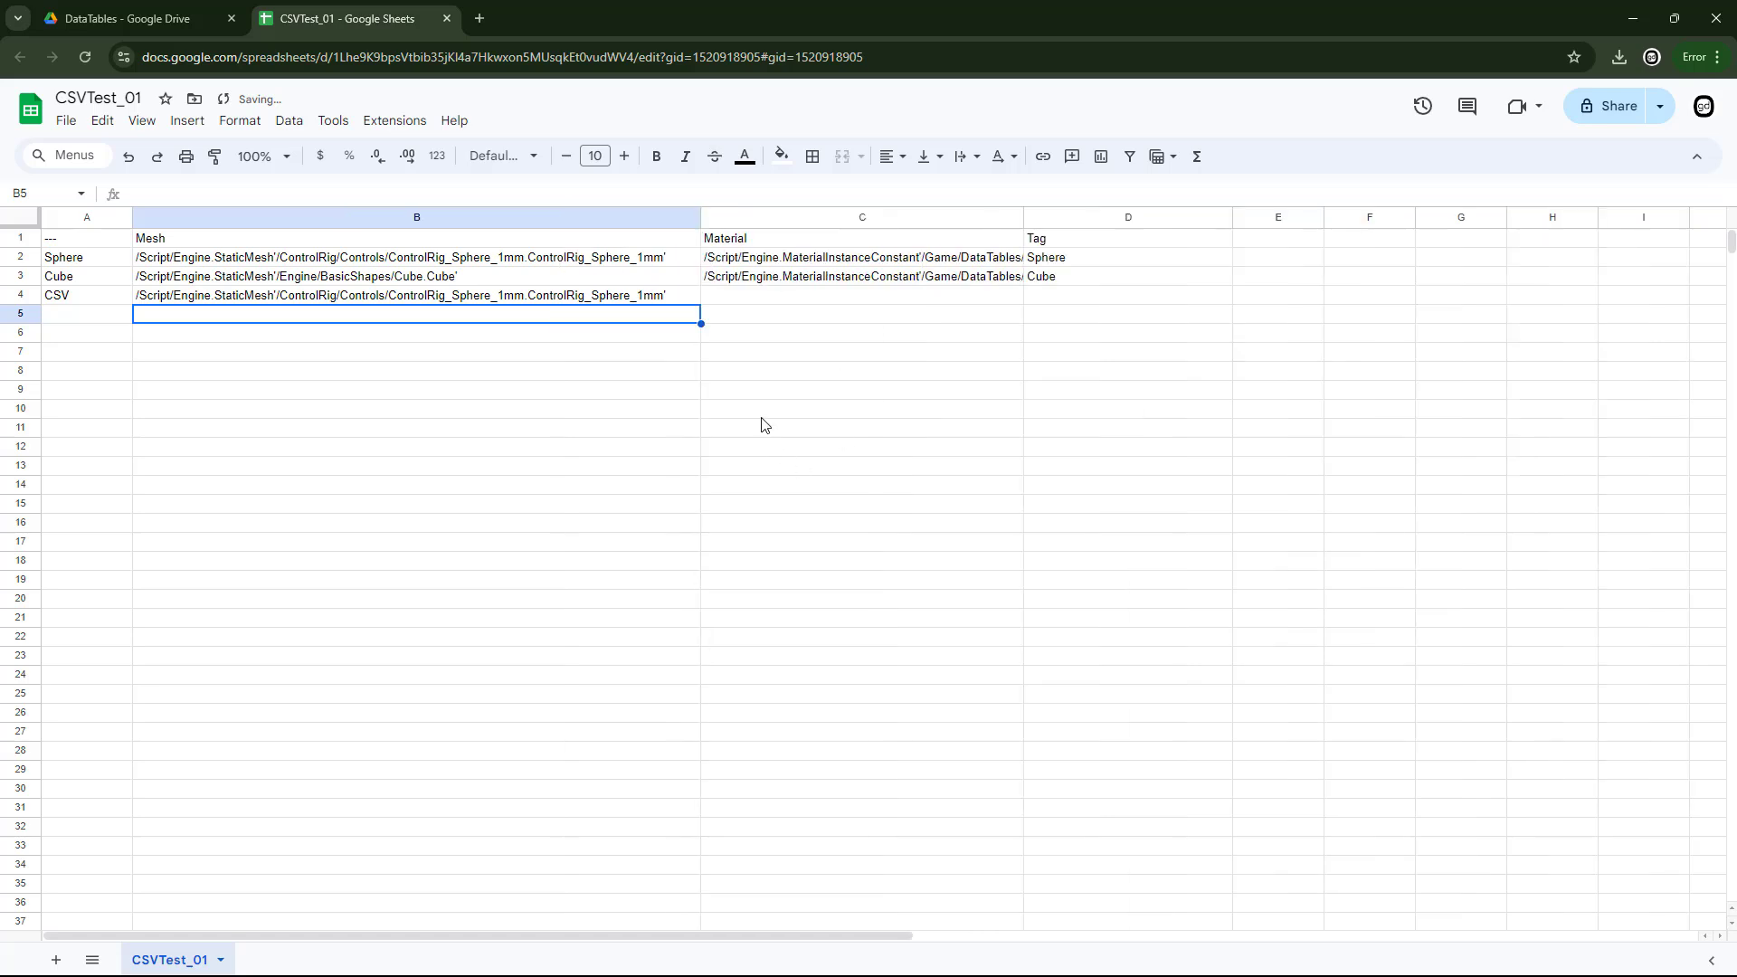
{"action": "left_click", "coordinate": [862, 408]}
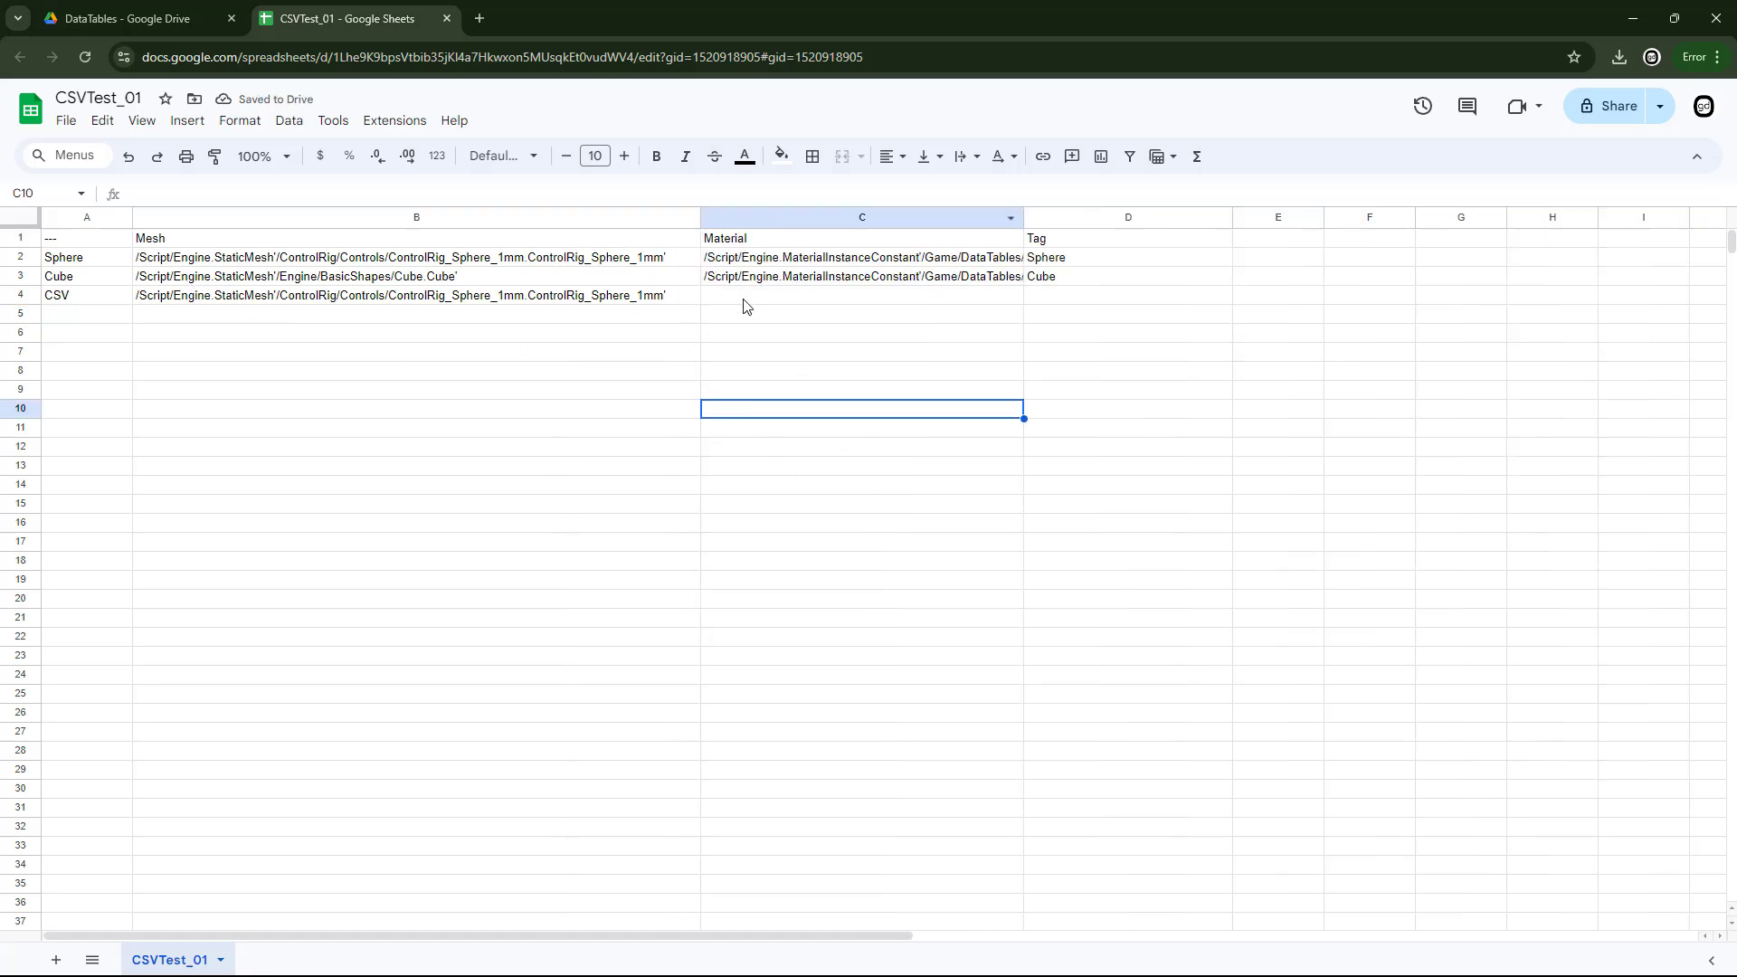
{"action": "type", "text": "=(C2)"}
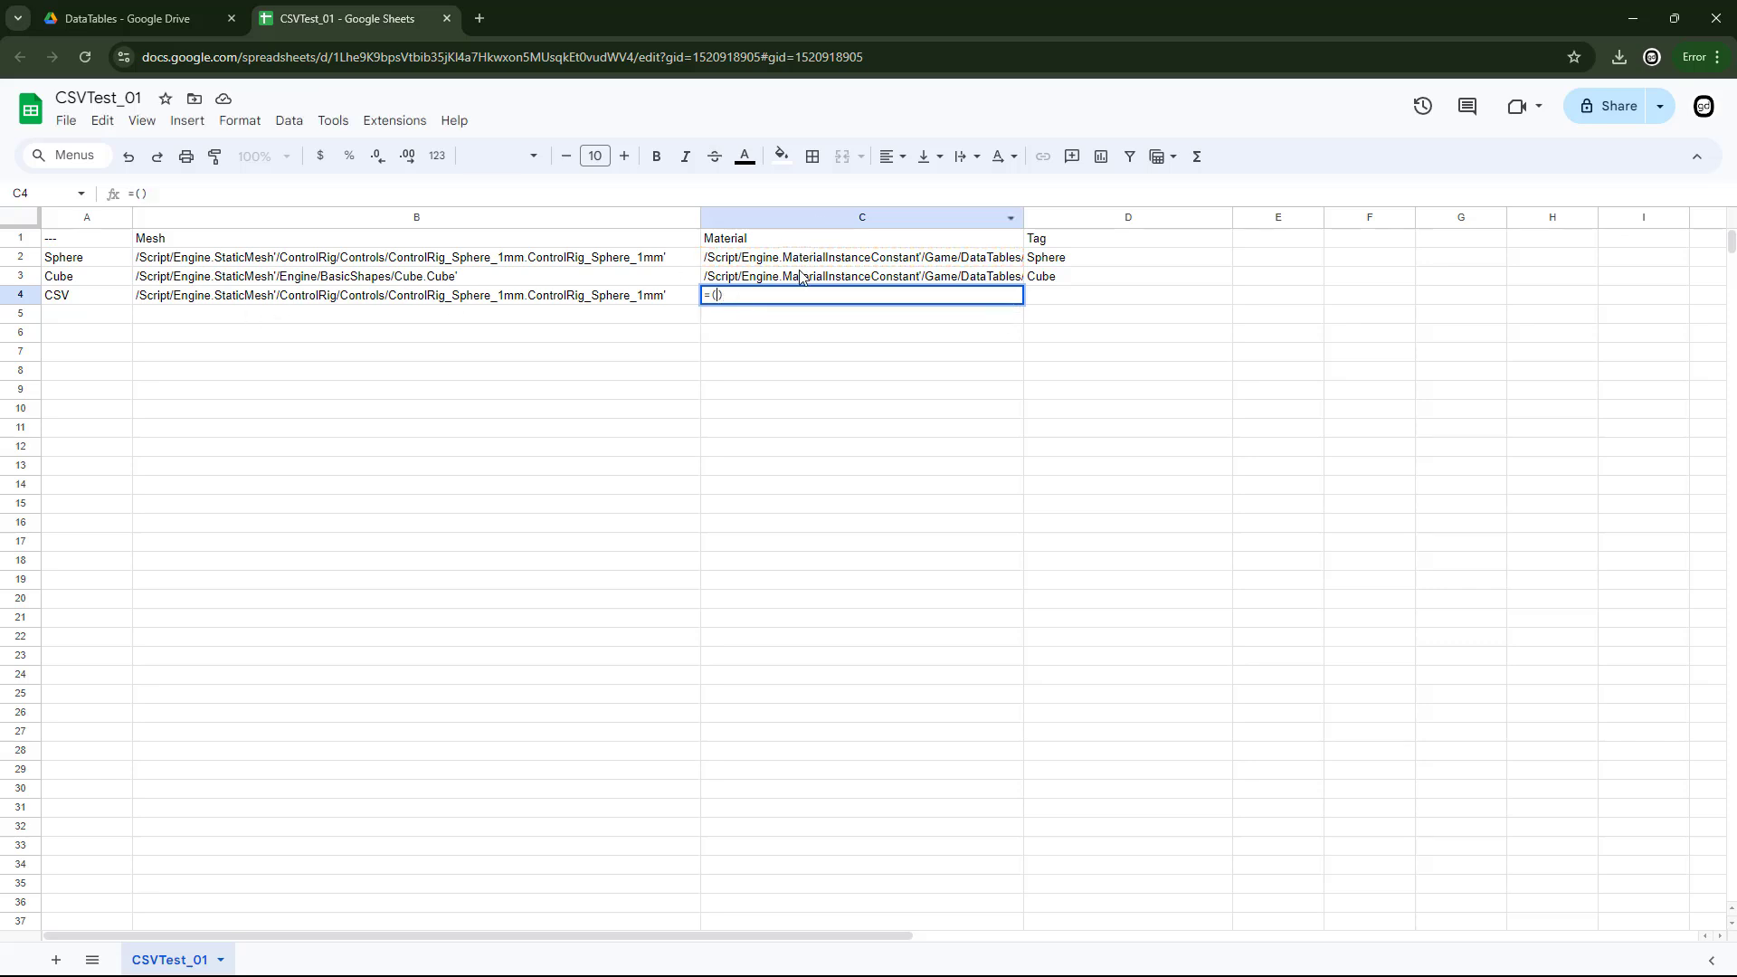
{"action": "key", "text": "enter"}
{"action": "type", "text": "Csv"}
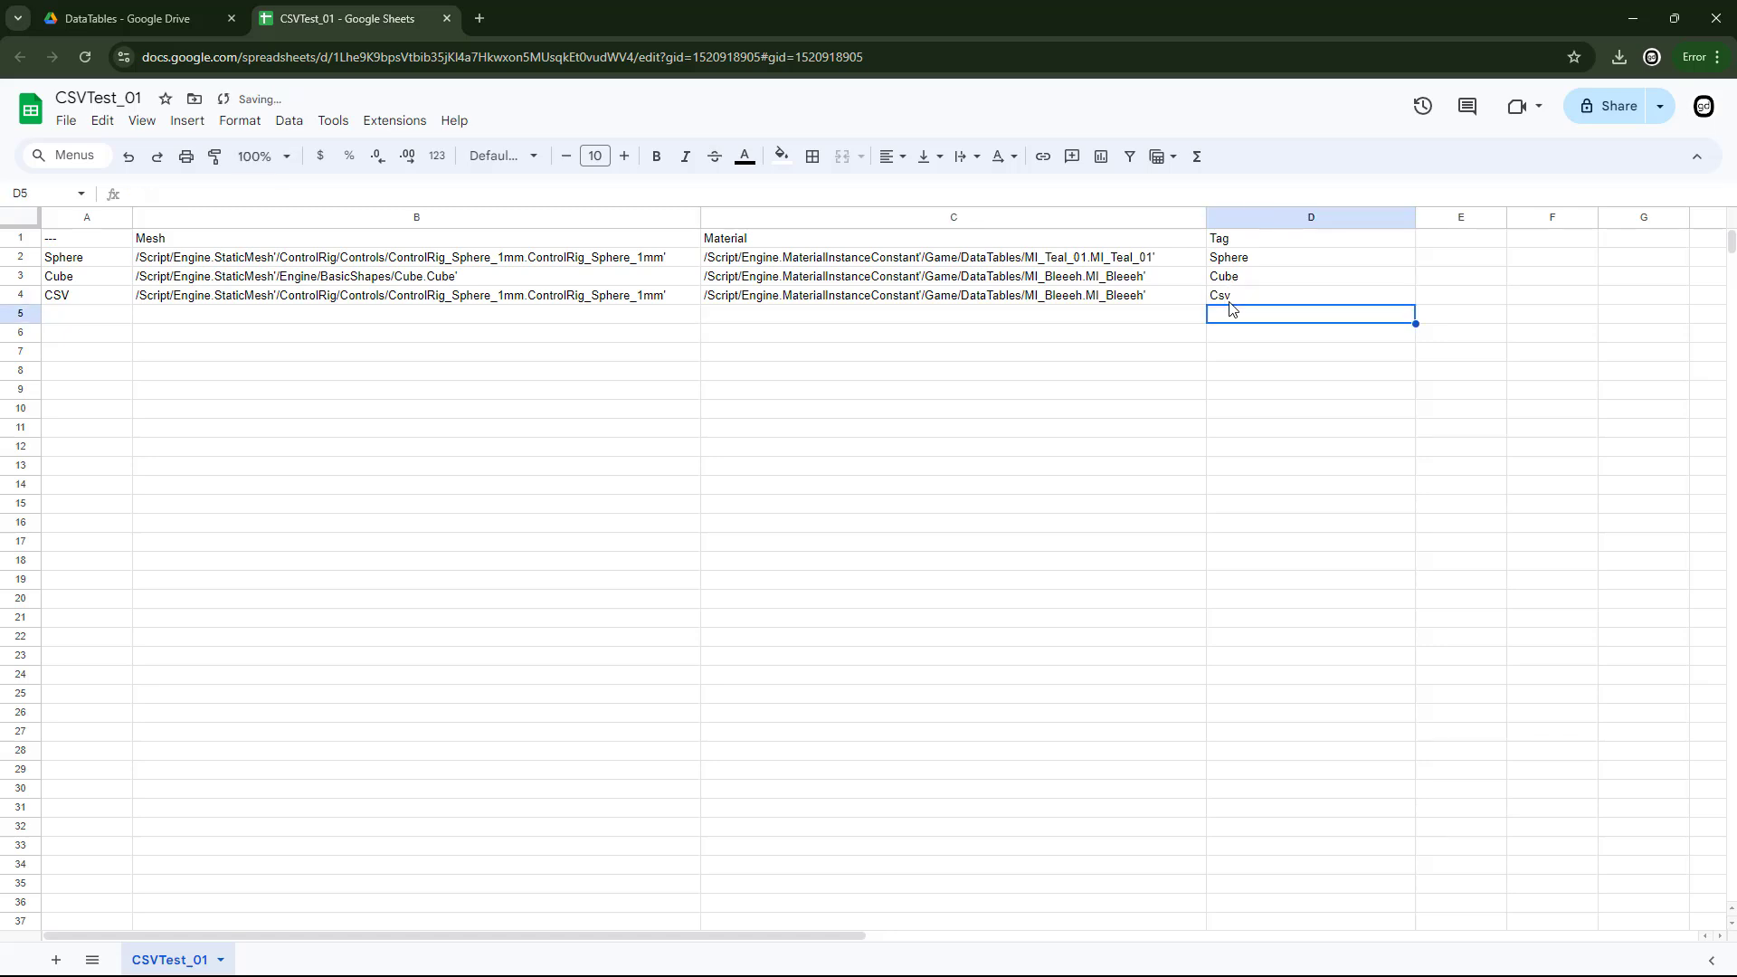
Step: Download the CSVTest_01 sheet as a Comma Separated Values (.csv) file
{"action": "left_click", "coordinate": [64, 120]}
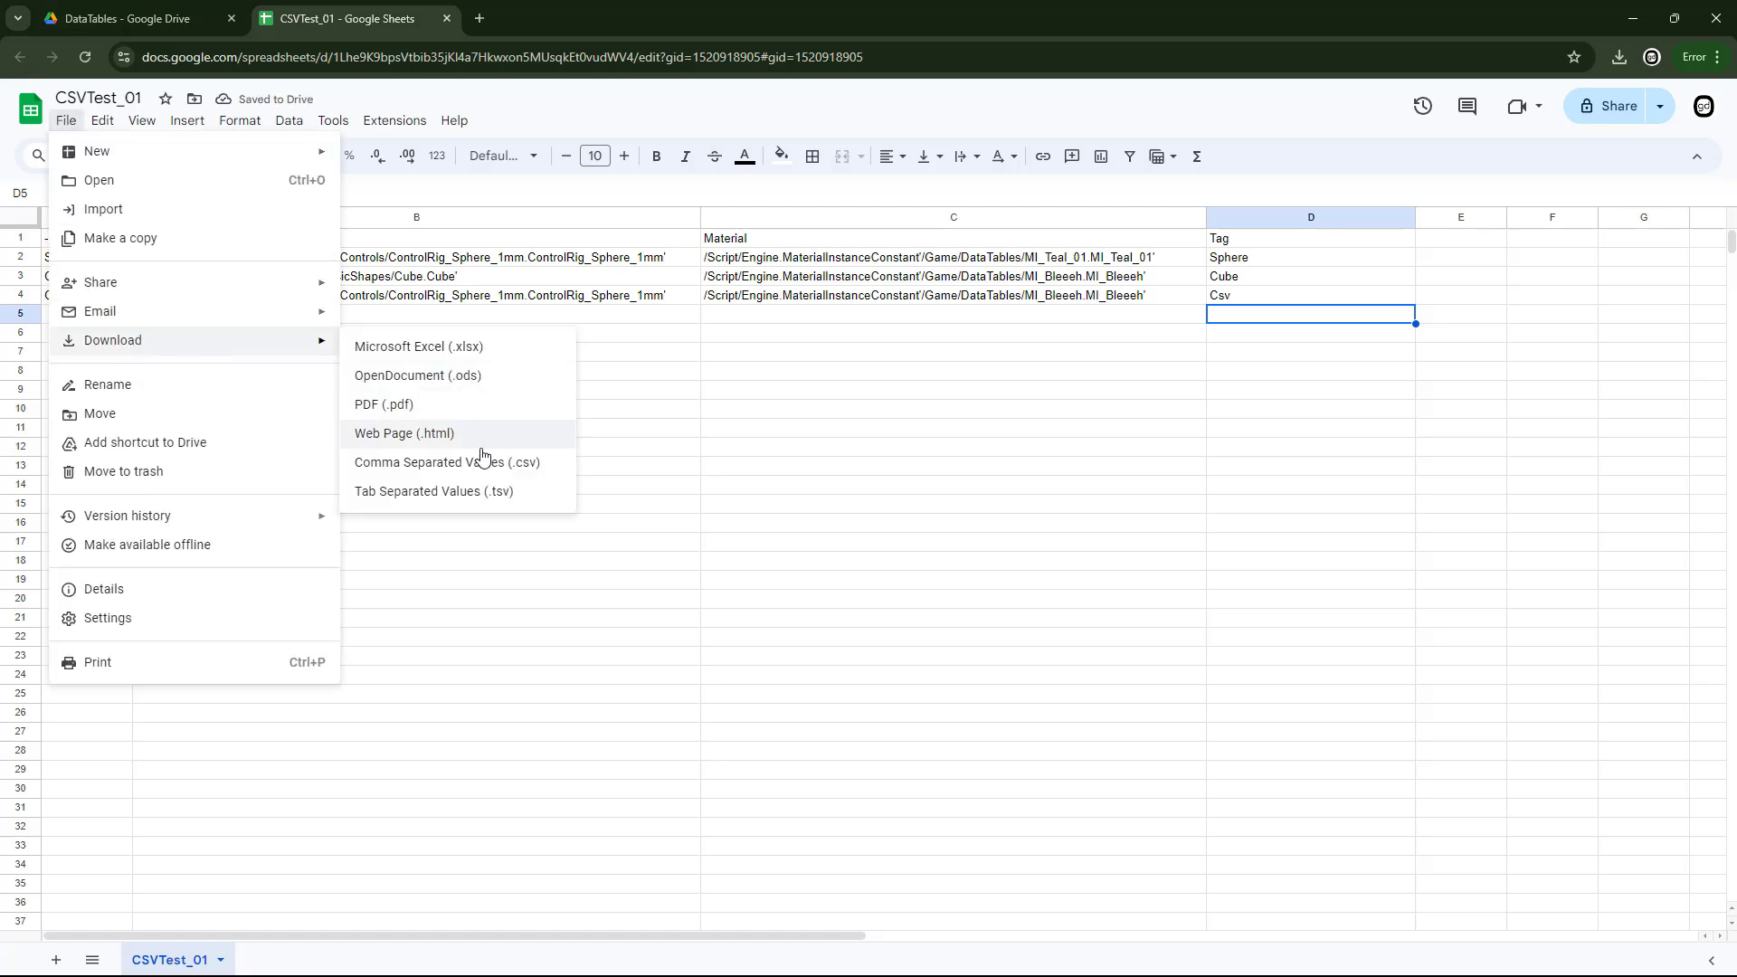
{"action": "mouse_move", "coordinate": [485, 468]}
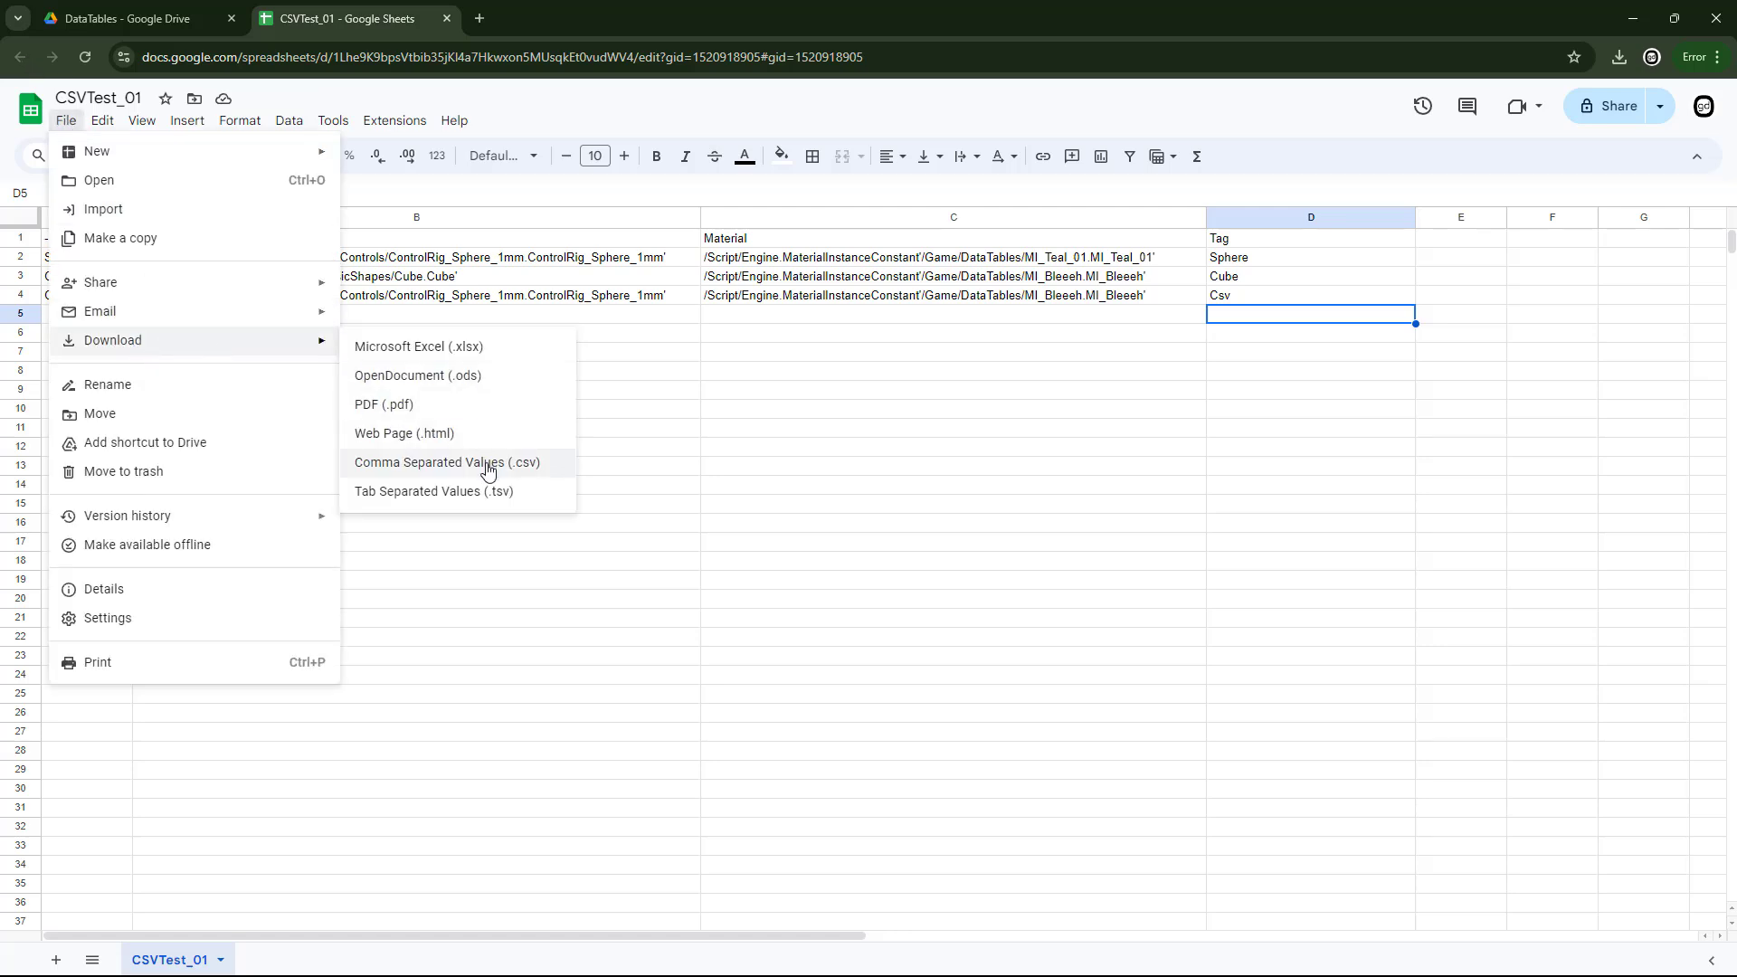
{"action": "left_click", "coordinate": [446, 462]}
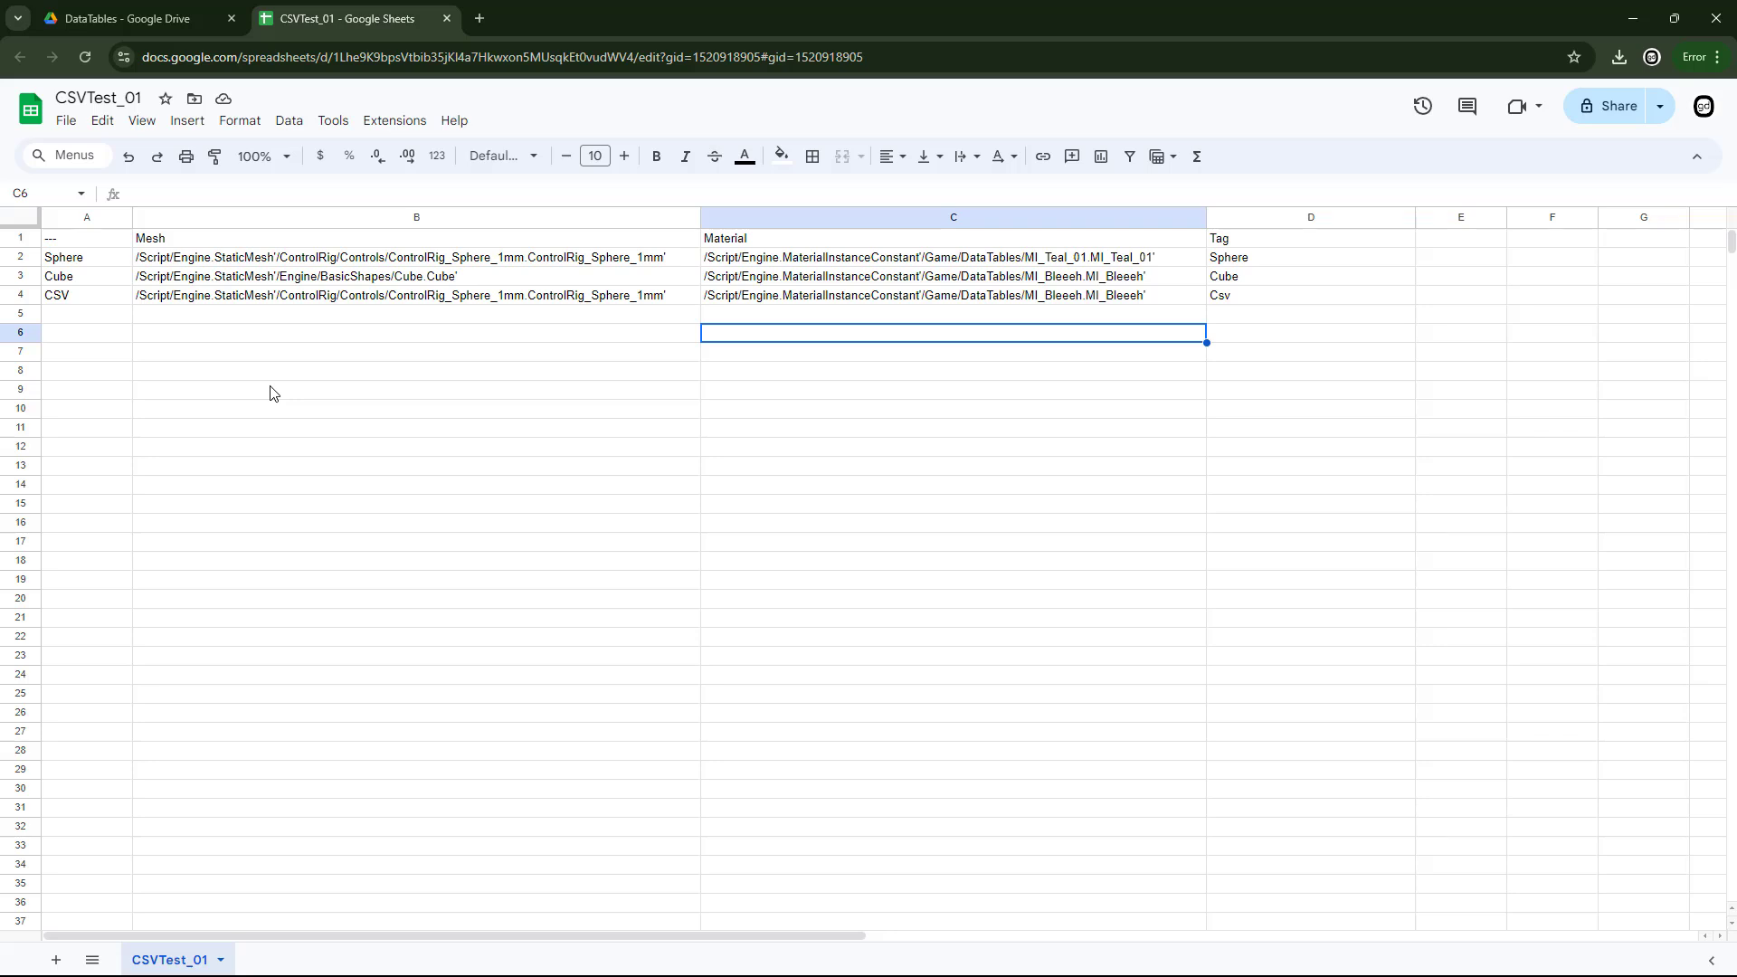
{"action": "mouse_move", "coordinate": [301, 300]}
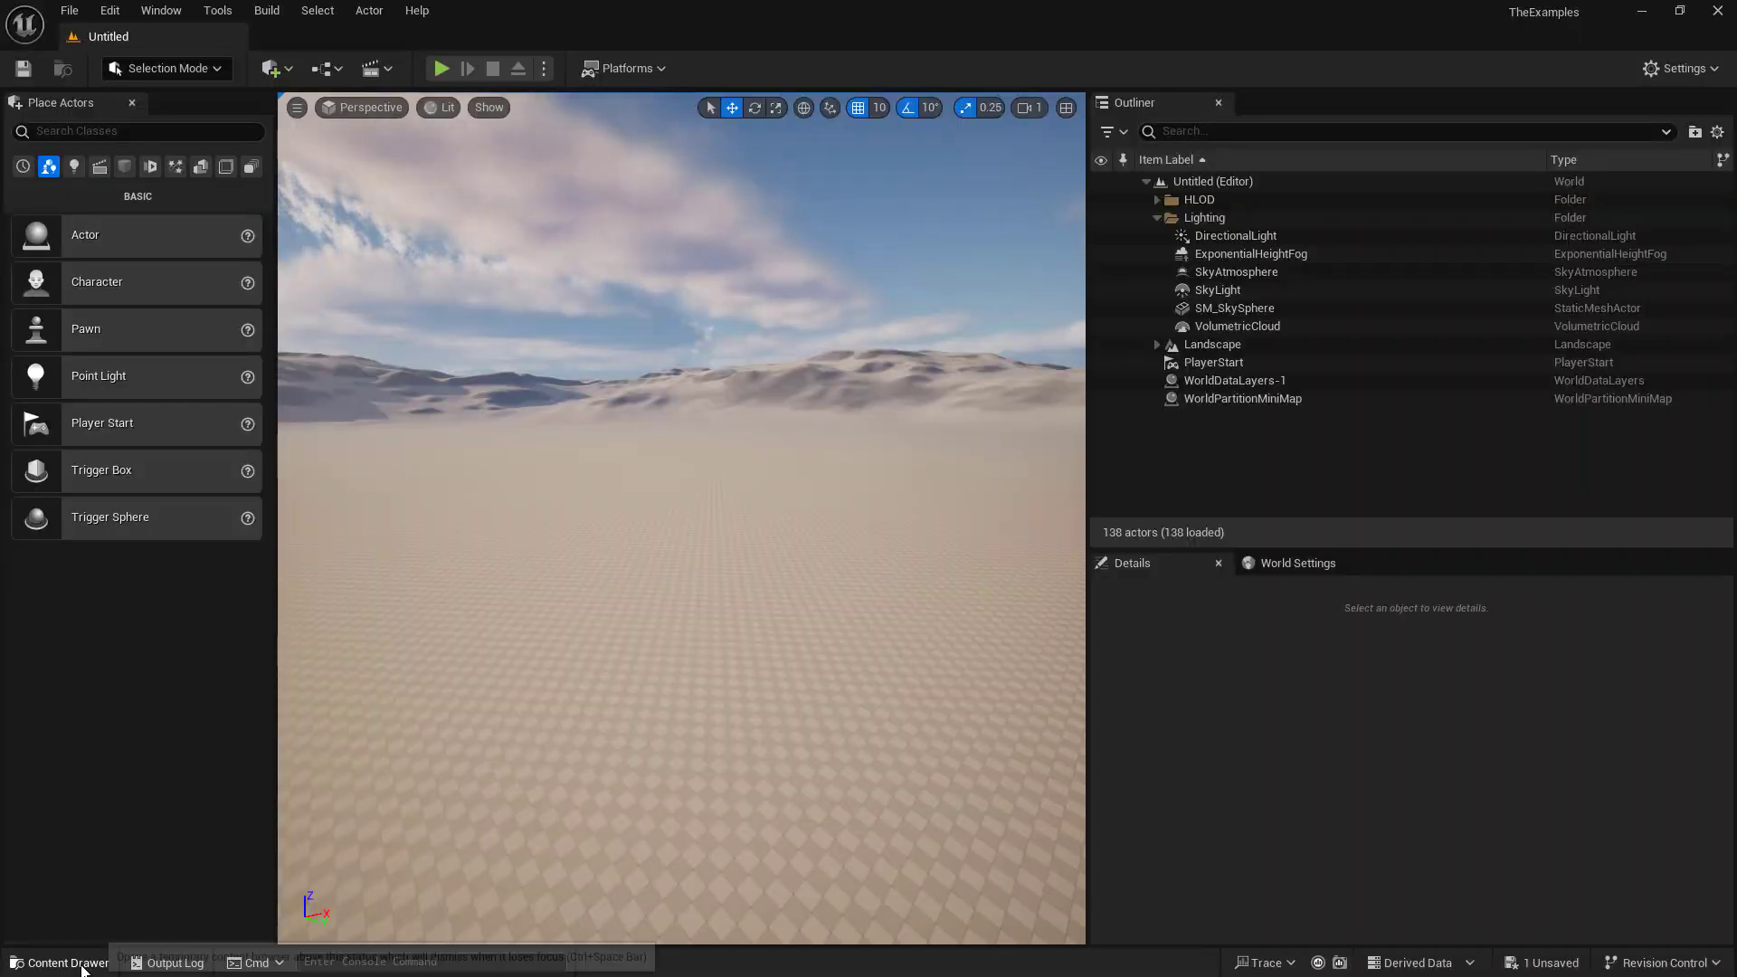
Step: Import the downloaded CSV into DataTables as a Struct_Nice_01 data table
{"action": "left_click", "coordinate": [64, 962]}
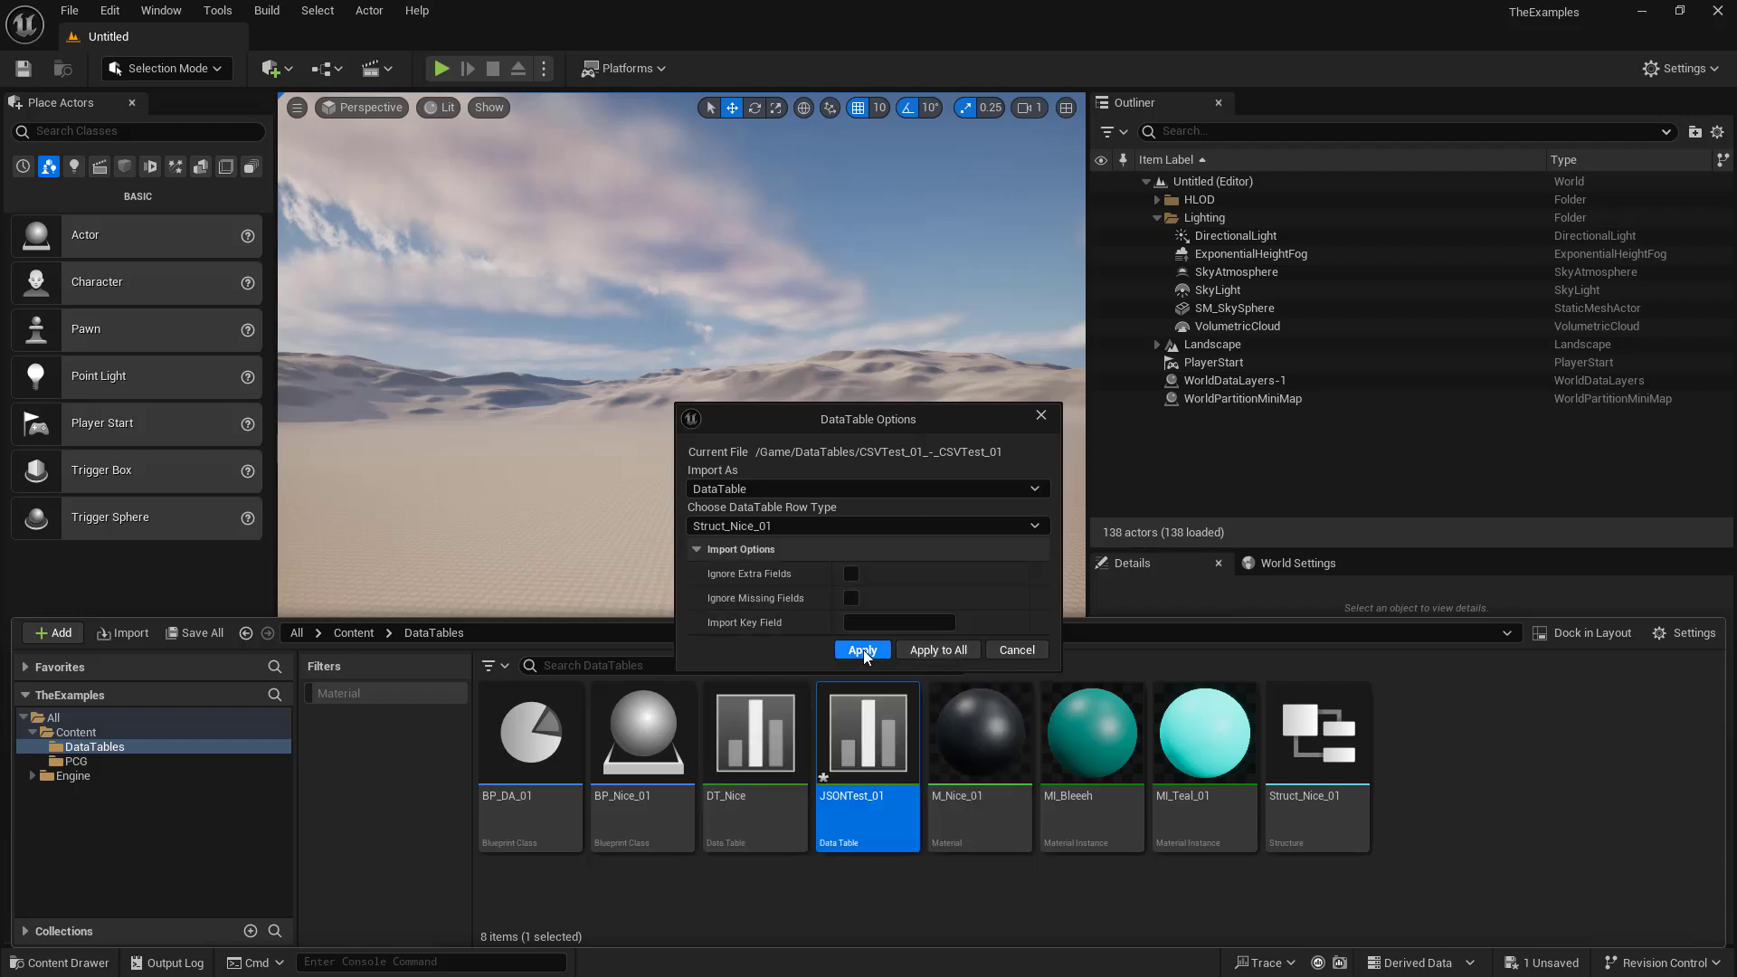
{"action": "left_click", "coordinate": [862, 649]}
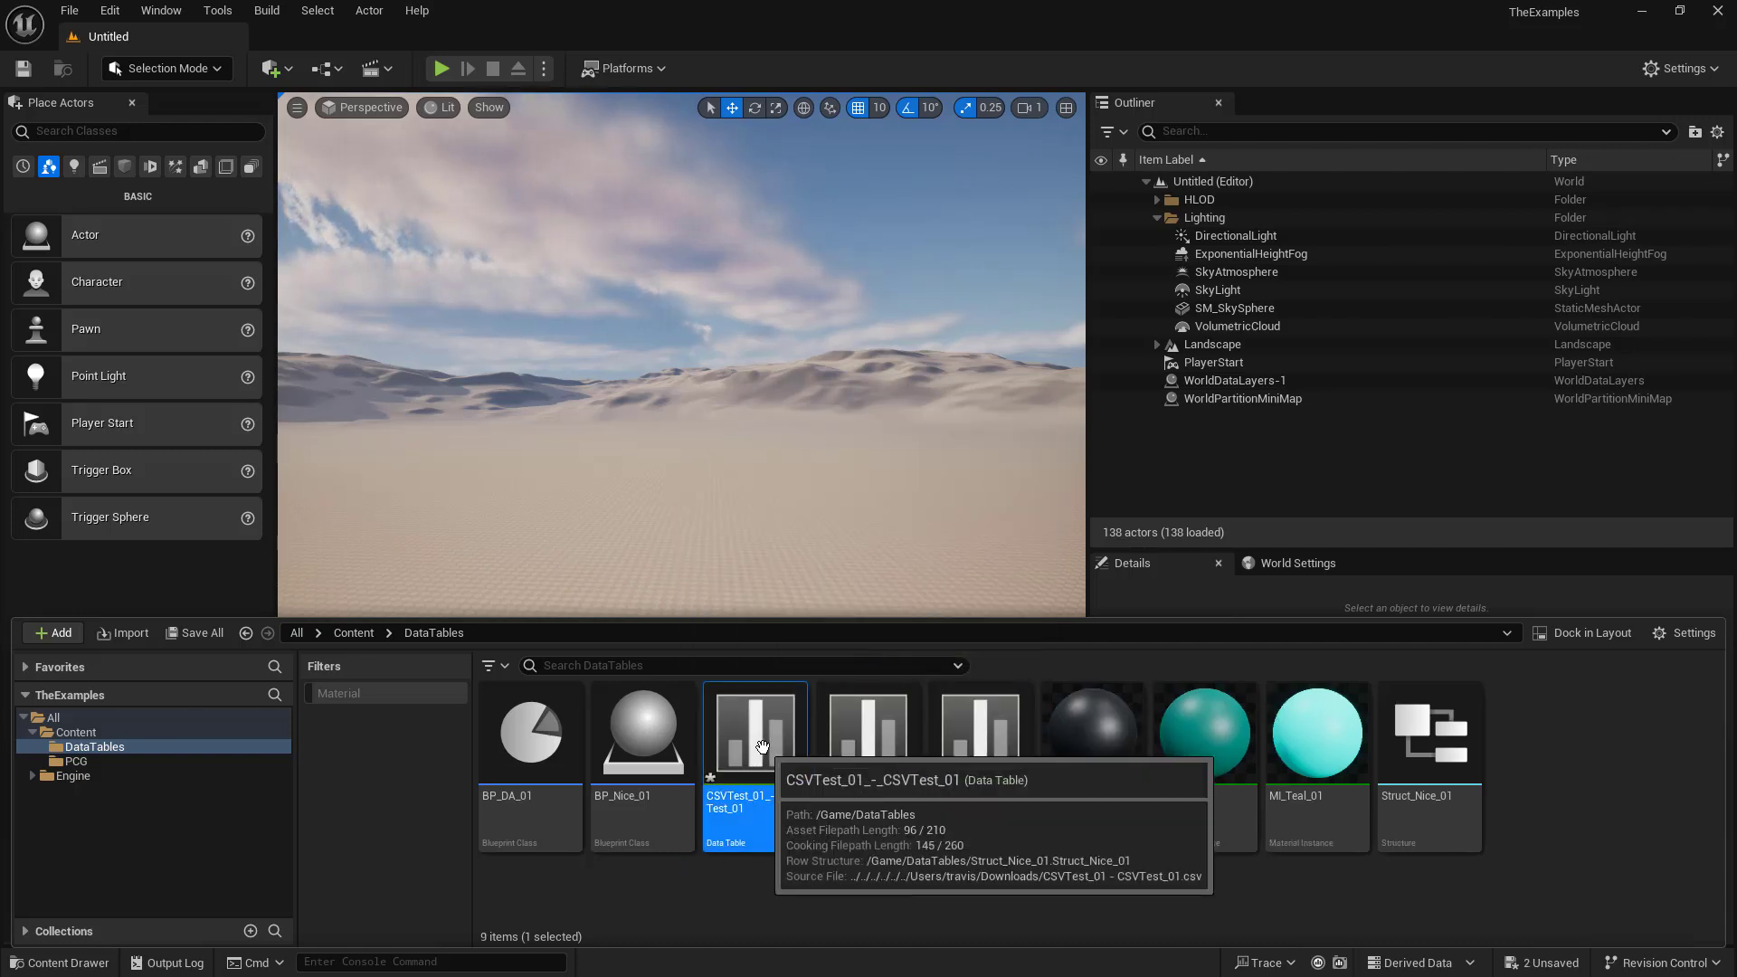
Step: Open the CSVTest_01_-_CSVTest_01 data table, deselect the Sphere row, and narrow the Mesh column
{"action": "double_click", "coordinate": [756, 732]}
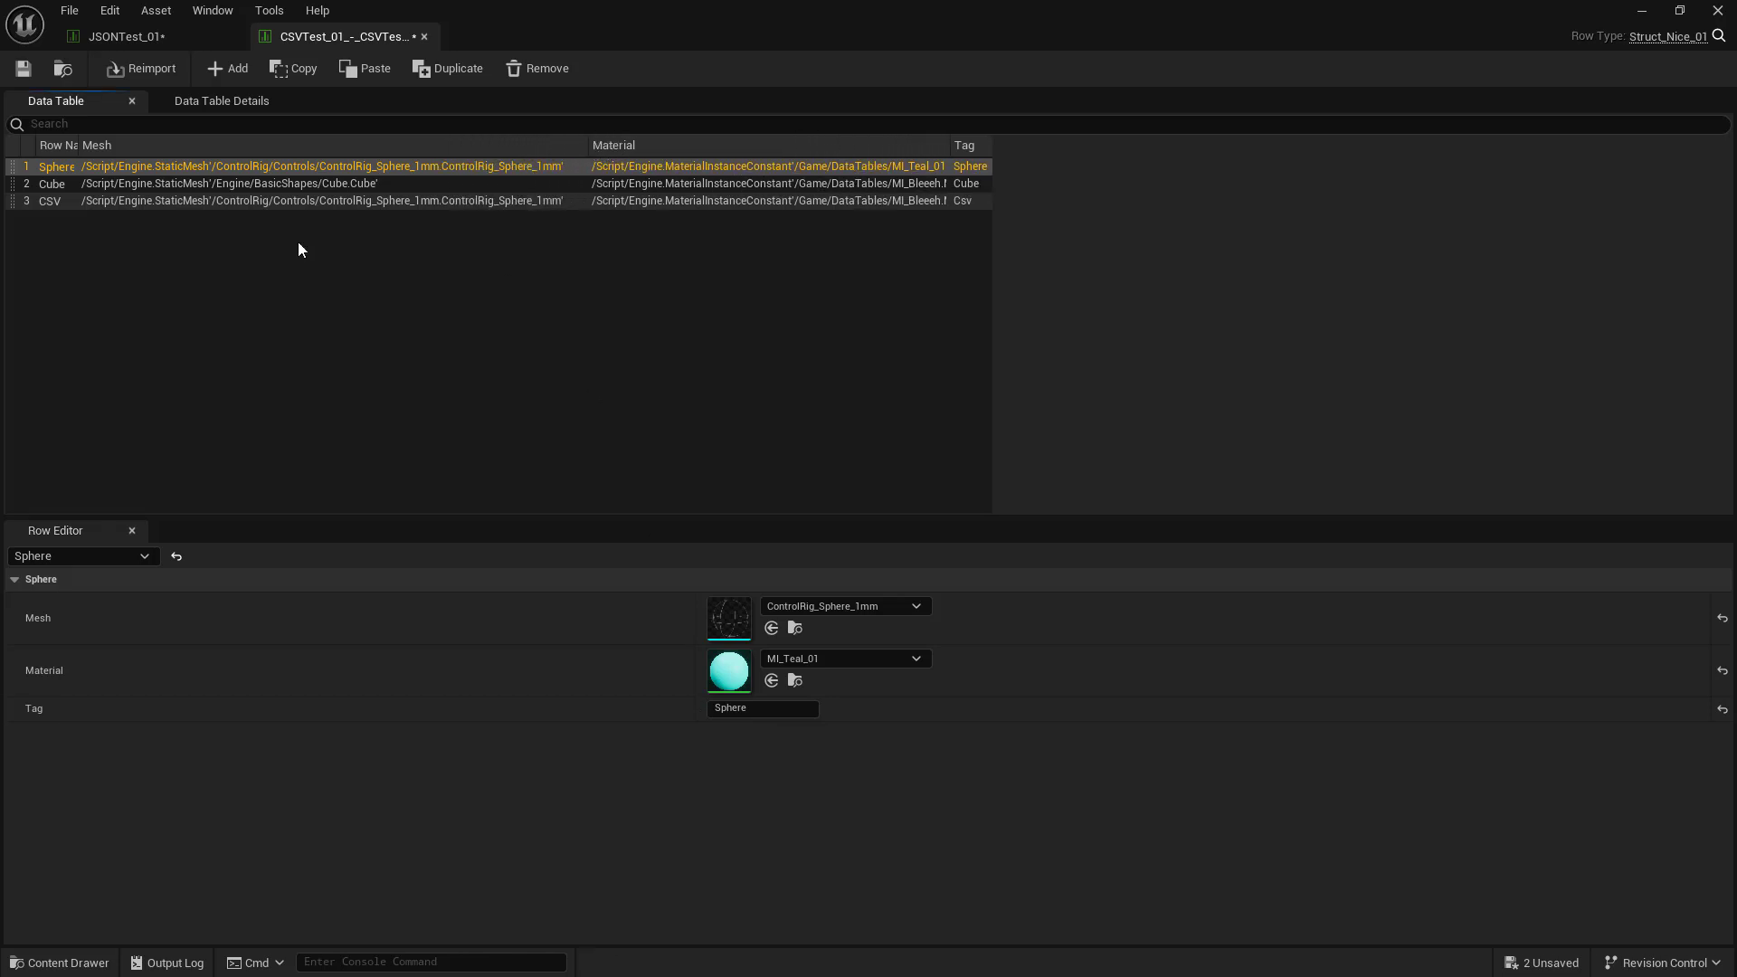
{"action": "left_click", "coordinate": [50, 201]}
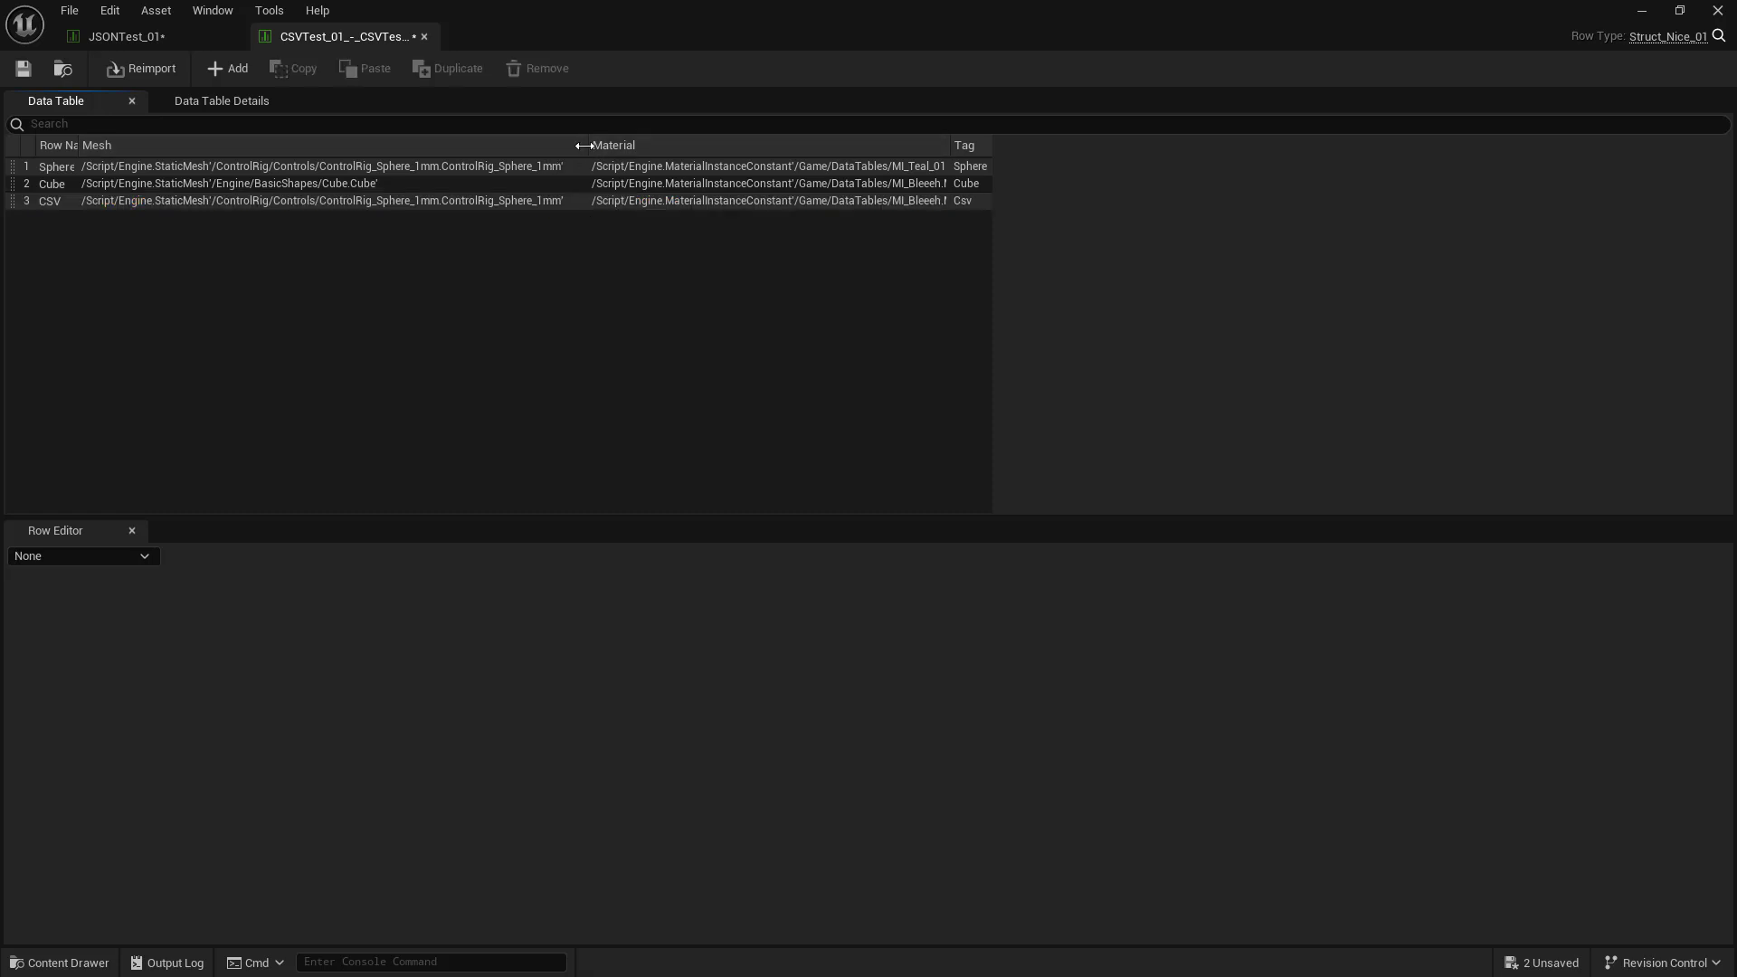
{"action": "left_click_drag", "start_coordinate": [586, 145], "coordinate": [478, 145]}
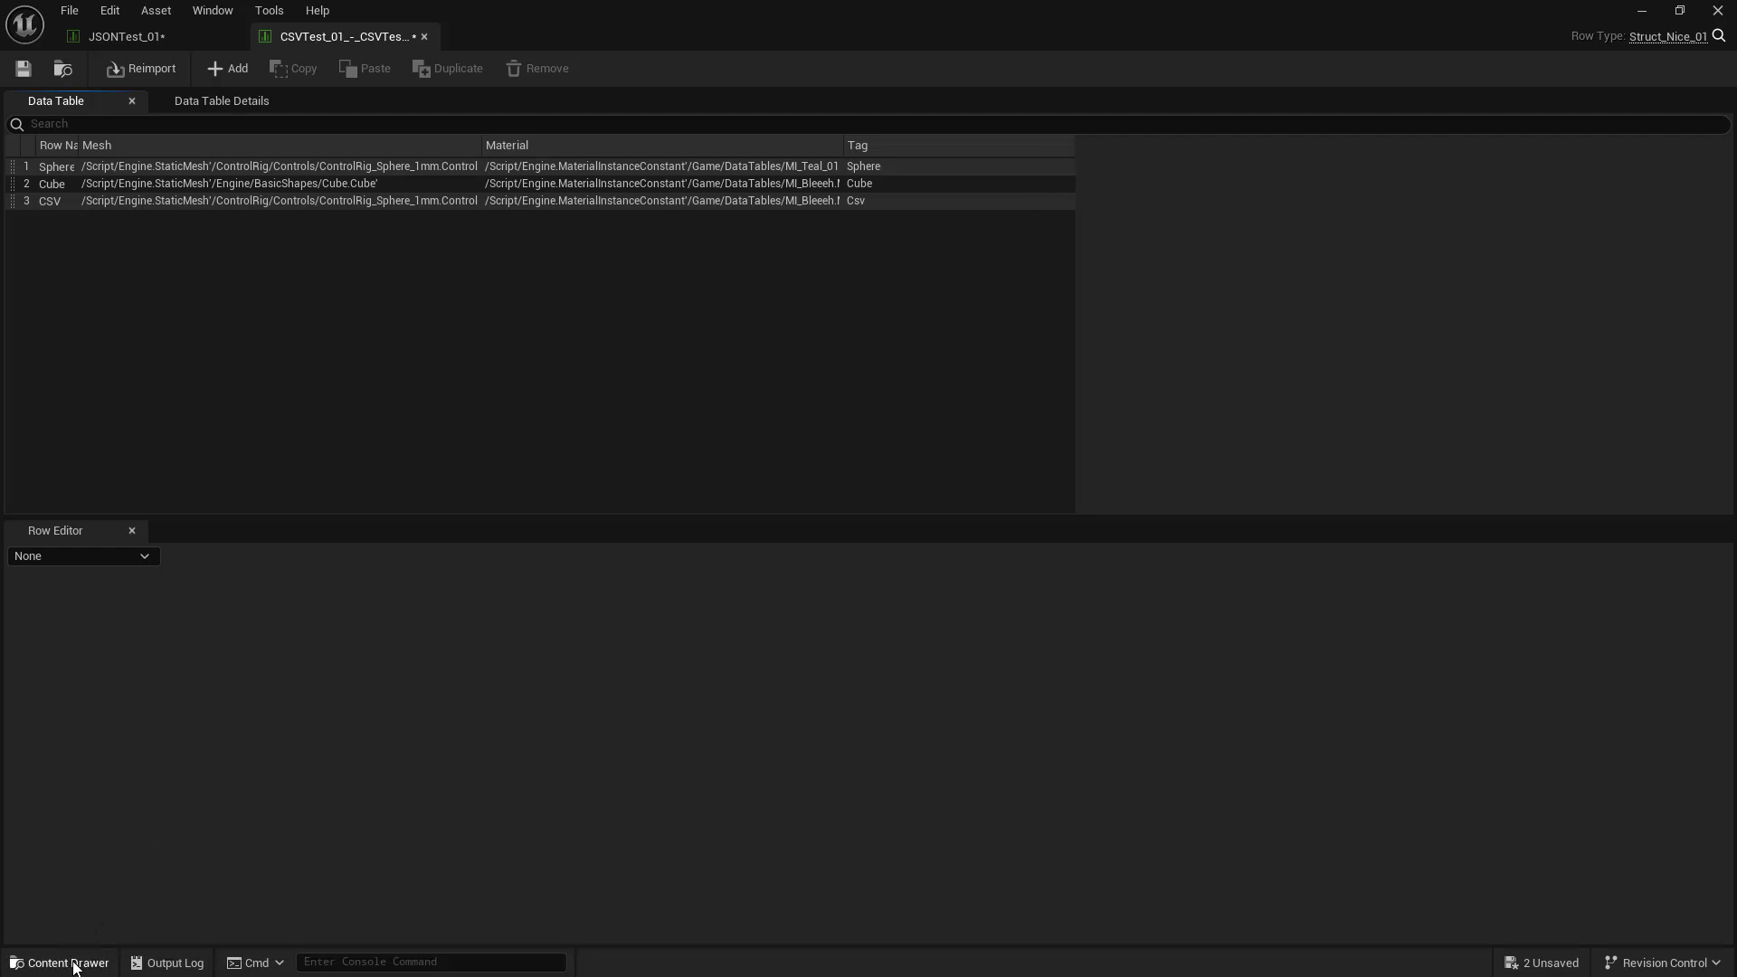
Step: Show the content assets again and bring up the CSVTest_01_-_CSVTest_01 asset's context menu
{"action": "left_click", "coordinate": [66, 962]}
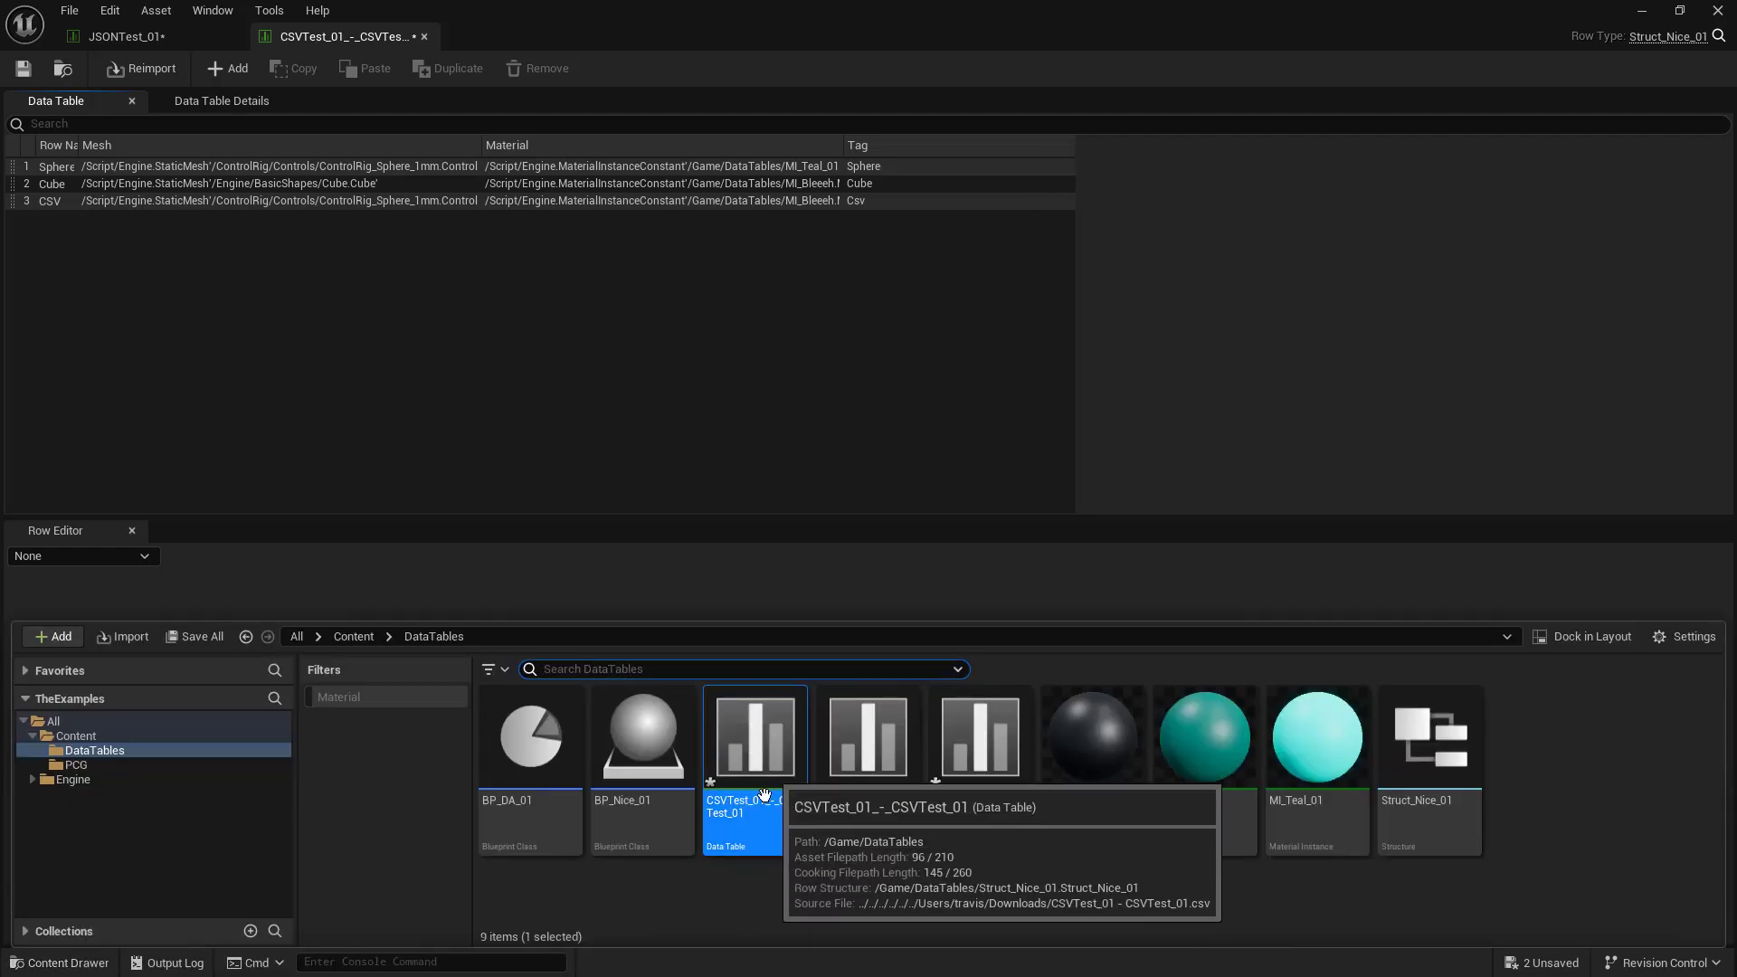
{"action": "right_click", "coordinate": [753, 737]}
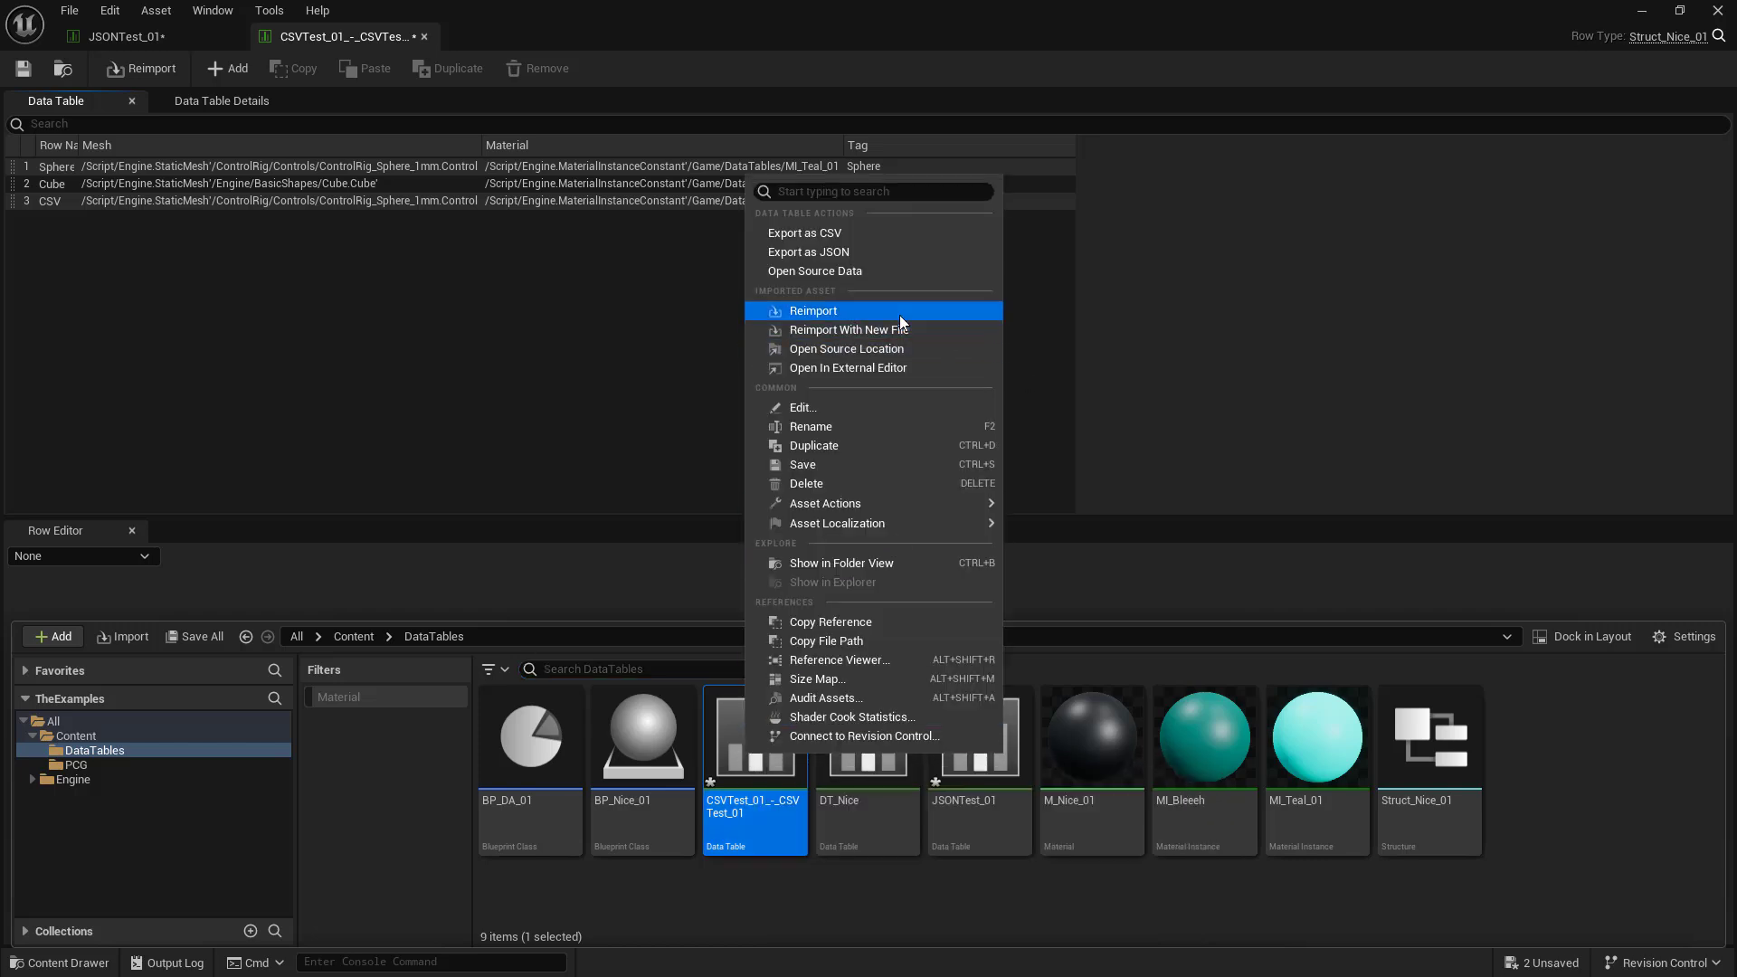
{"action": "mouse_move", "coordinate": [849, 329]}
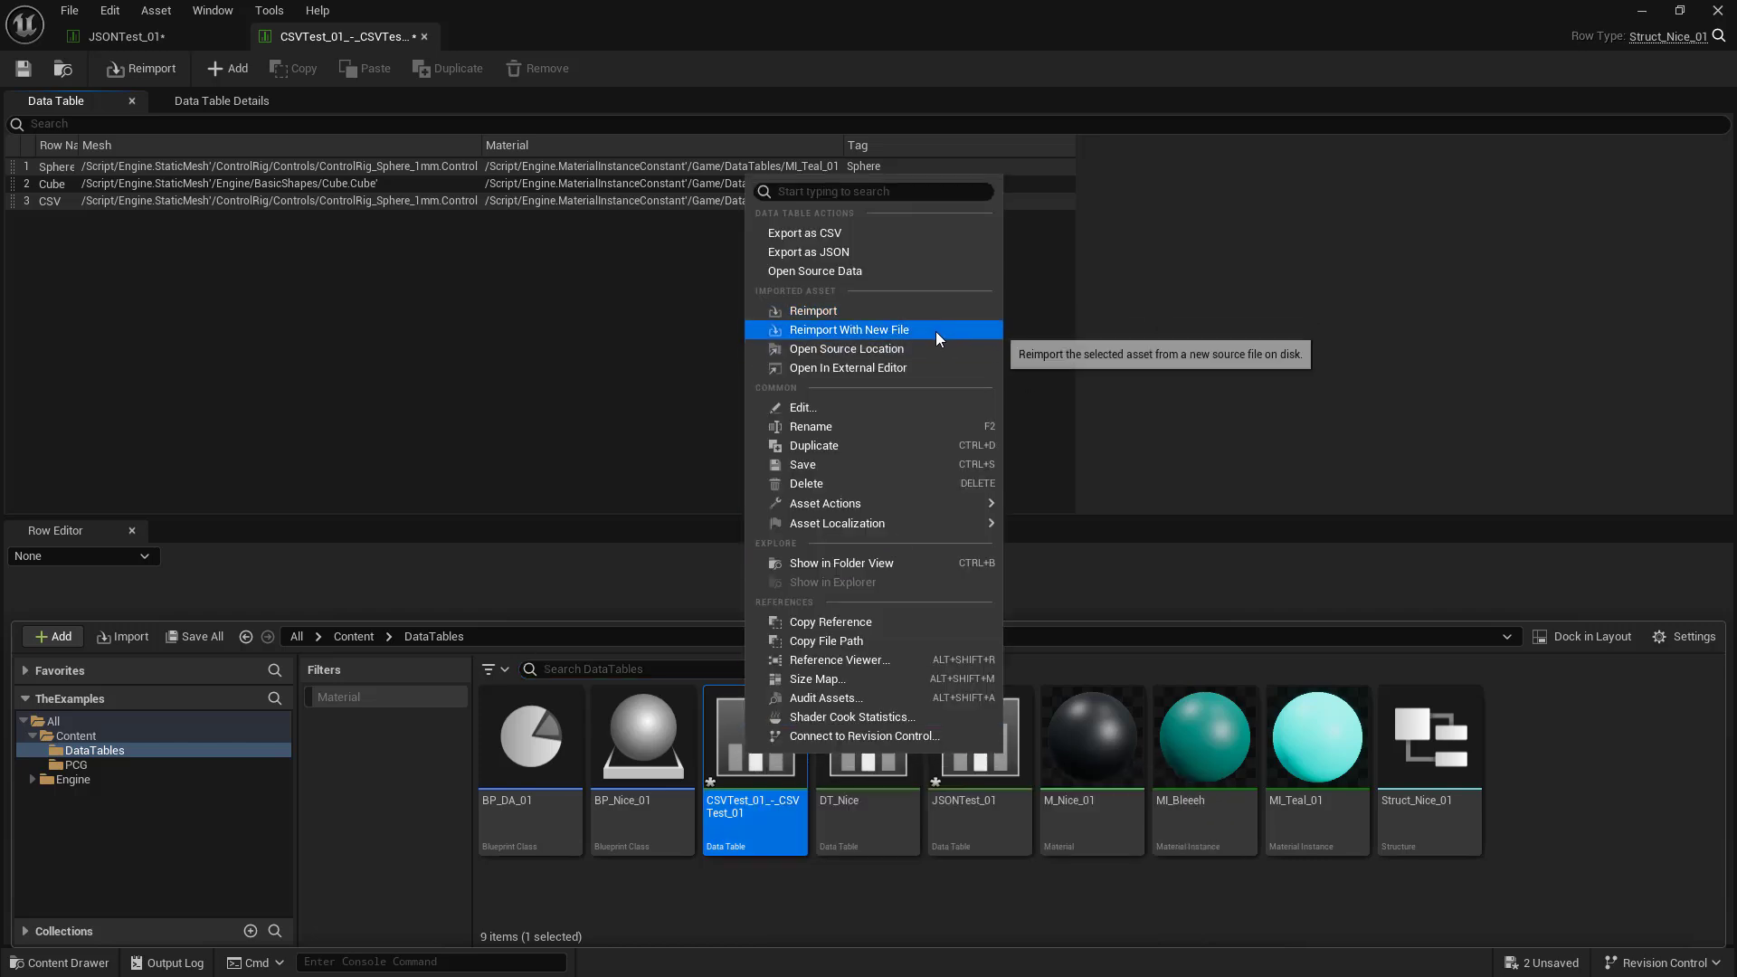
{"action": "mouse_move", "coordinate": [1006, 816]}
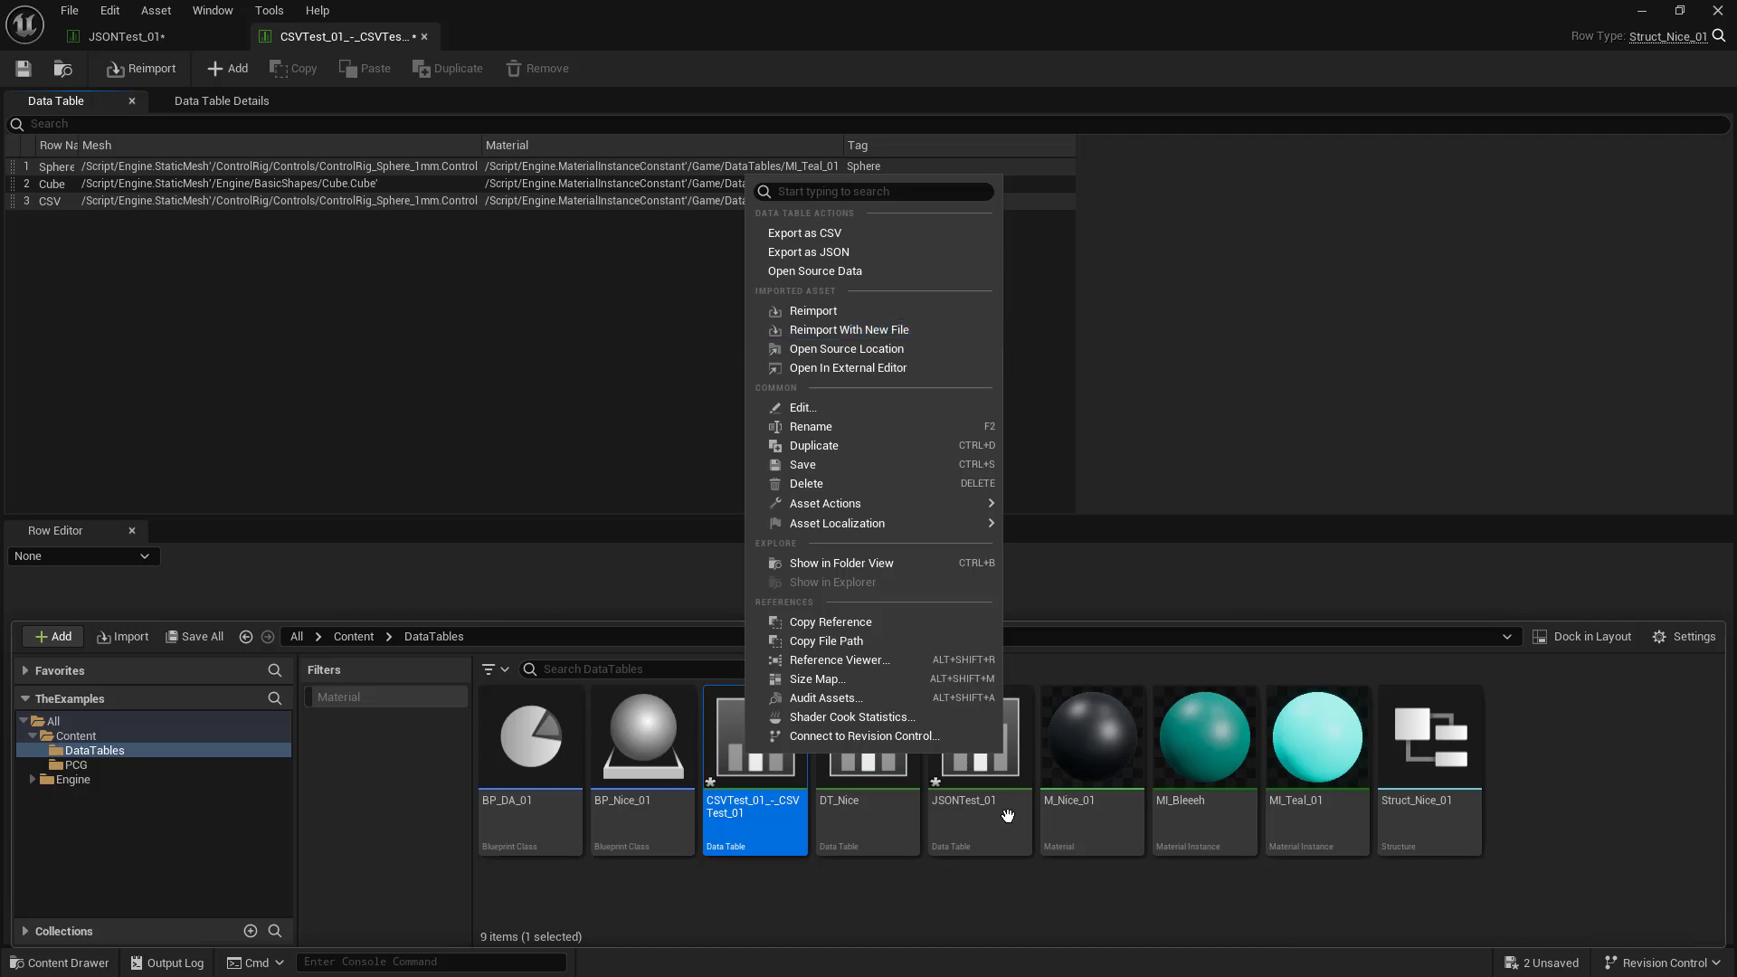